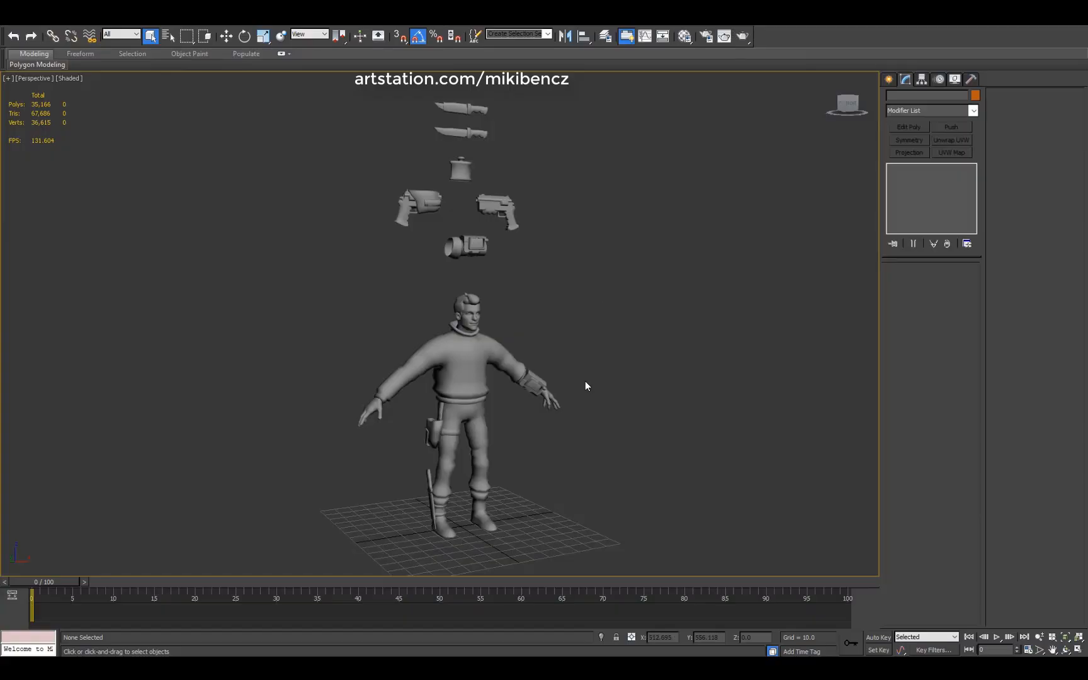
mouse_move(676, 341)
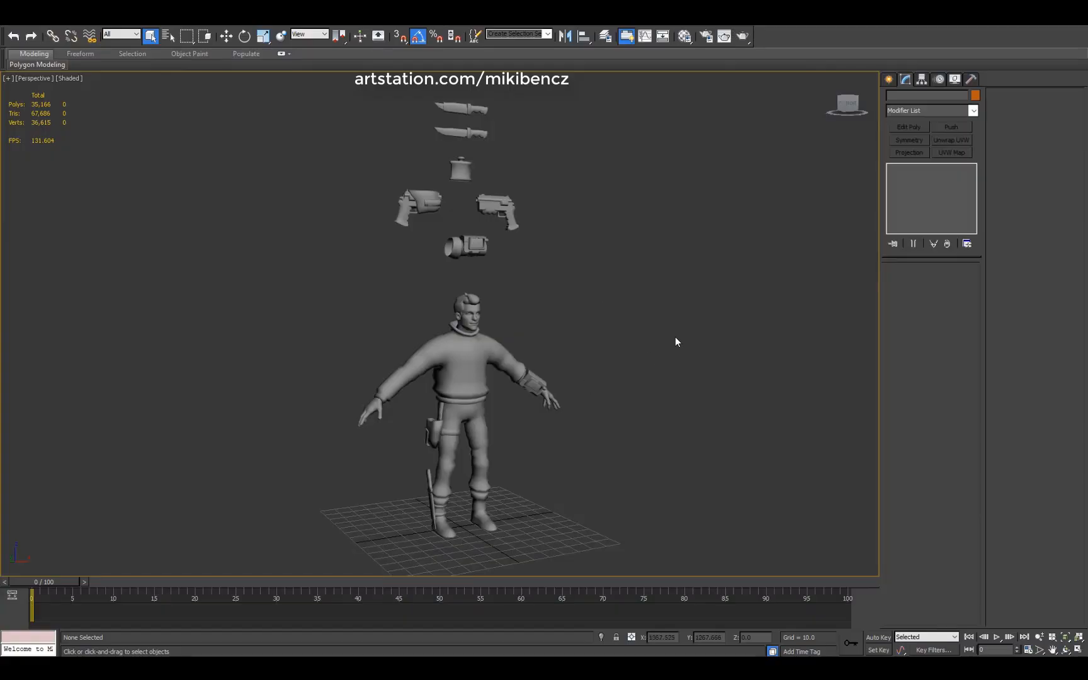
mouse_move(672, 393)
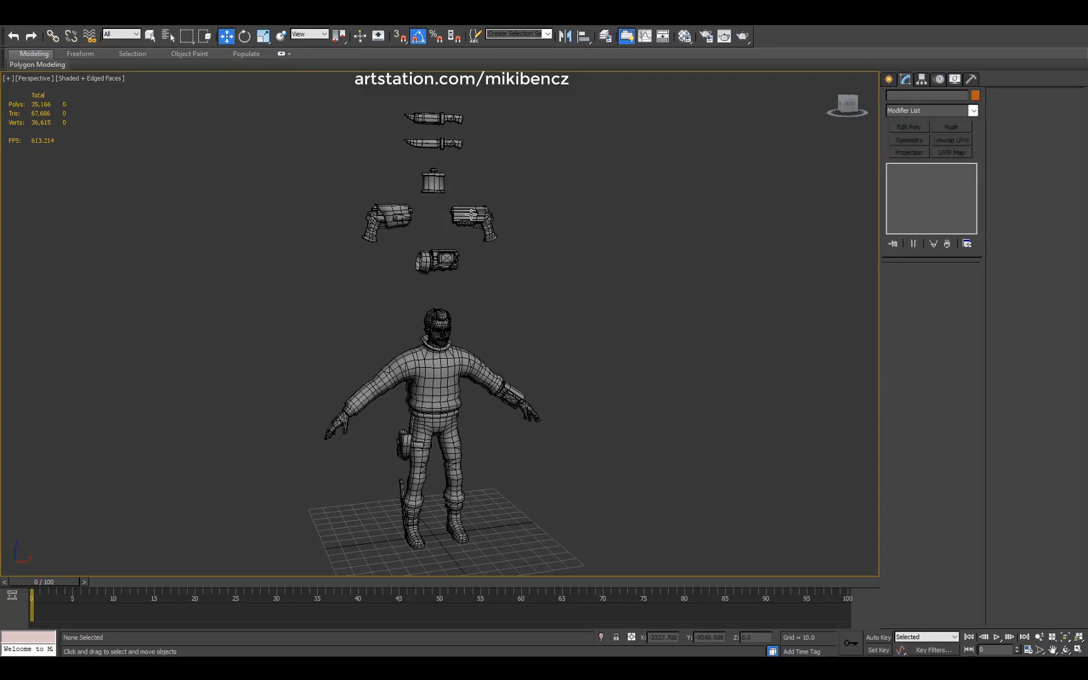
Step: Select the character with all its props, trying and then removing a UV unwrap modifier
click(474, 219)
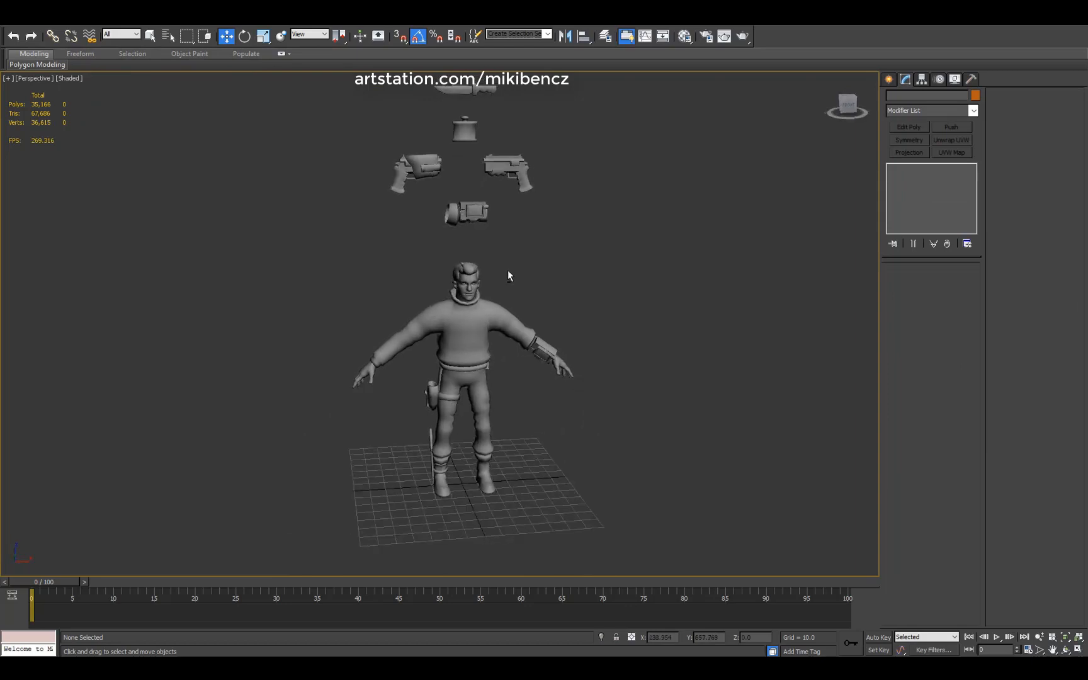
drag(509, 276, 581, 371)
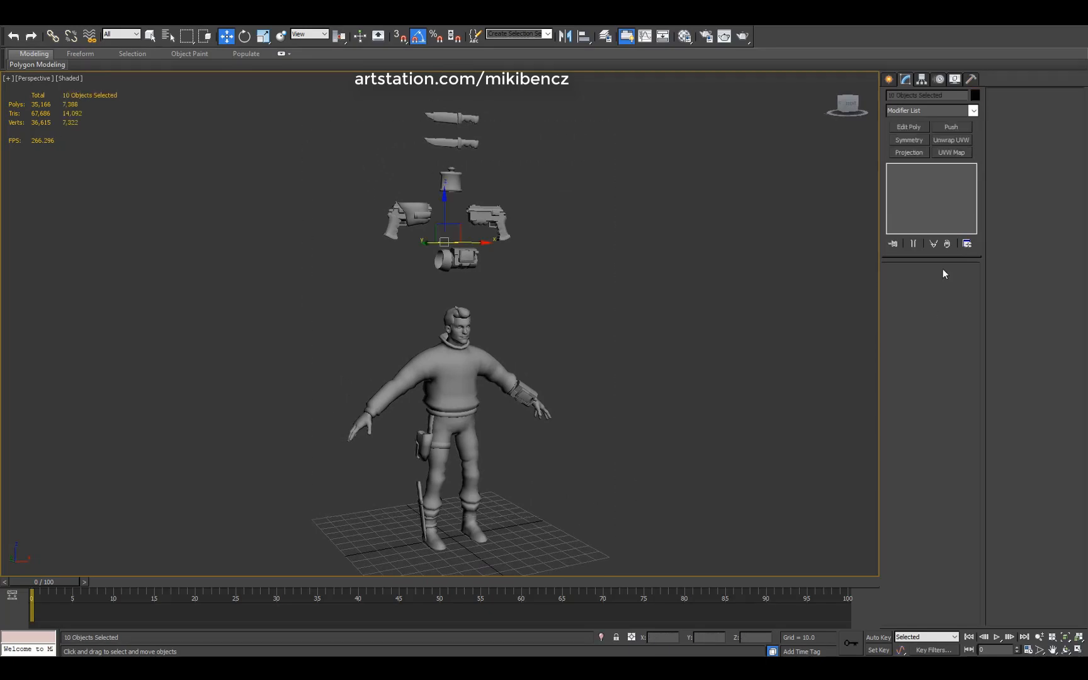
click(951, 140)
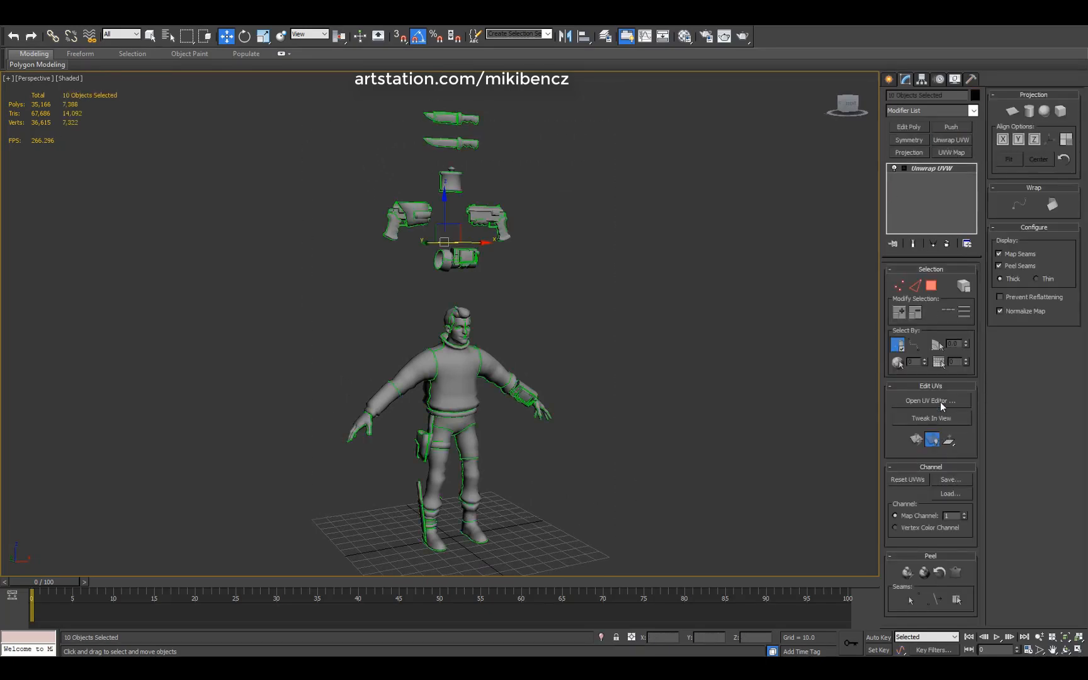
click(930, 400)
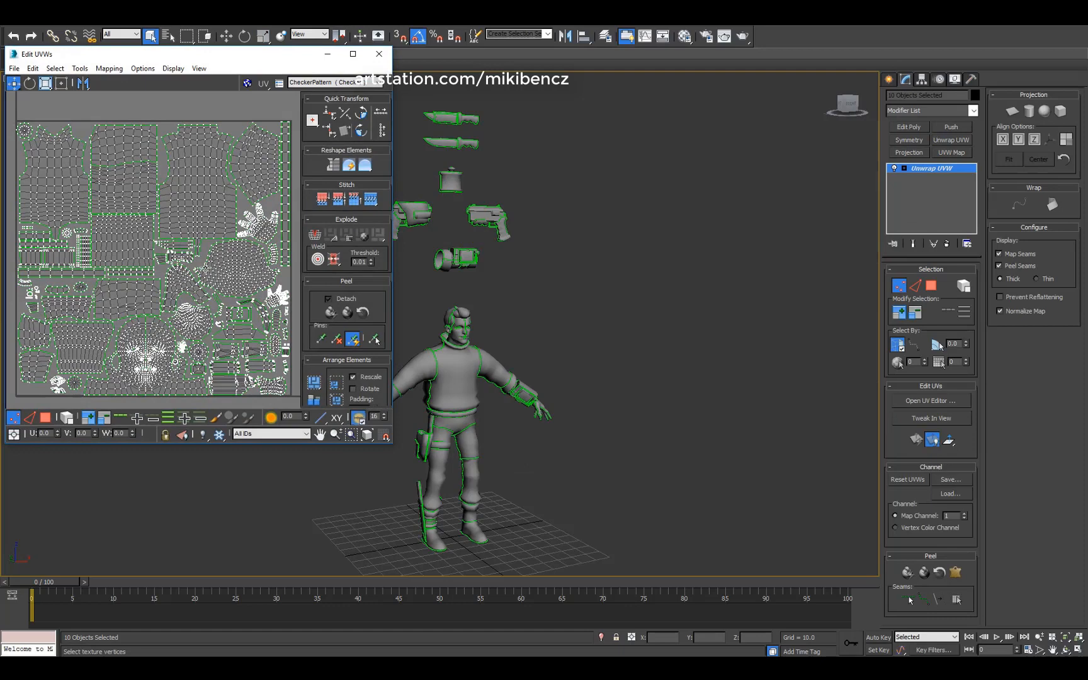
right_click(932, 167)
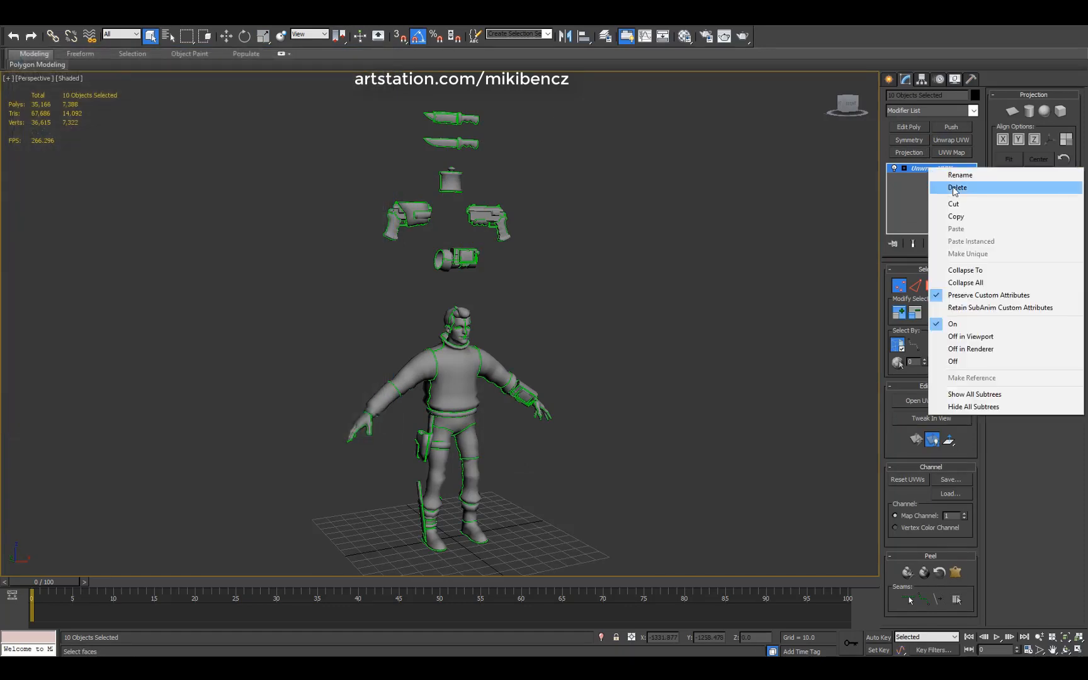
click(959, 187)
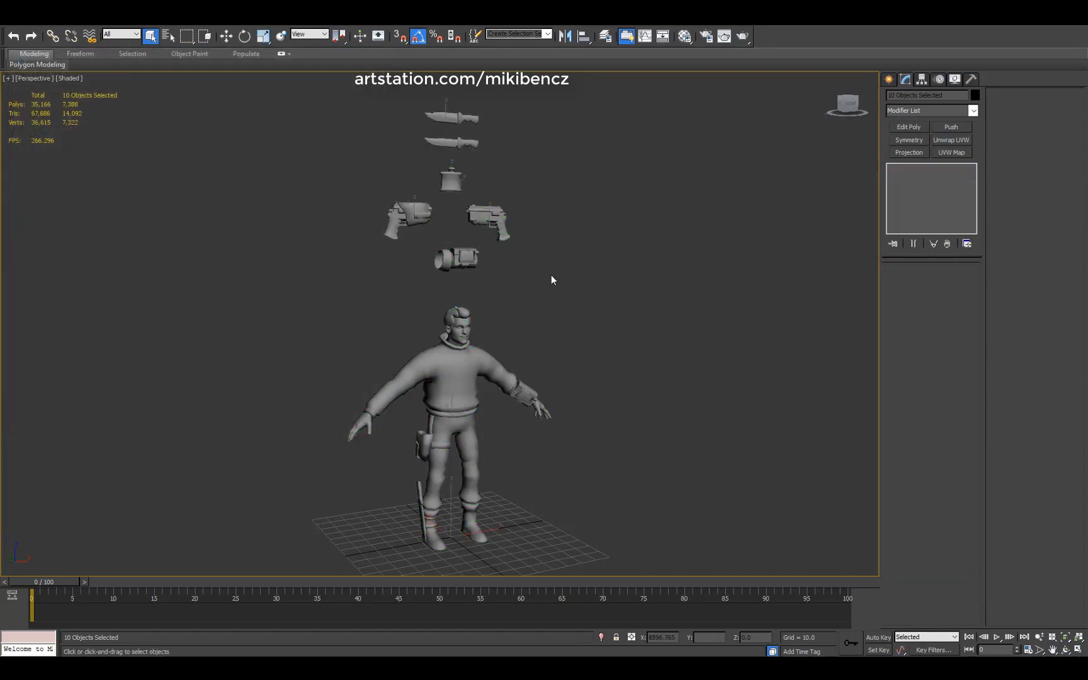
Step: Export the selection as tutorial.obj, overwriting the existing file, and close the export summary
click(684, 36)
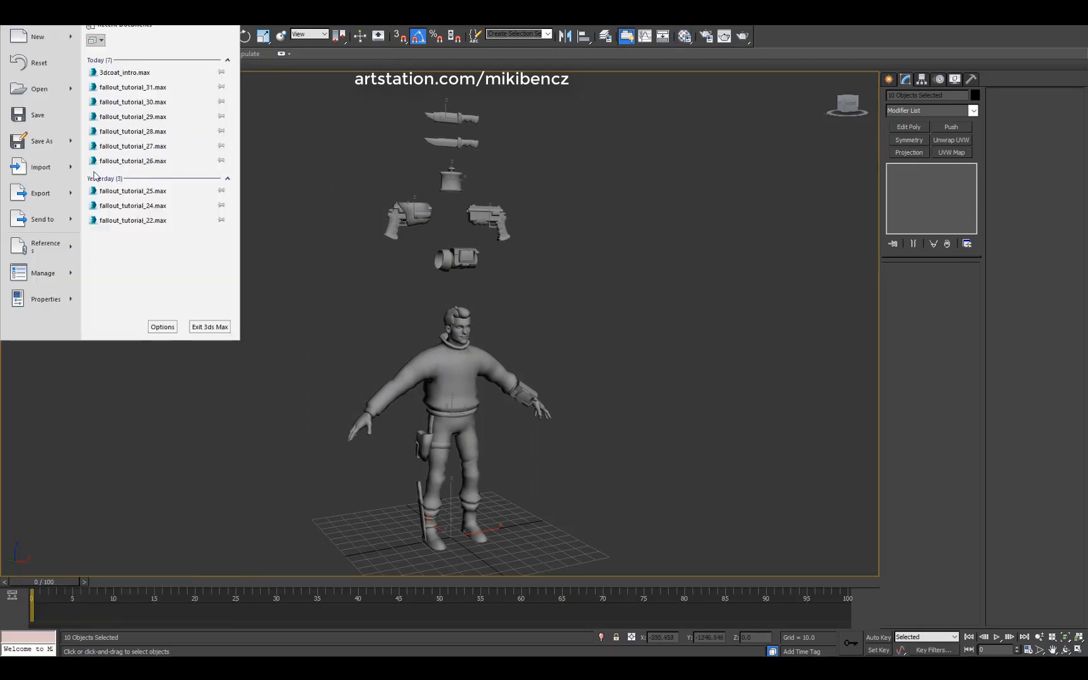
click(41, 193)
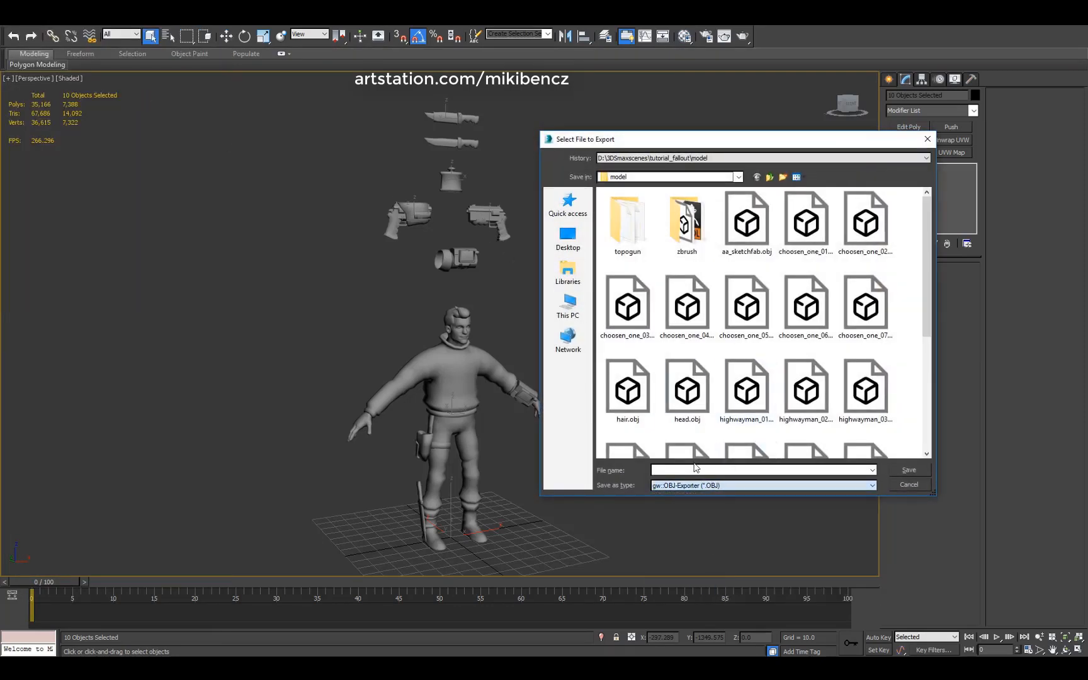
click(759, 470)
text(tutorial)
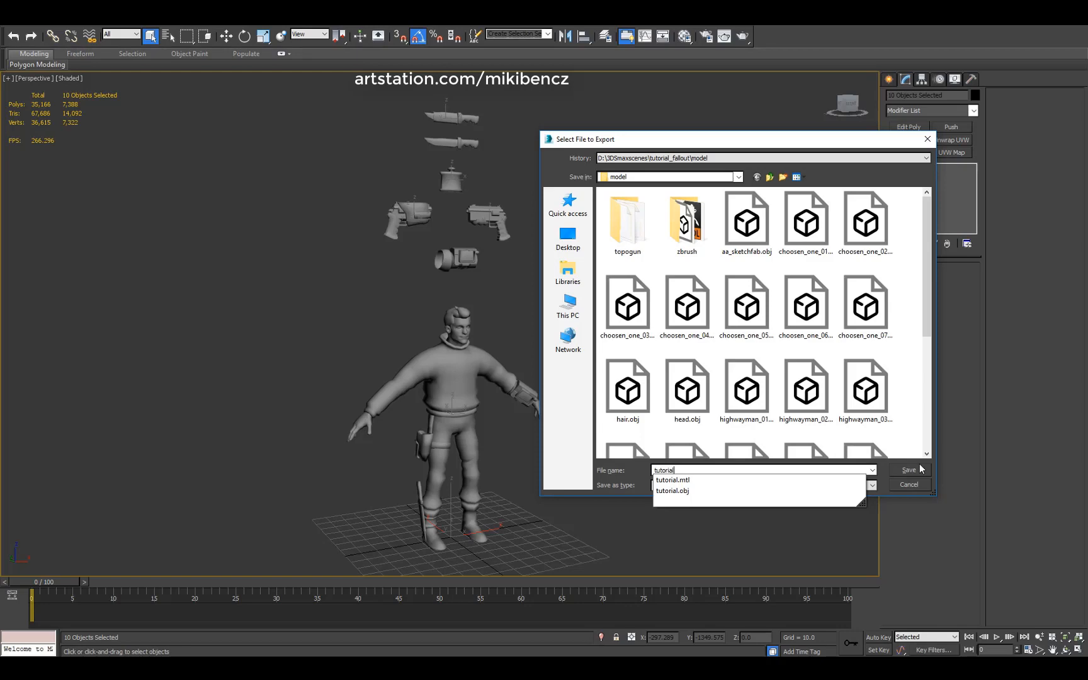
click(908, 468)
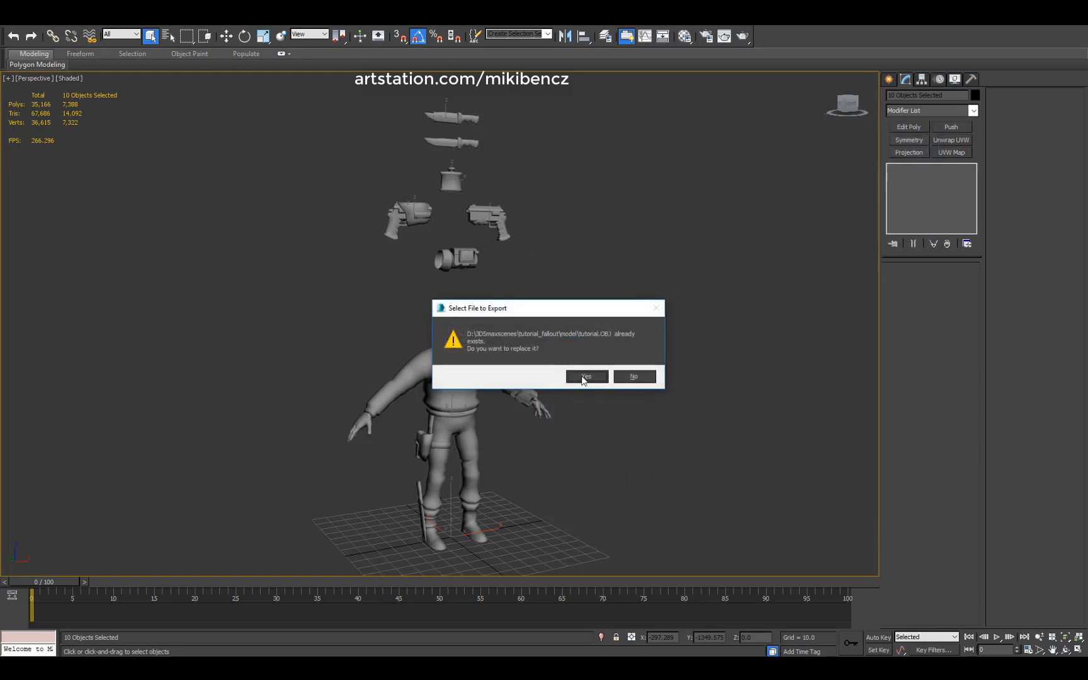
click(586, 376)
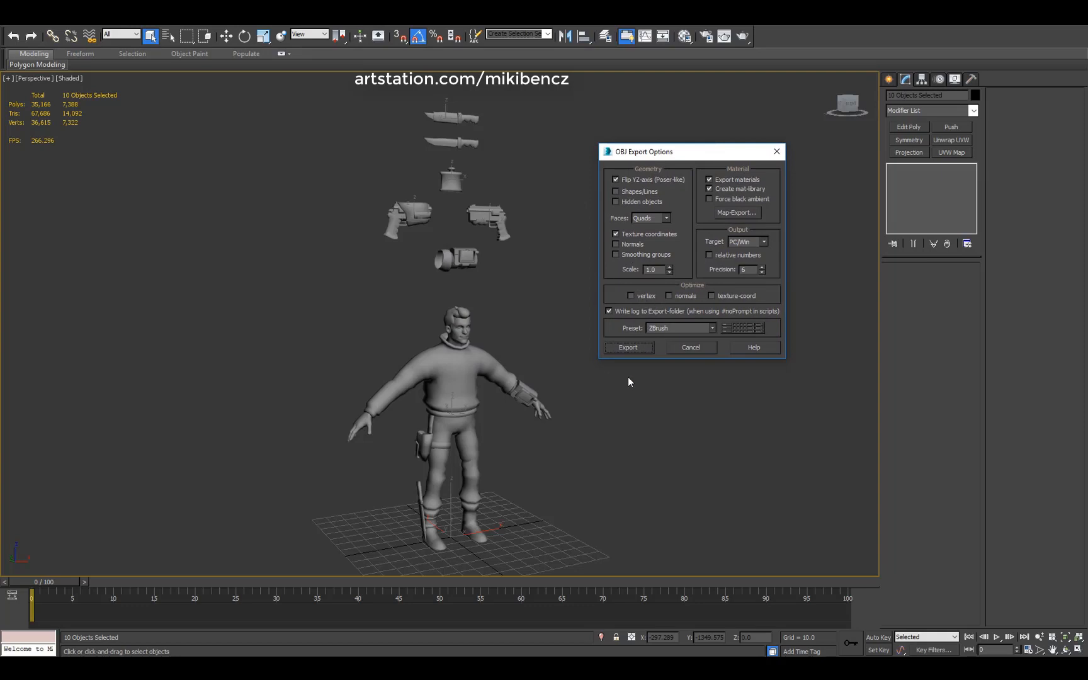
click(628, 347)
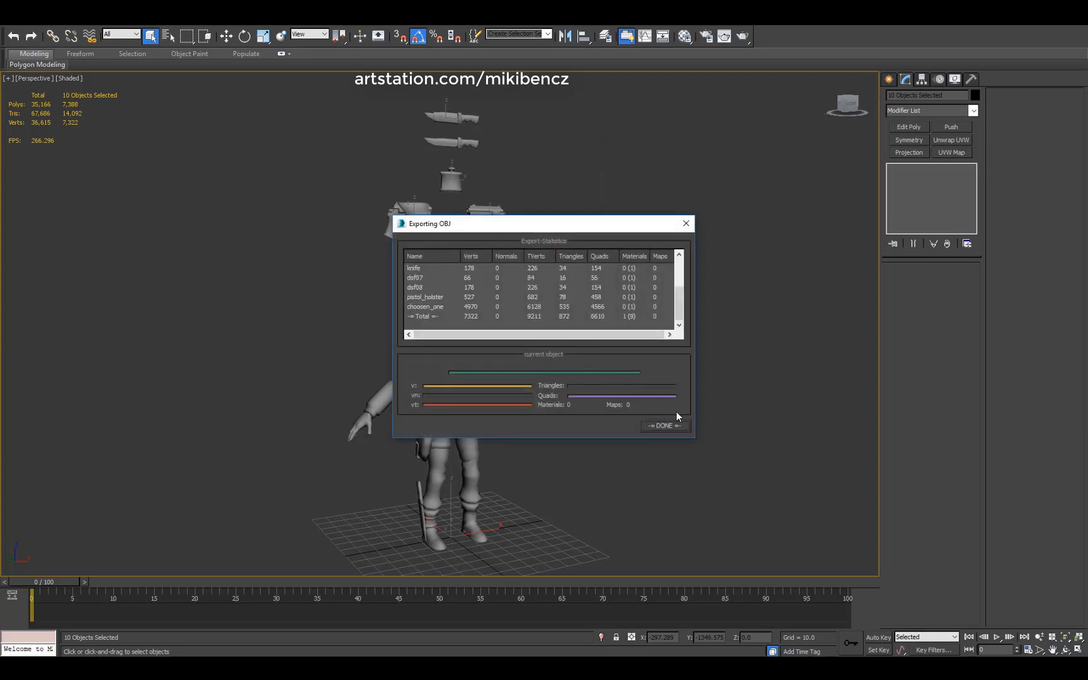
click(663, 426)
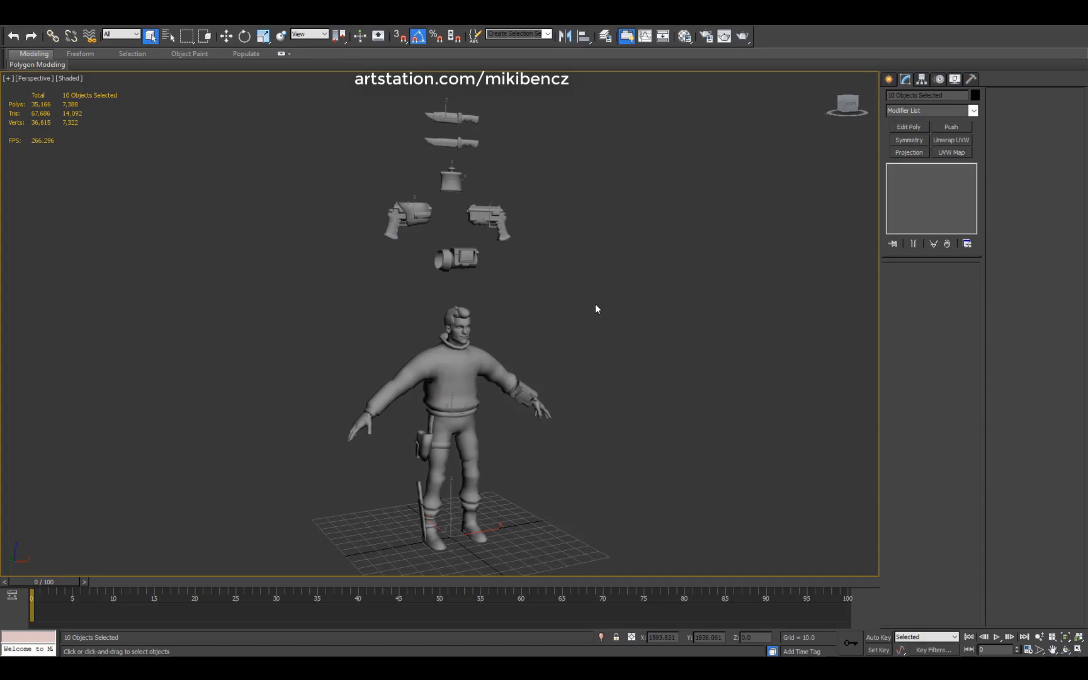
mouse_move(479, 617)
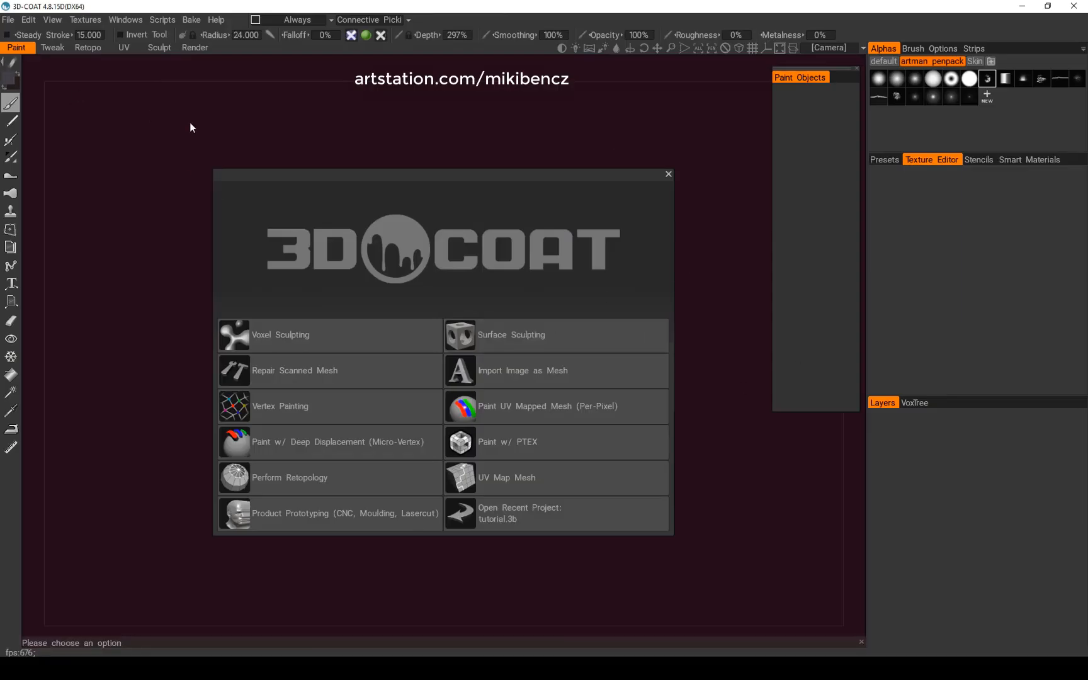
mouse_move(212, 129)
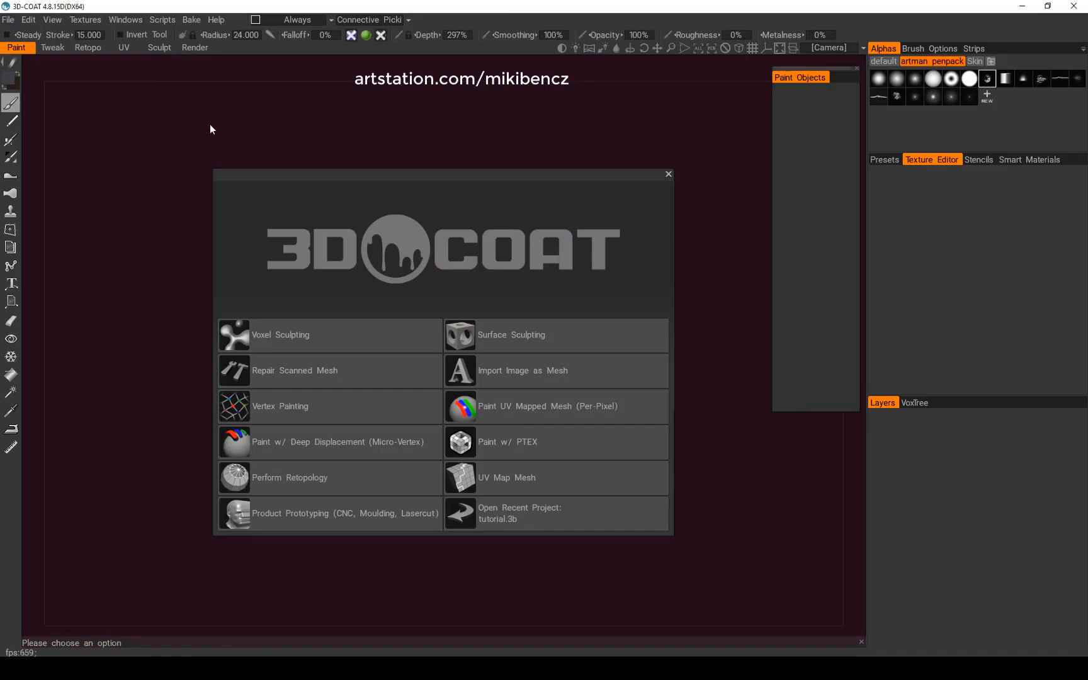
Step: Import tutorial.obj as a model for per-pixel painting with texture width 4096
click(7, 18)
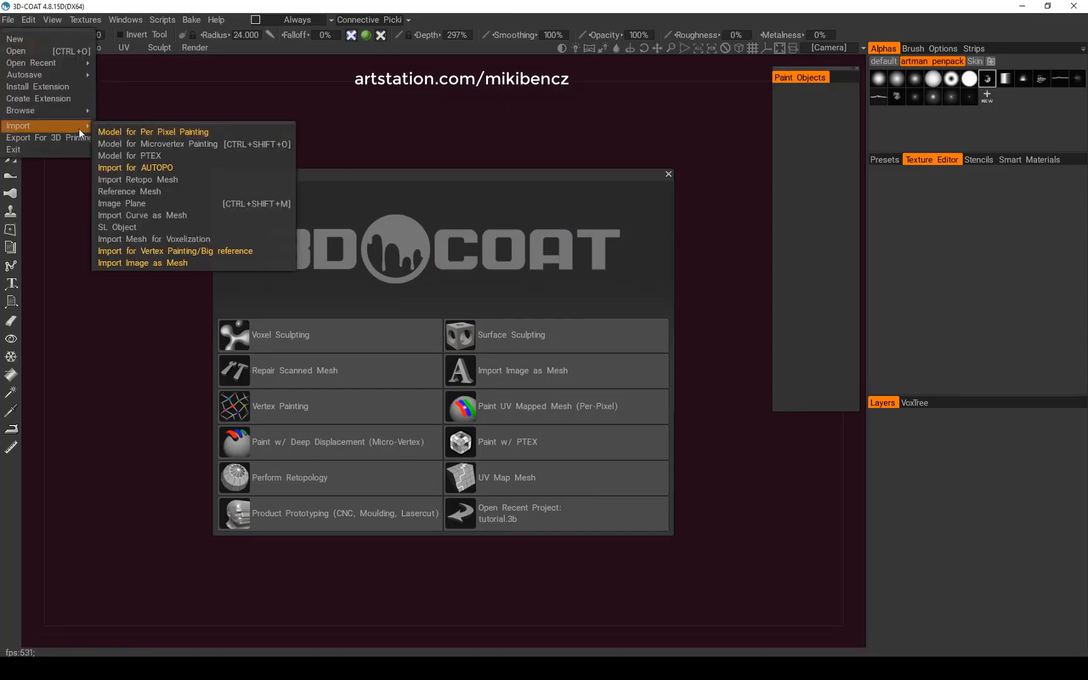
mouse_move(154, 132)
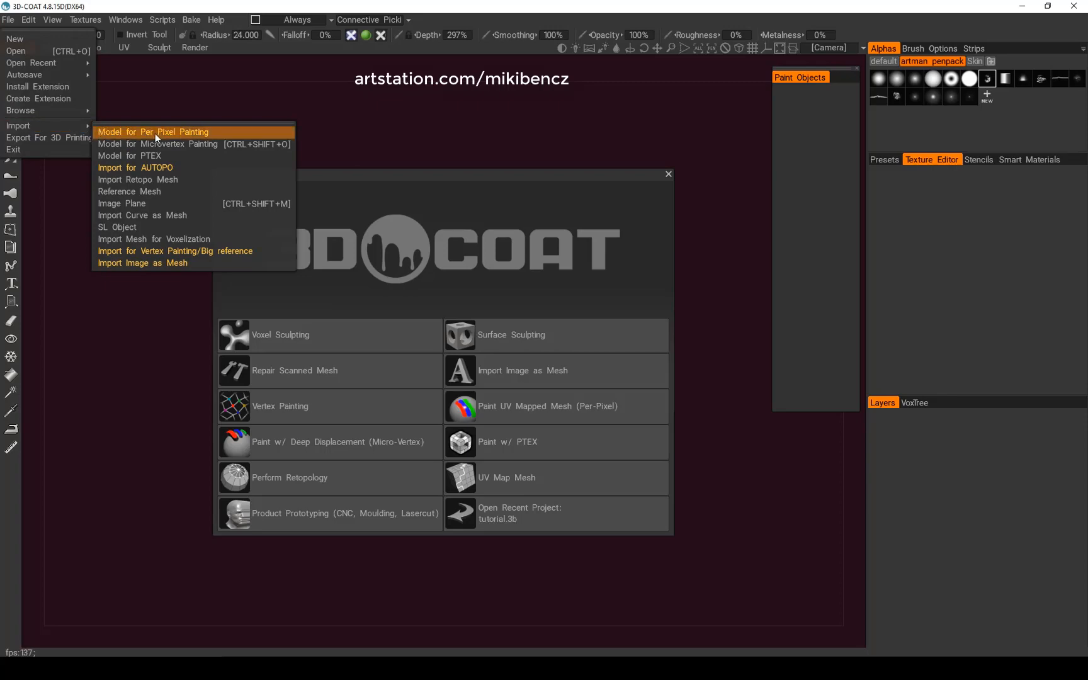
mouse_move(165, 132)
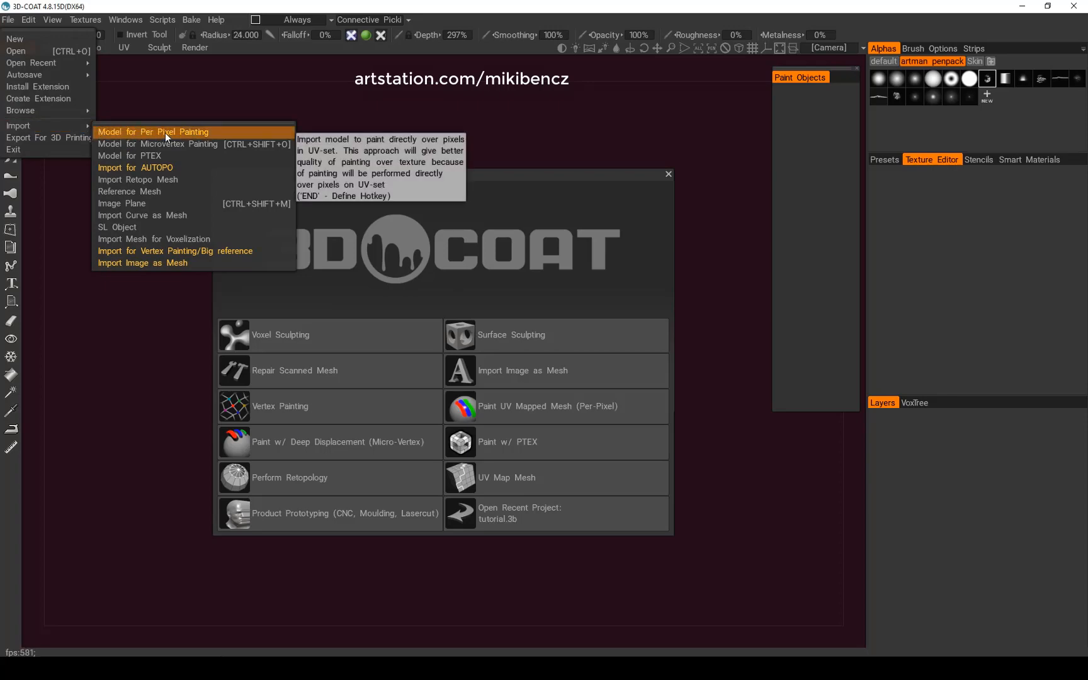
click(154, 132)
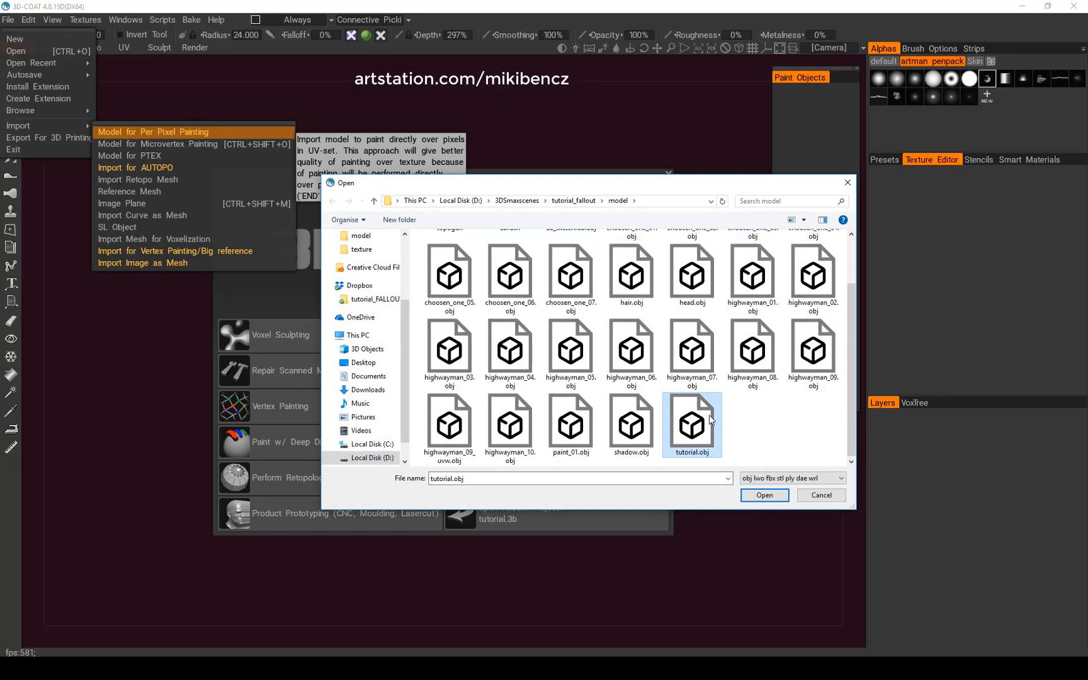
click(763, 495)
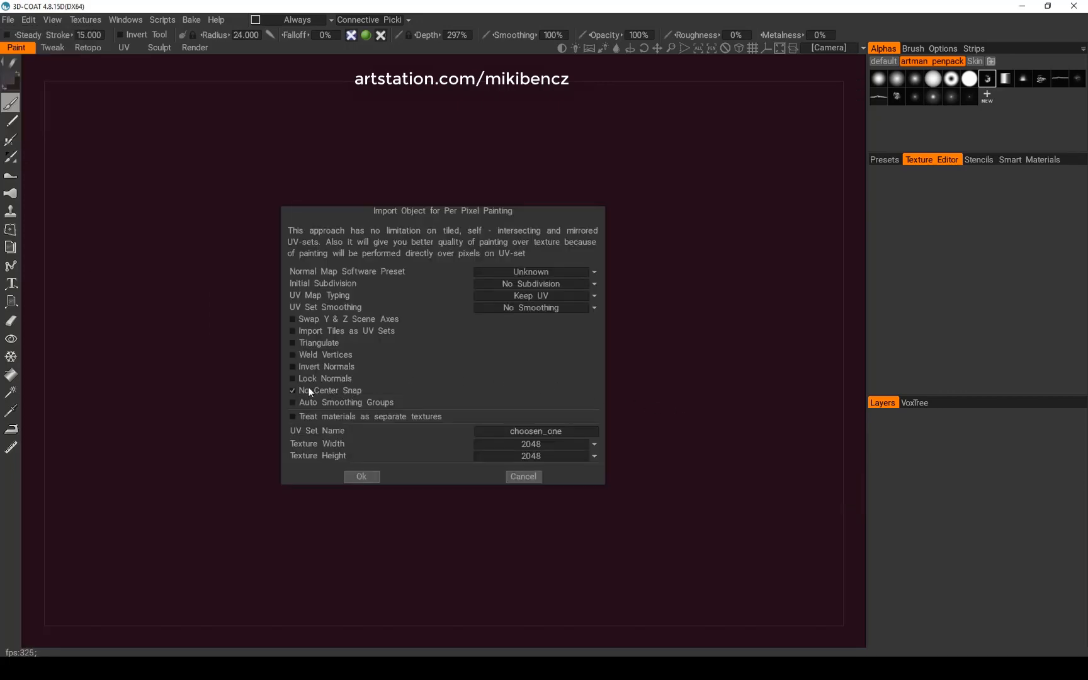
mouse_move(471, 424)
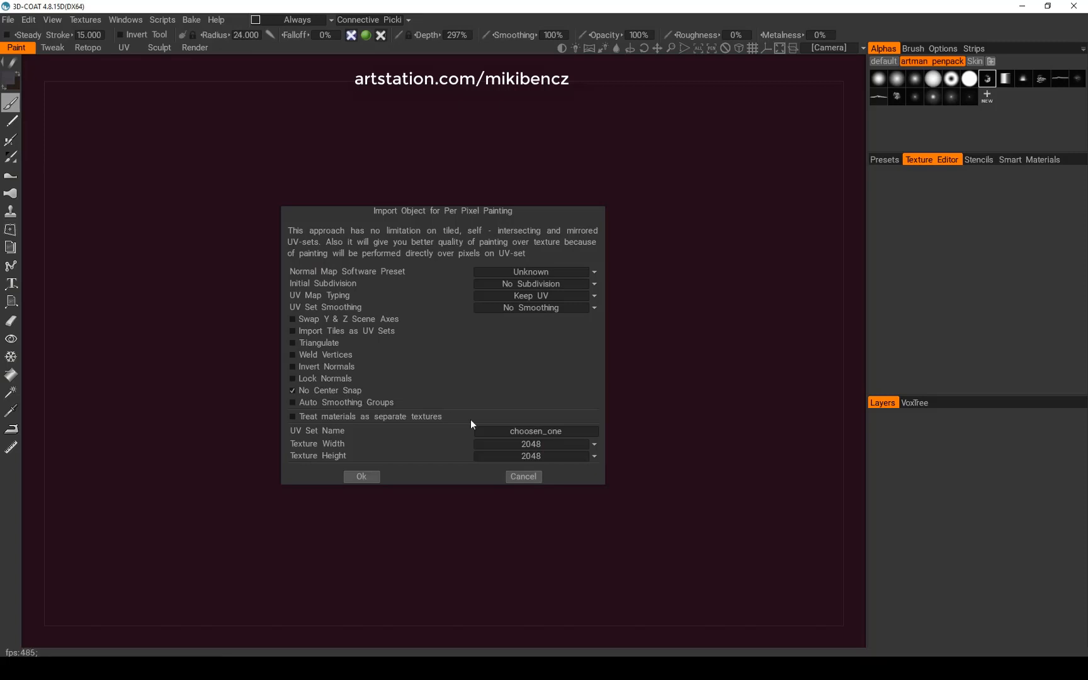
click(532, 444)
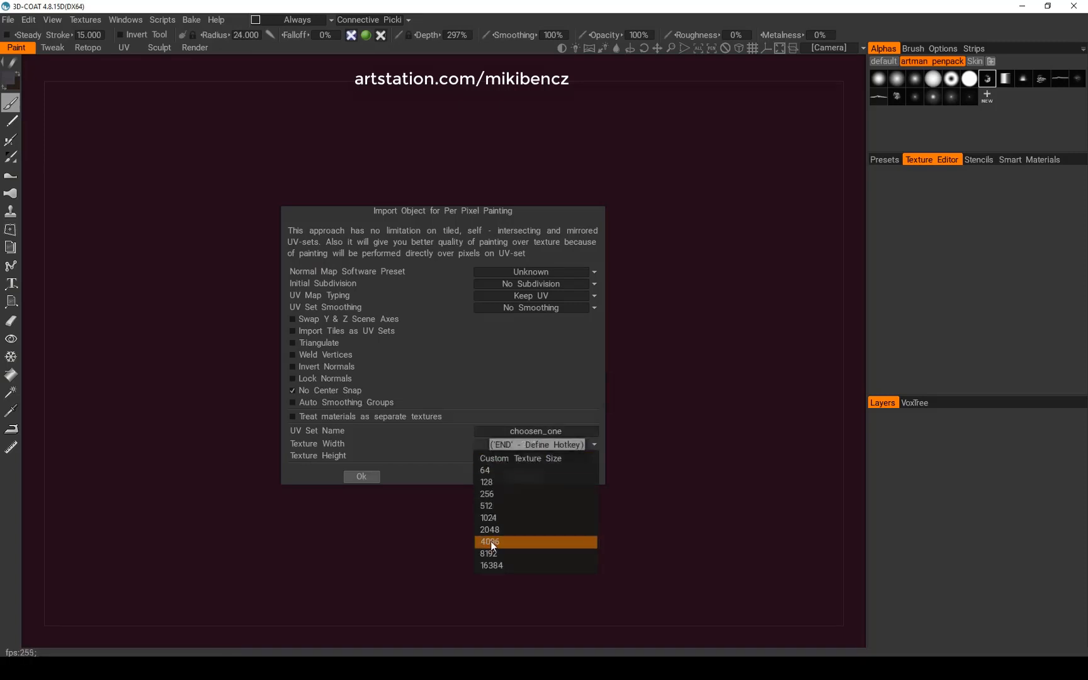
click(489, 542)
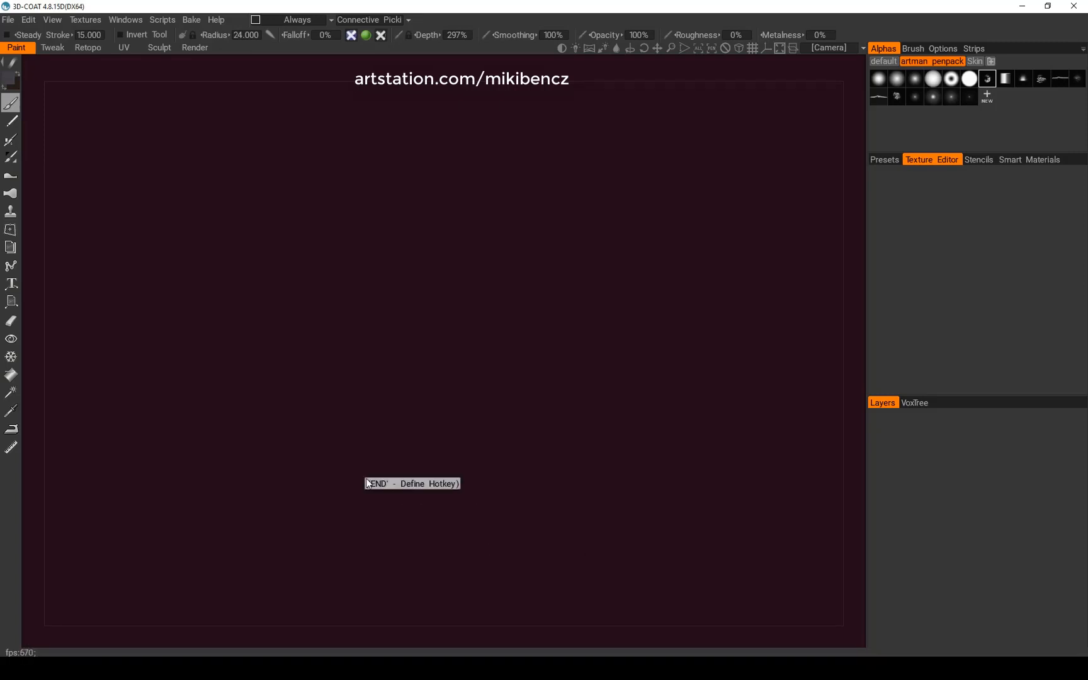
mouse_move(562, 355)
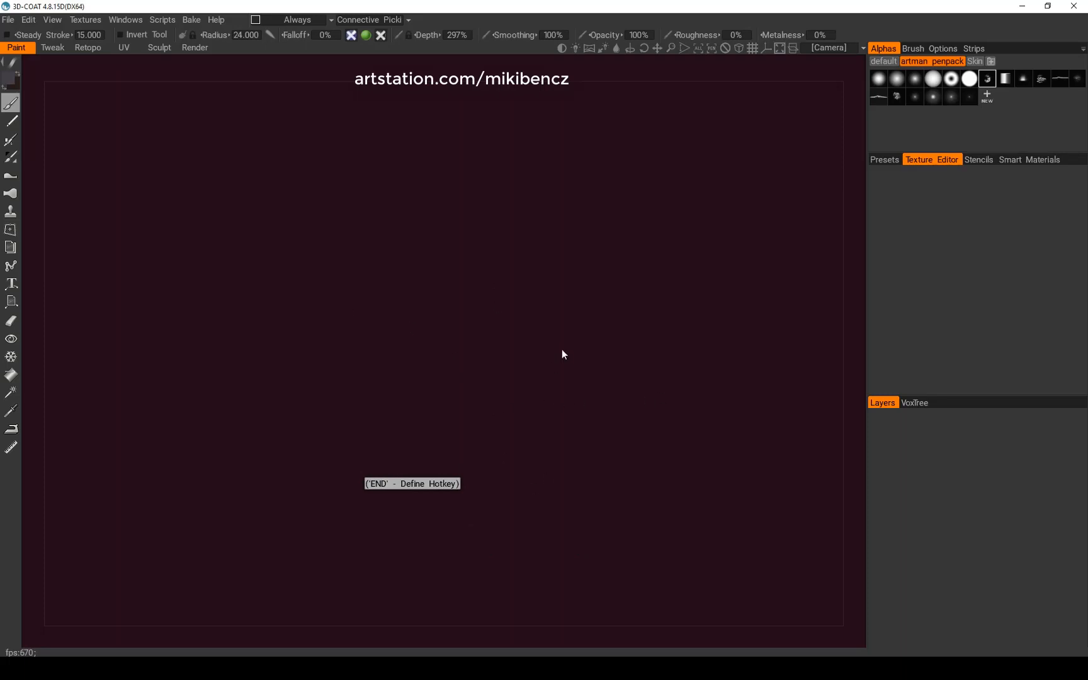
mouse_move(573, 443)
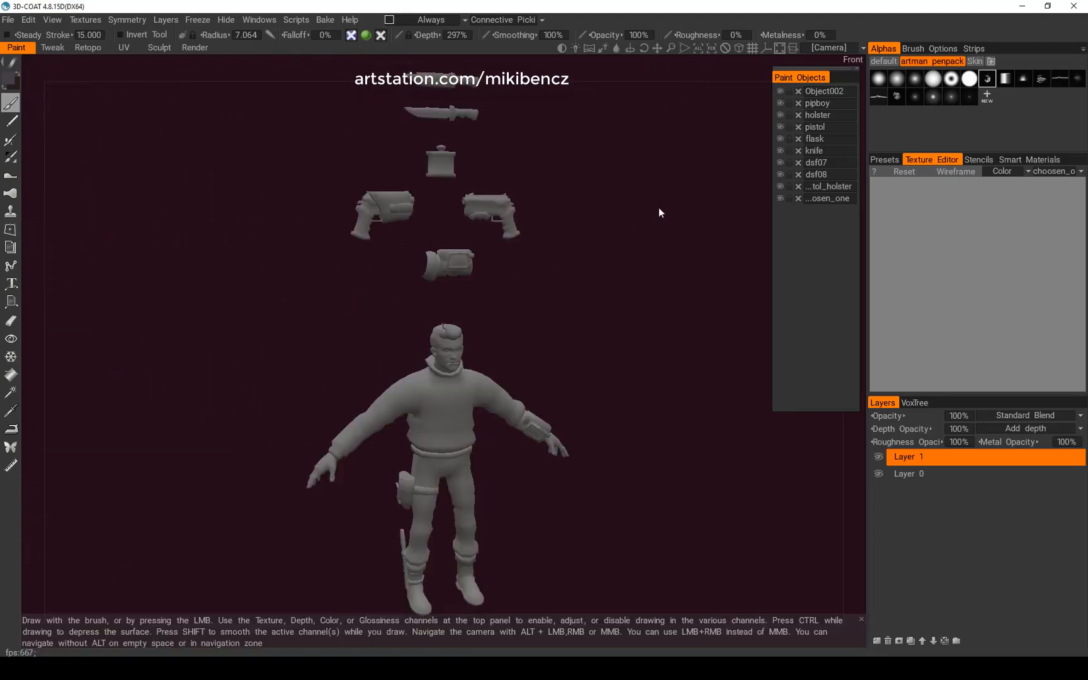
mouse_move(679, 48)
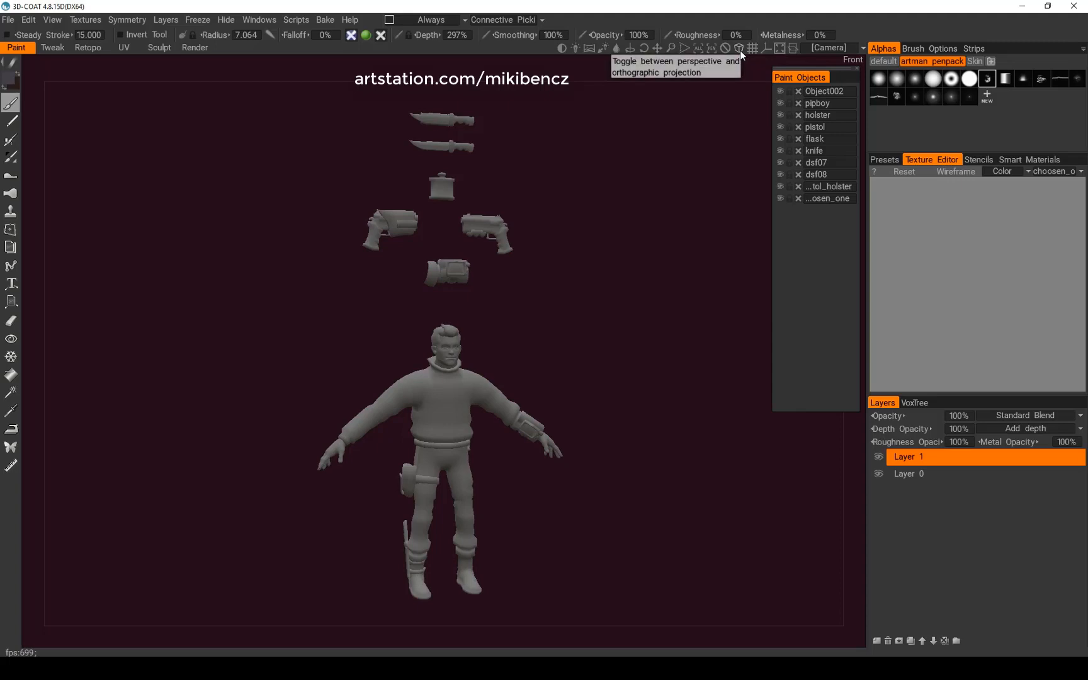
mouse_move(593, 295)
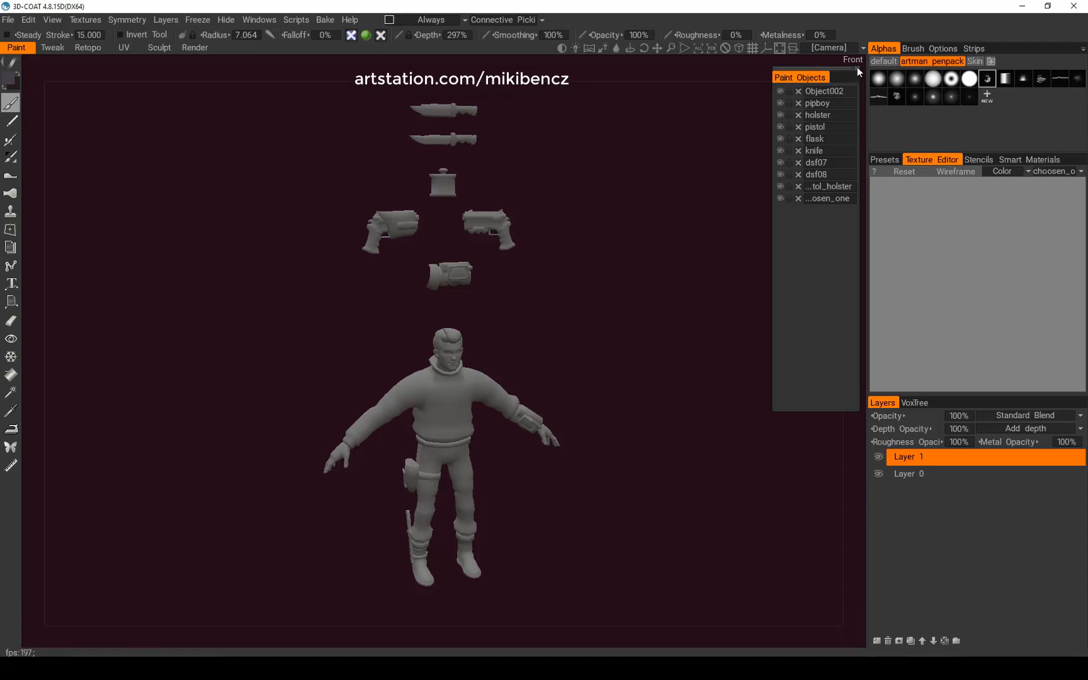
Step: Show the Paint Objects popup from Windows > Popups and hide then unhide the objects
click(259, 19)
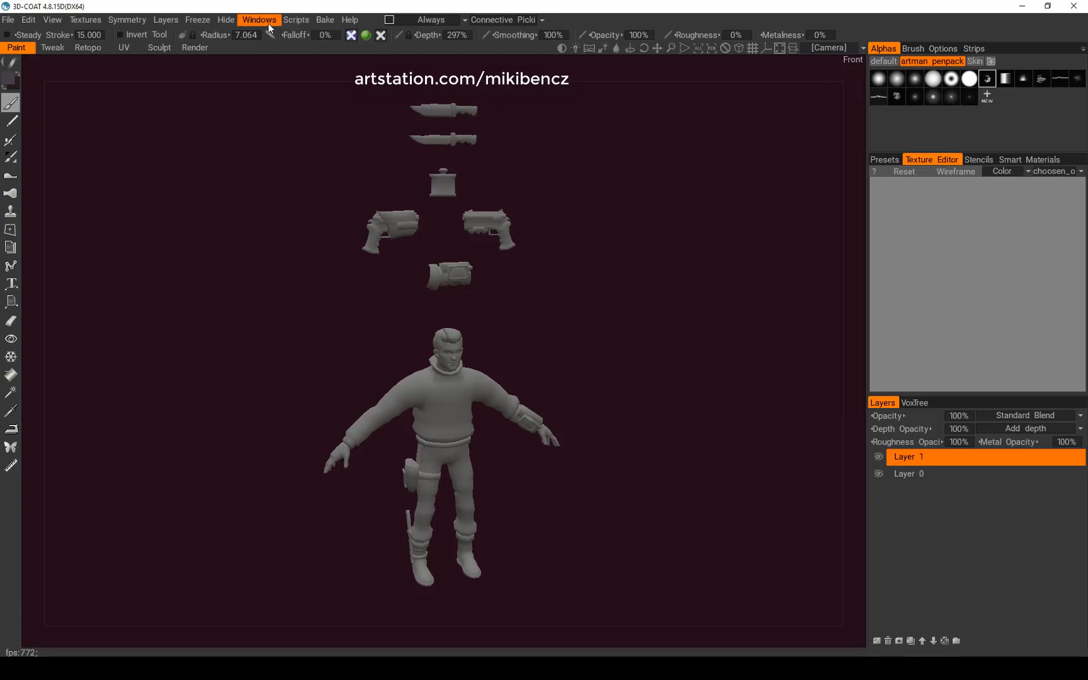
click(260, 19)
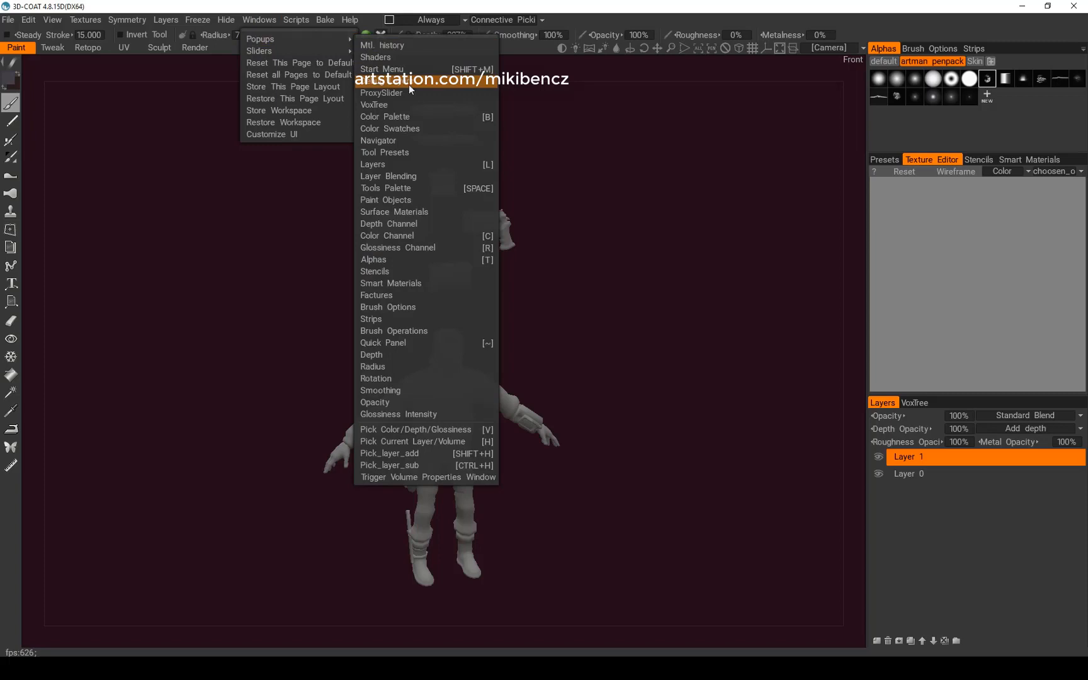
mouse_move(390, 366)
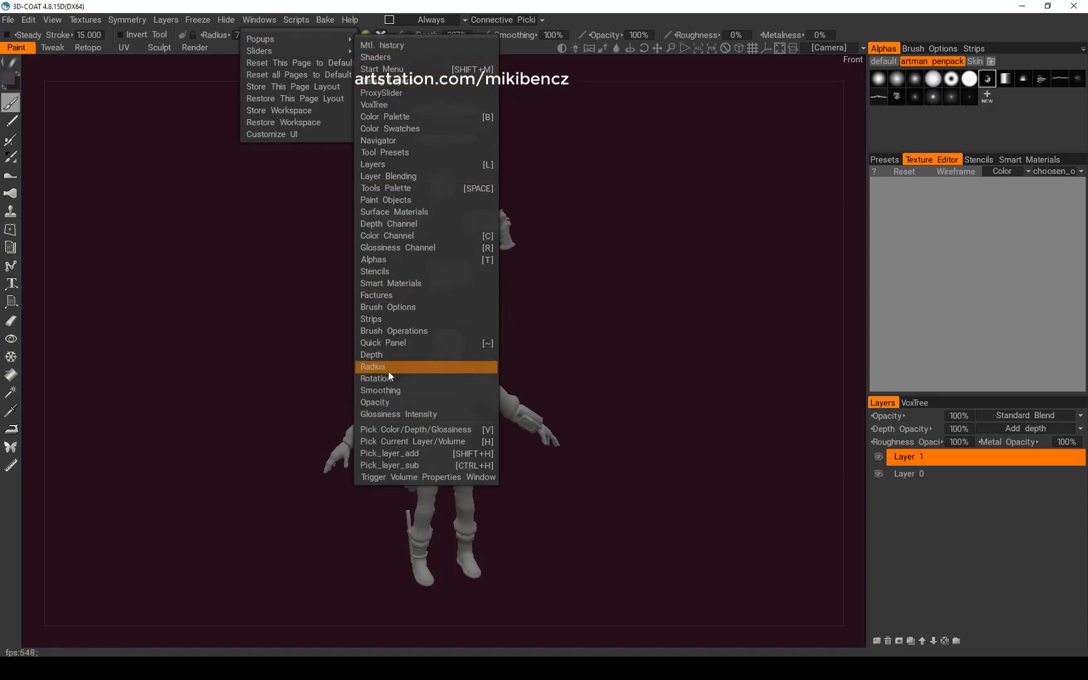
mouse_move(431, 153)
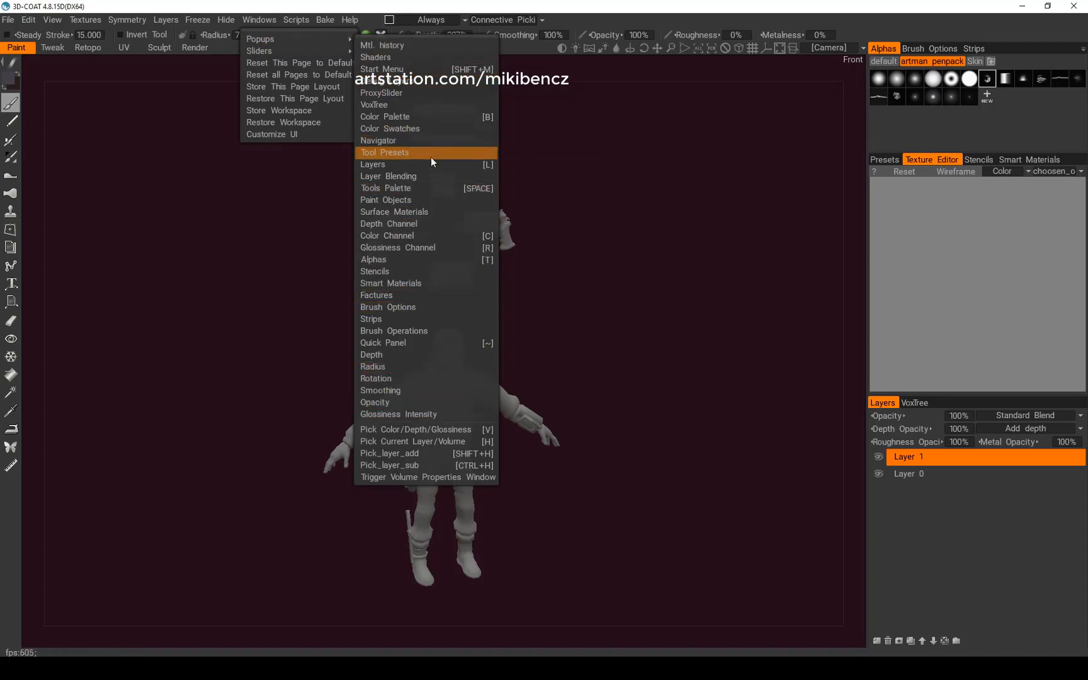
mouse_move(396, 176)
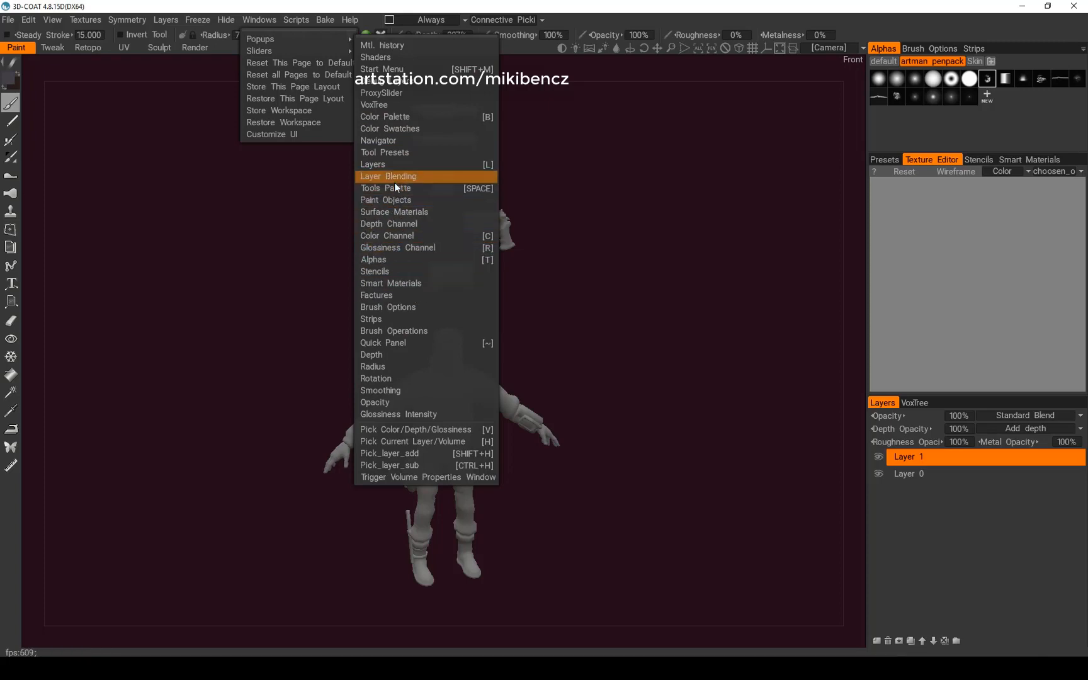
mouse_move(385, 201)
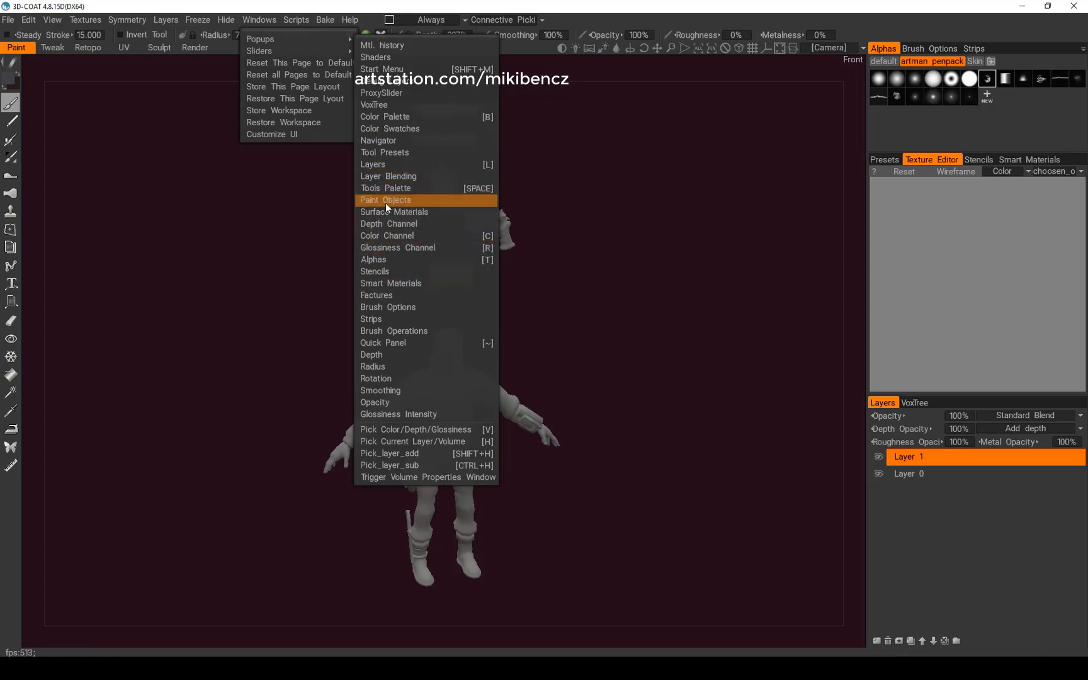
click(387, 200)
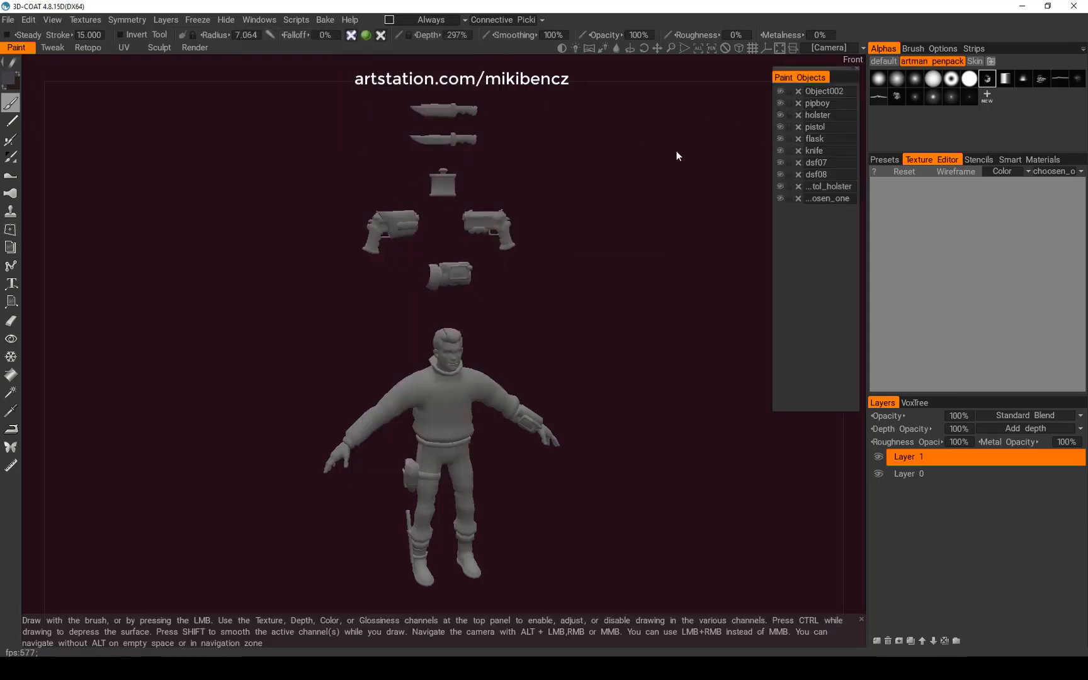
mouse_move(815, 418)
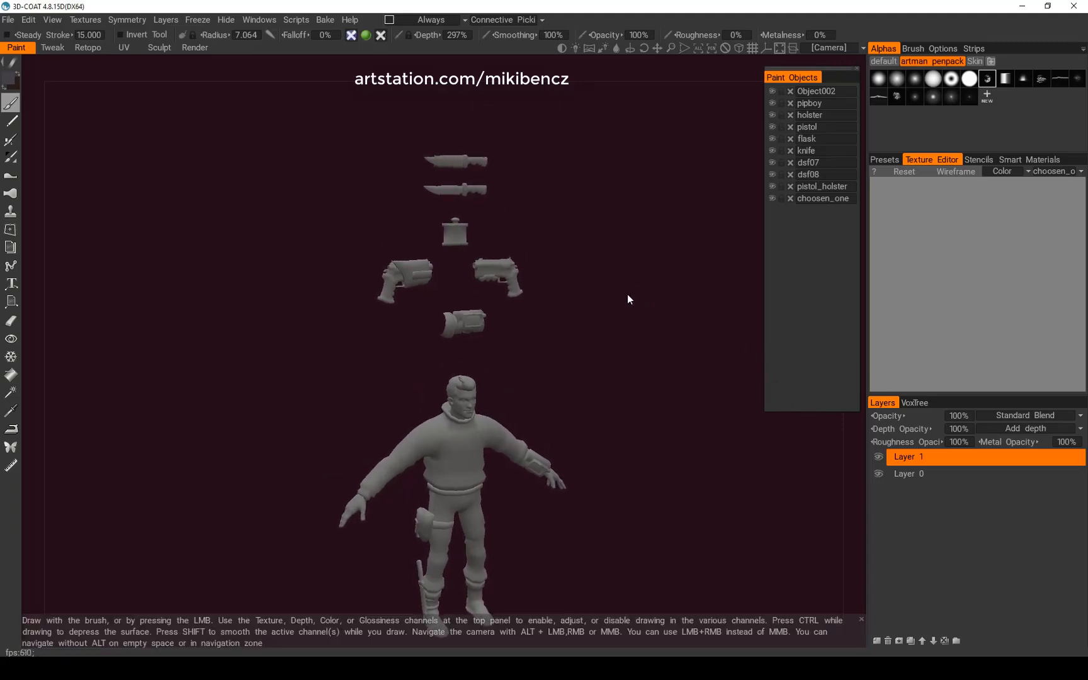
click(772, 91)
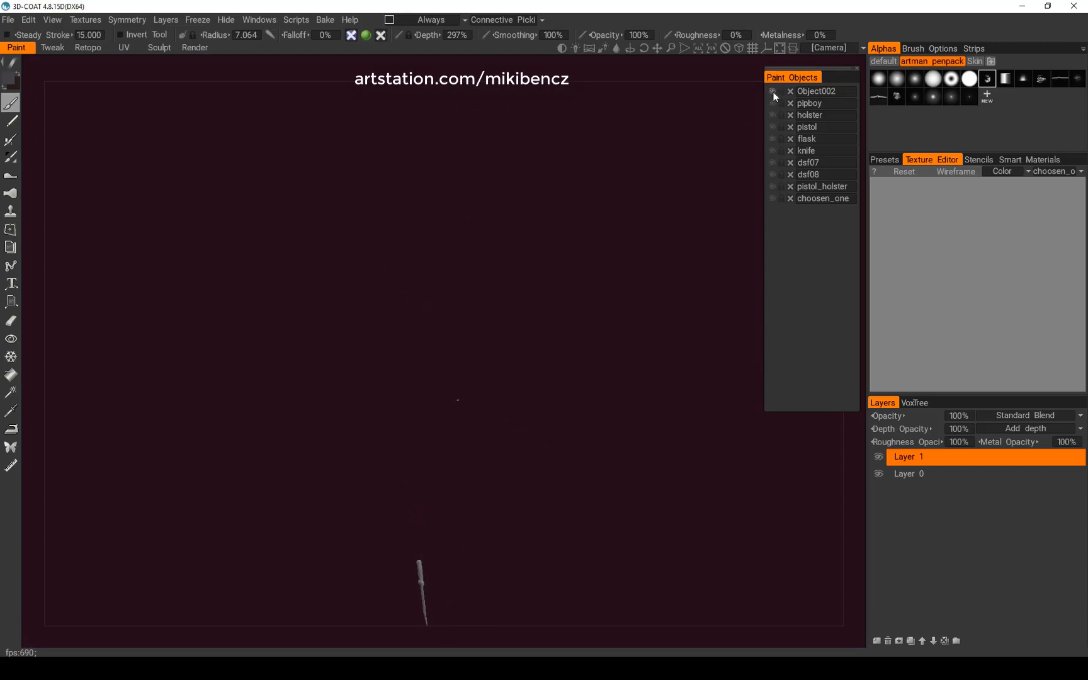
click(773, 90)
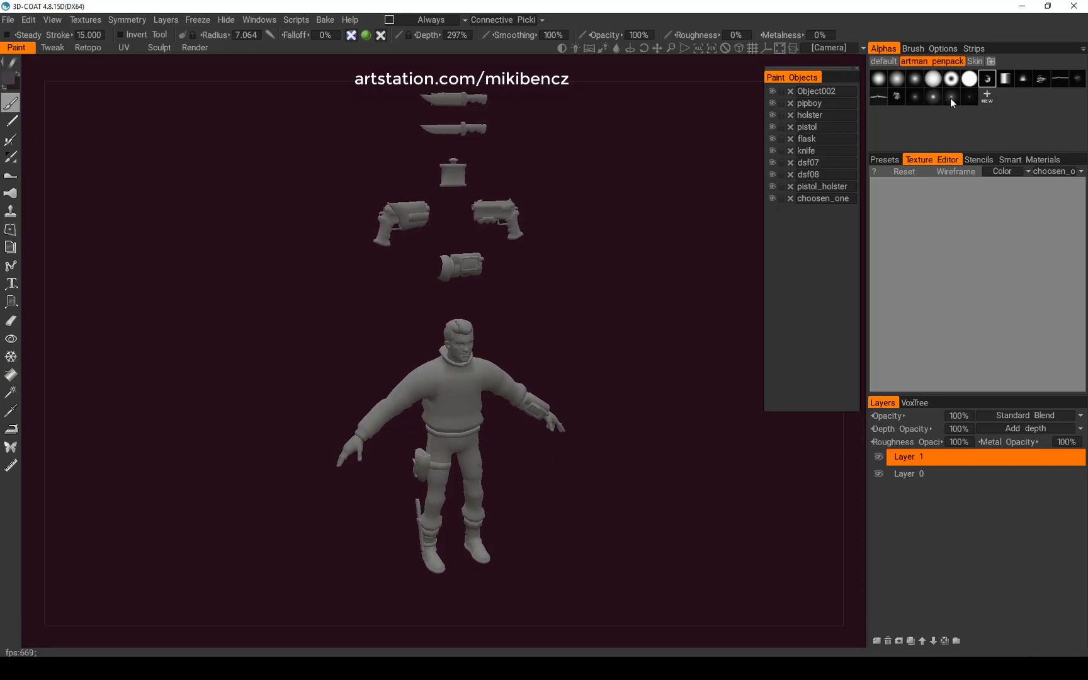
mouse_move(883, 84)
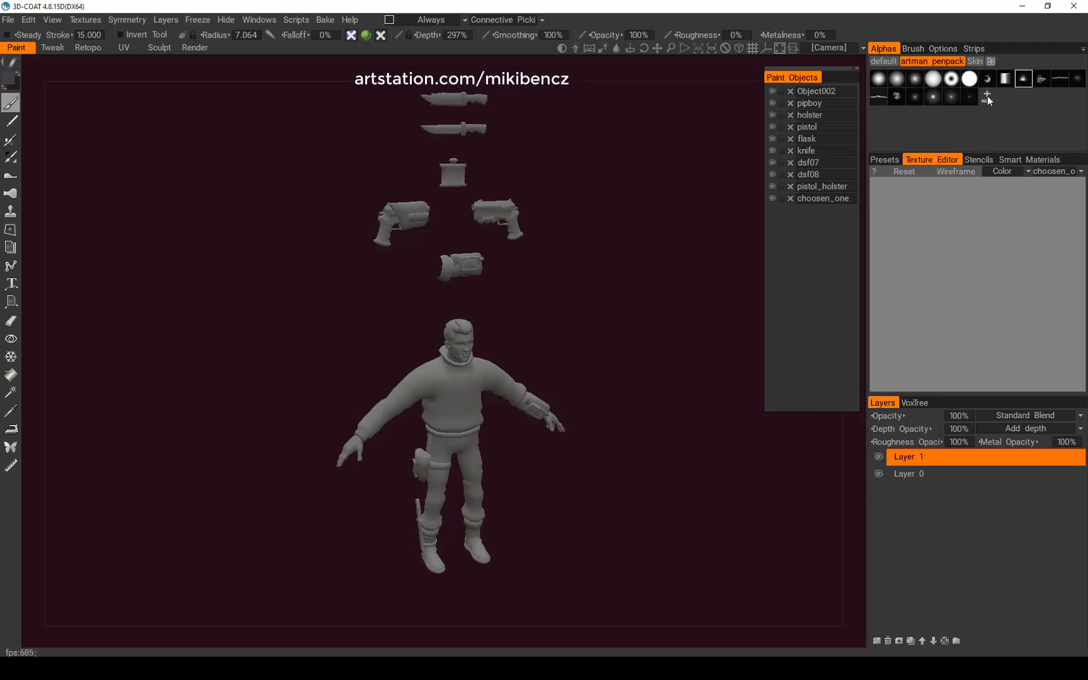
mouse_move(992, 101)
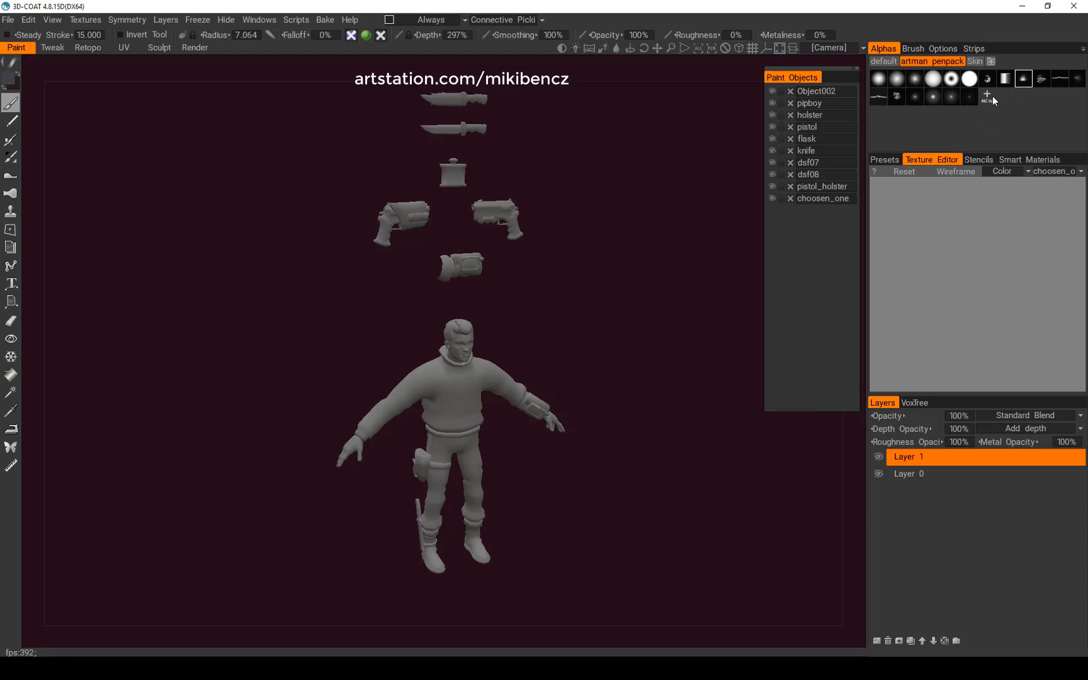
mouse_move(948, 154)
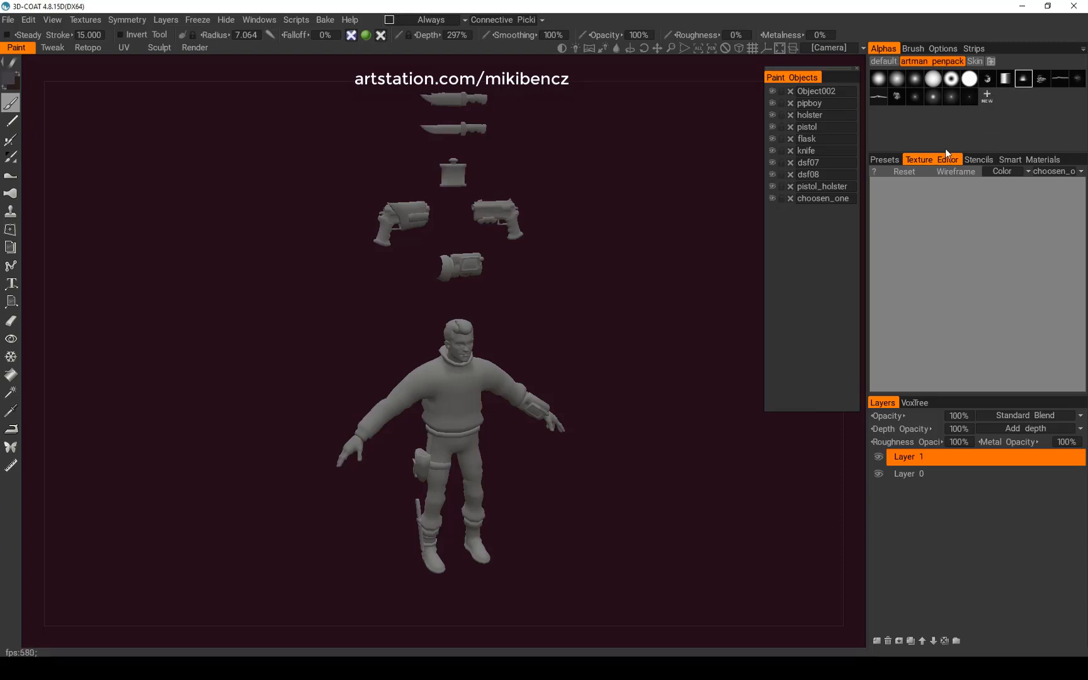
mouse_move(873, 331)
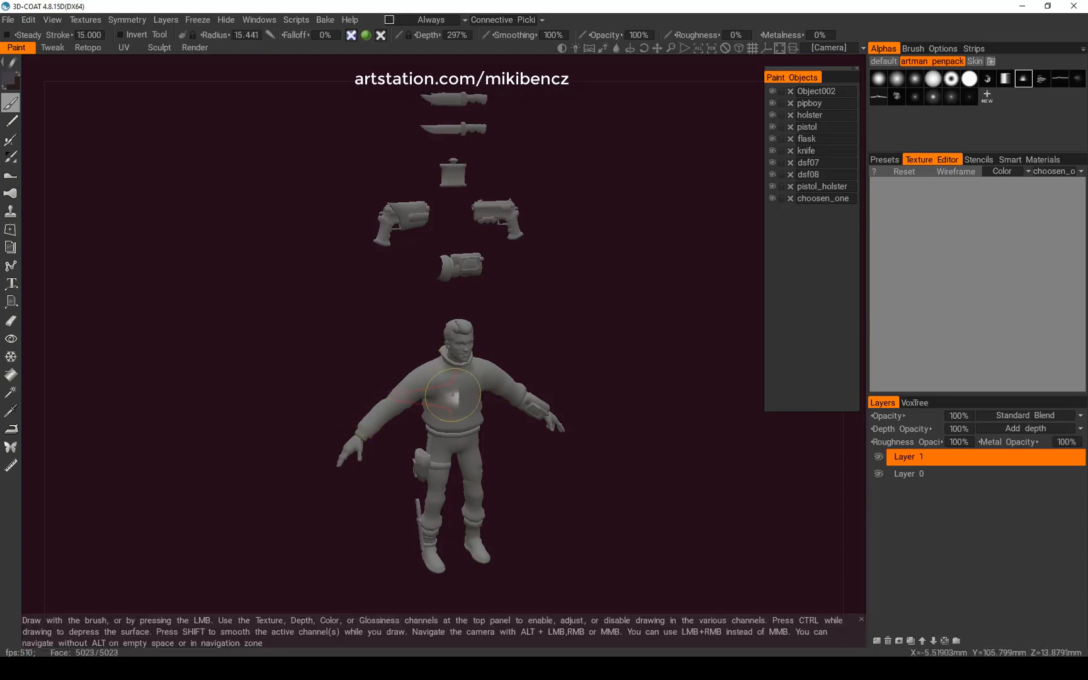
mouse_move(623, 165)
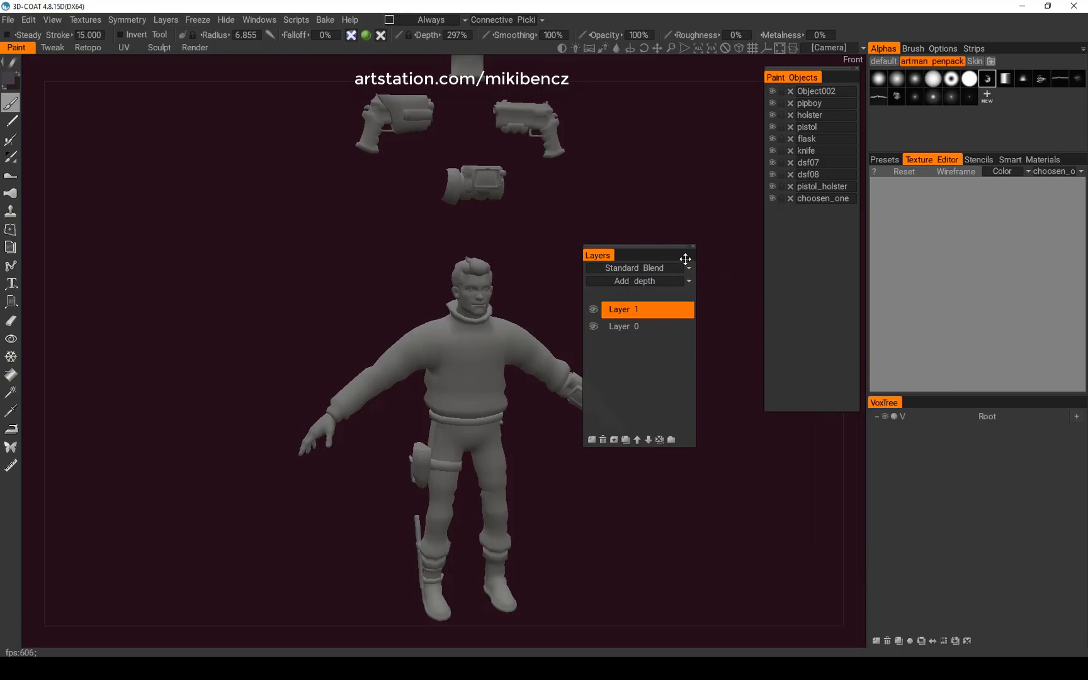
mouse_move(610, 259)
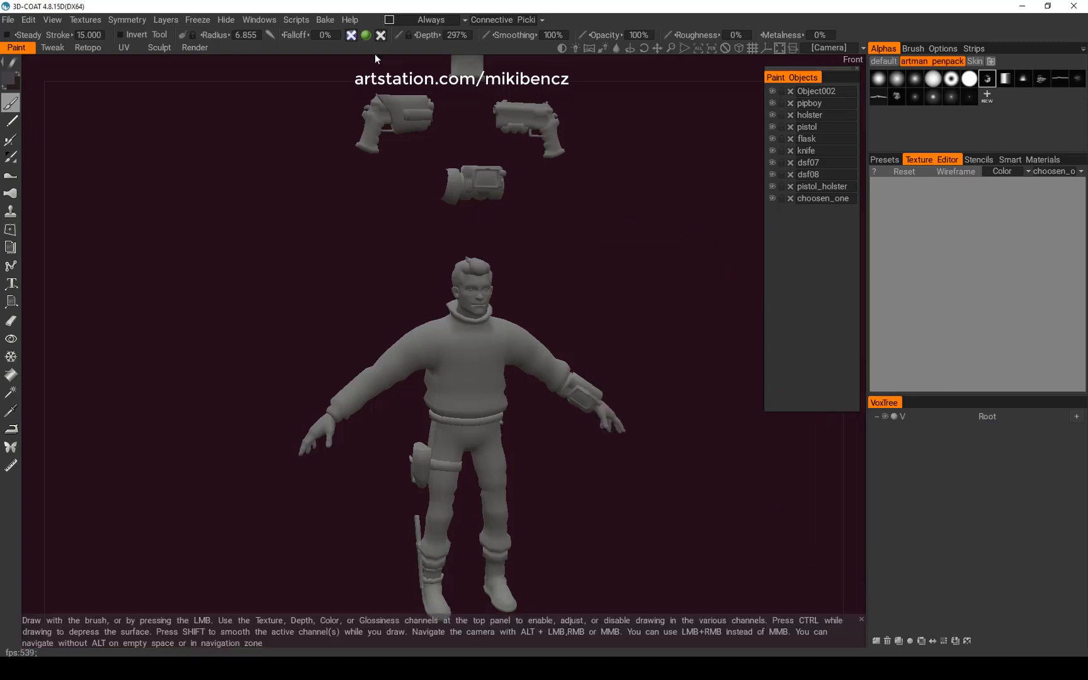
Step: Bring back the Layers panel, review the blend mode choices unchanged, and add a new paint layer
click(259, 19)
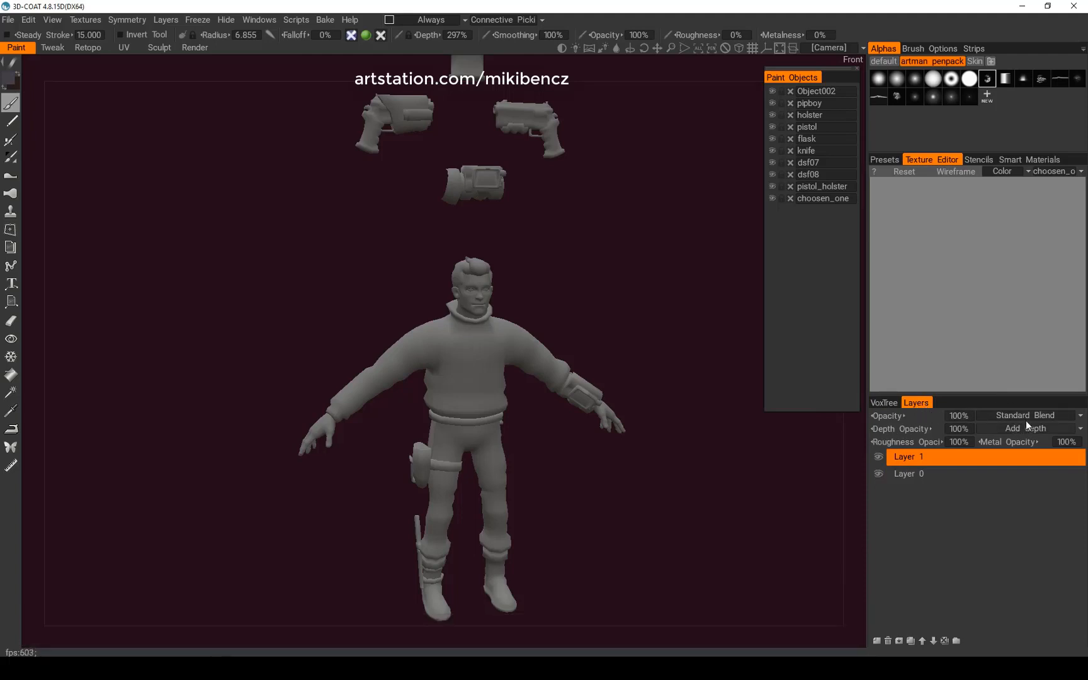
mouse_move(1025, 423)
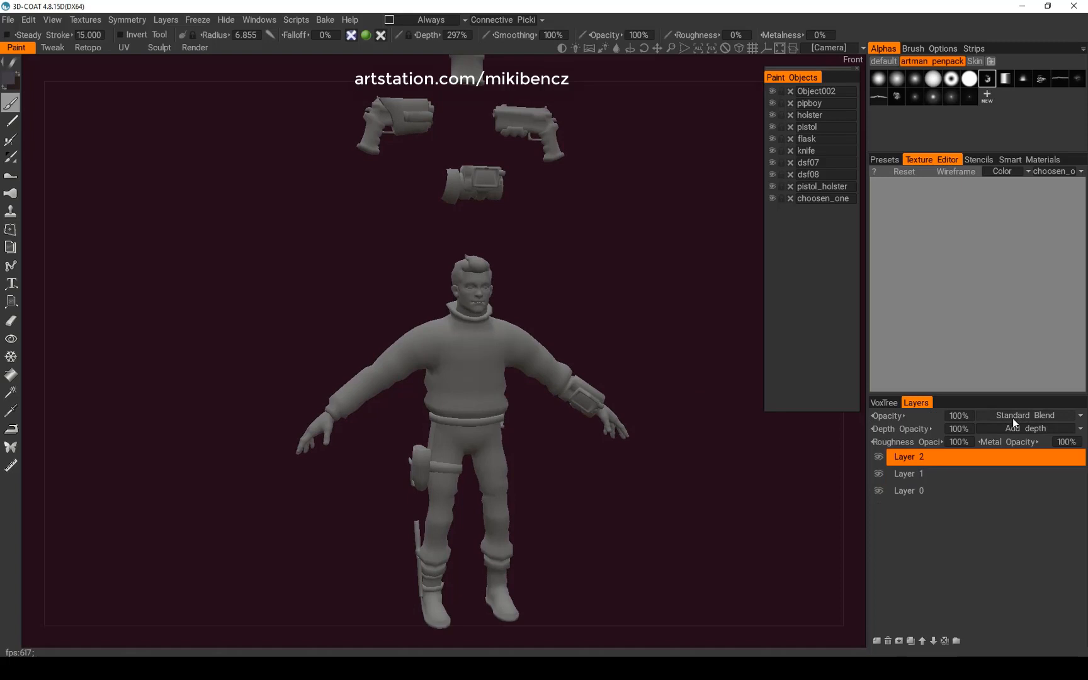
click(1028, 416)
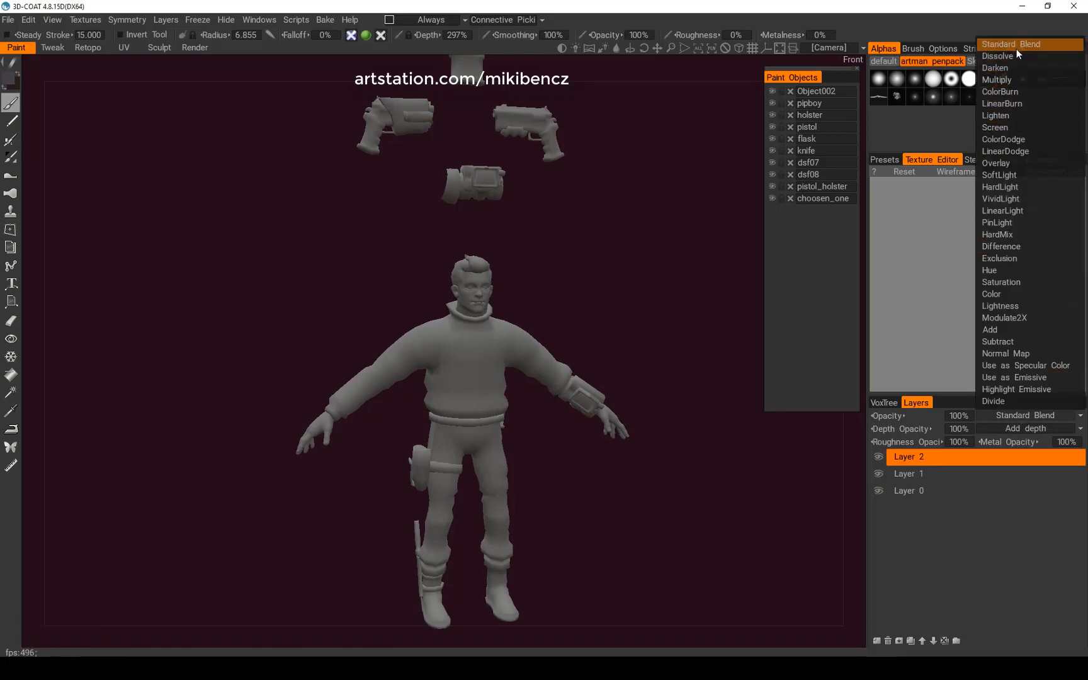
mouse_move(1030, 365)
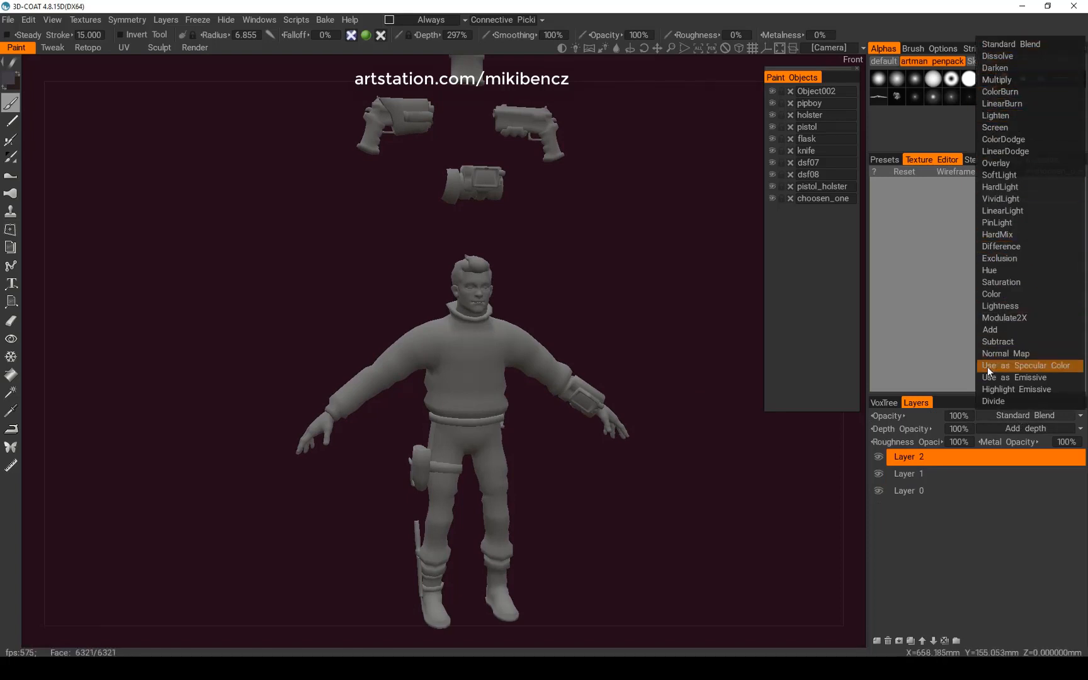
click(1028, 365)
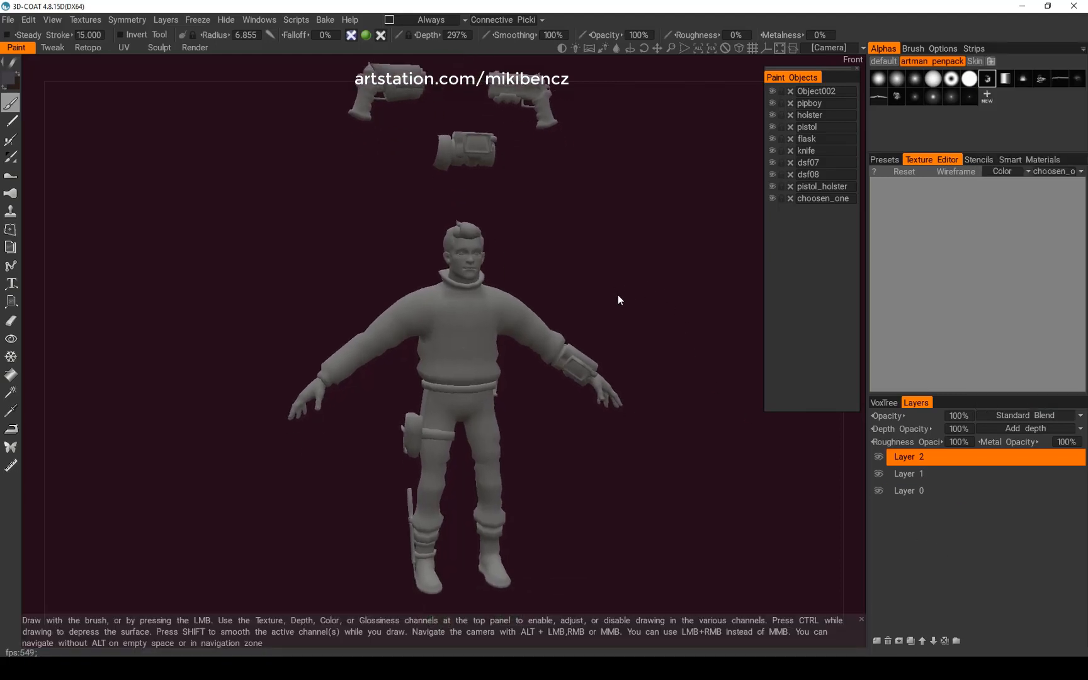
click(876, 642)
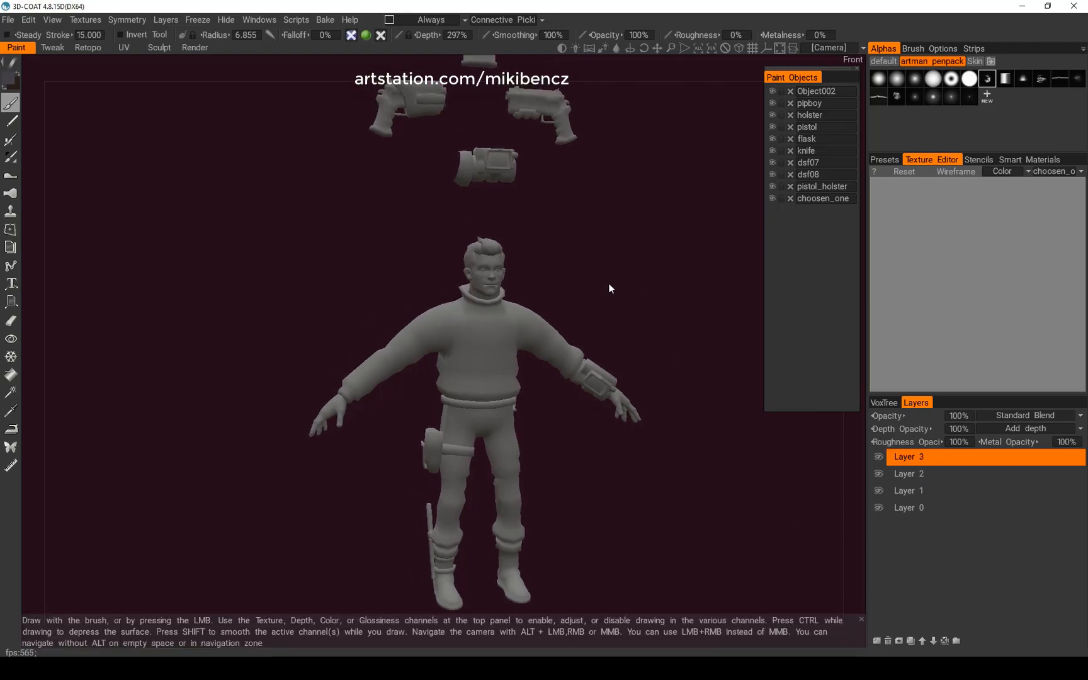
mouse_move(617, 286)
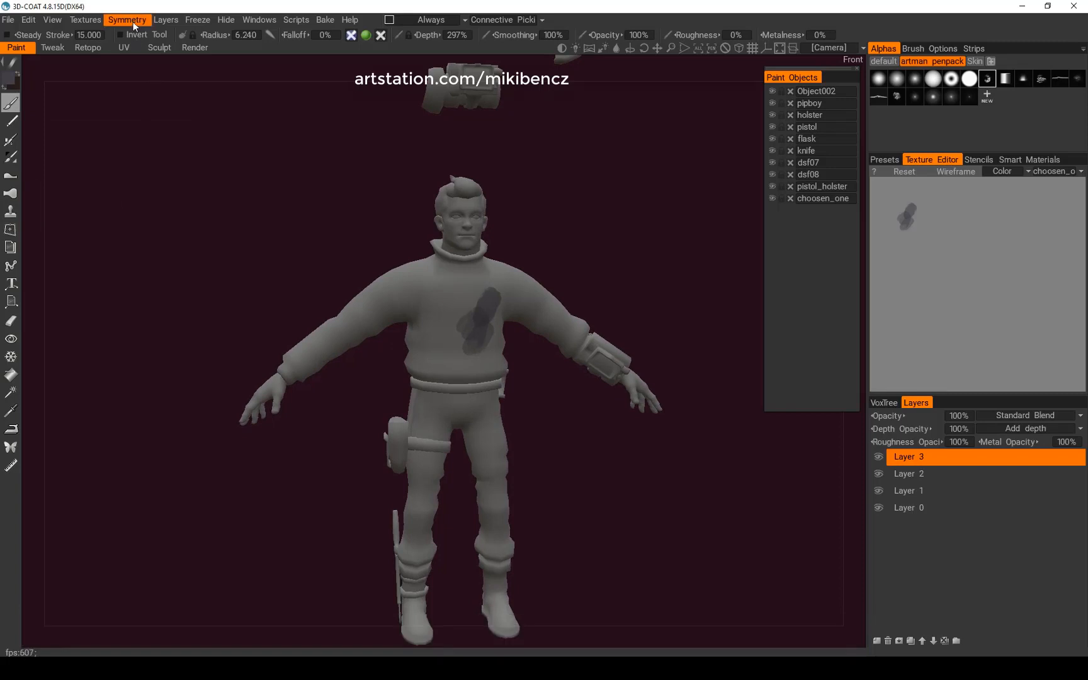
Step: Enable symmetry painting with the mirror plane shown and Y-axis mirroring toggled
click(127, 19)
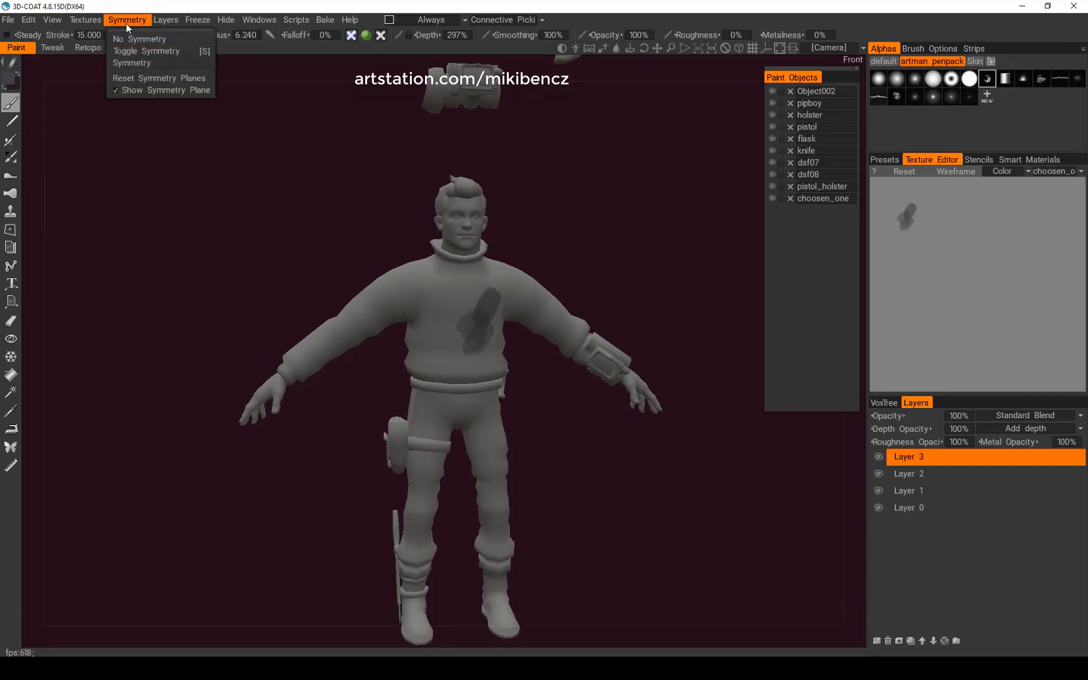
click(131, 63)
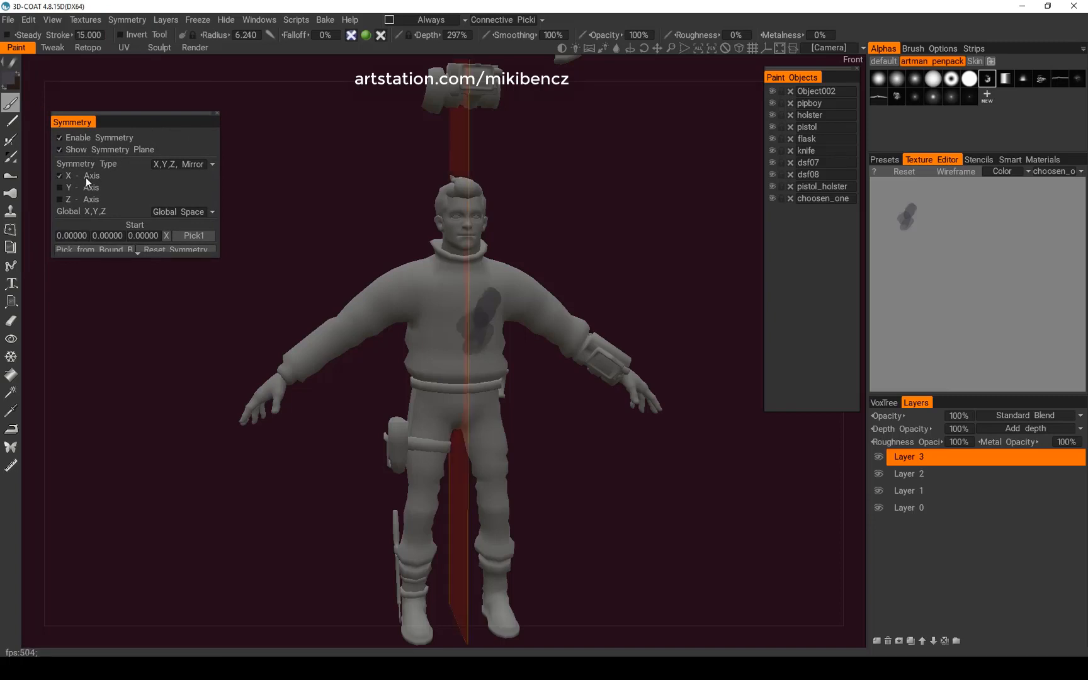
click(59, 188)
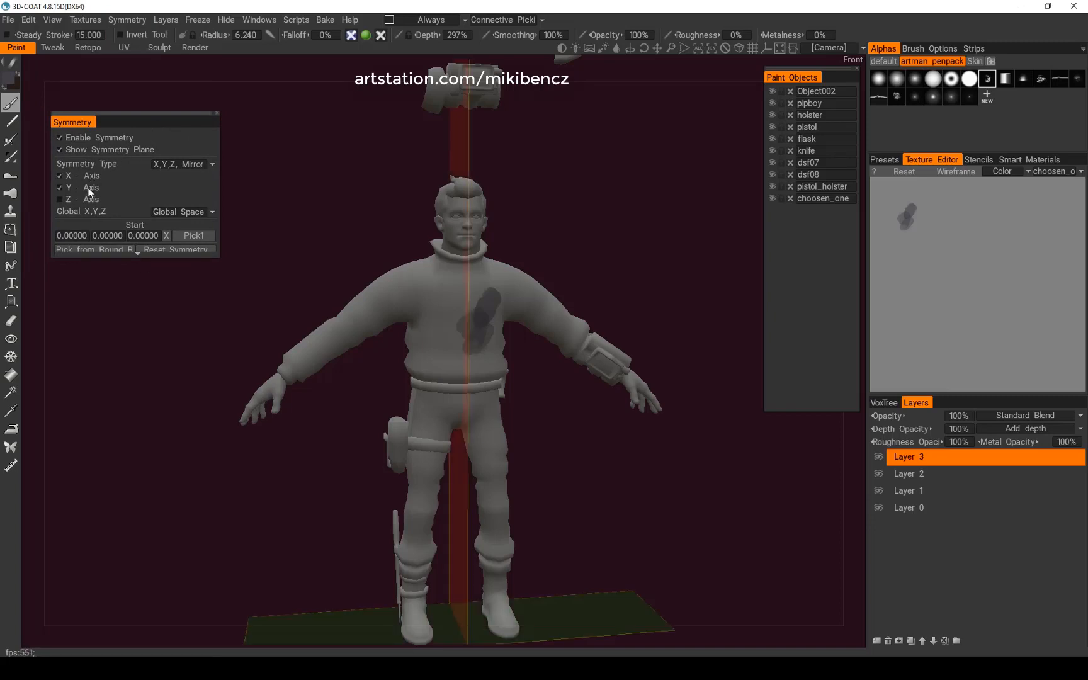
click(59, 188)
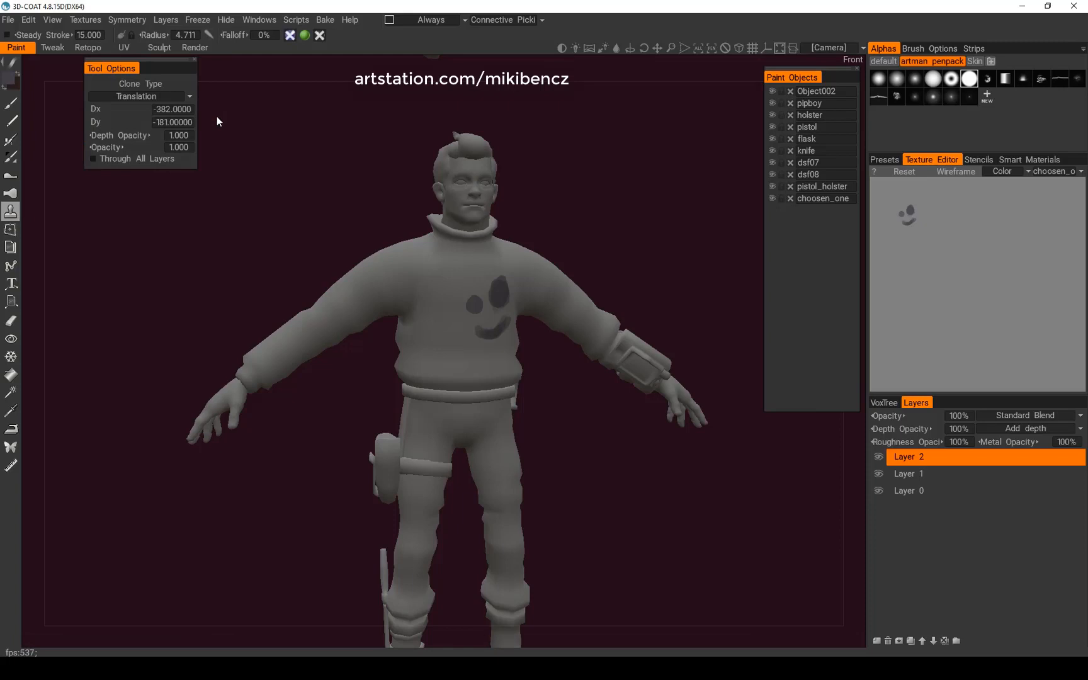
Step: Set the clone tool's Clone Type to Symmetrical Copy
click(141, 96)
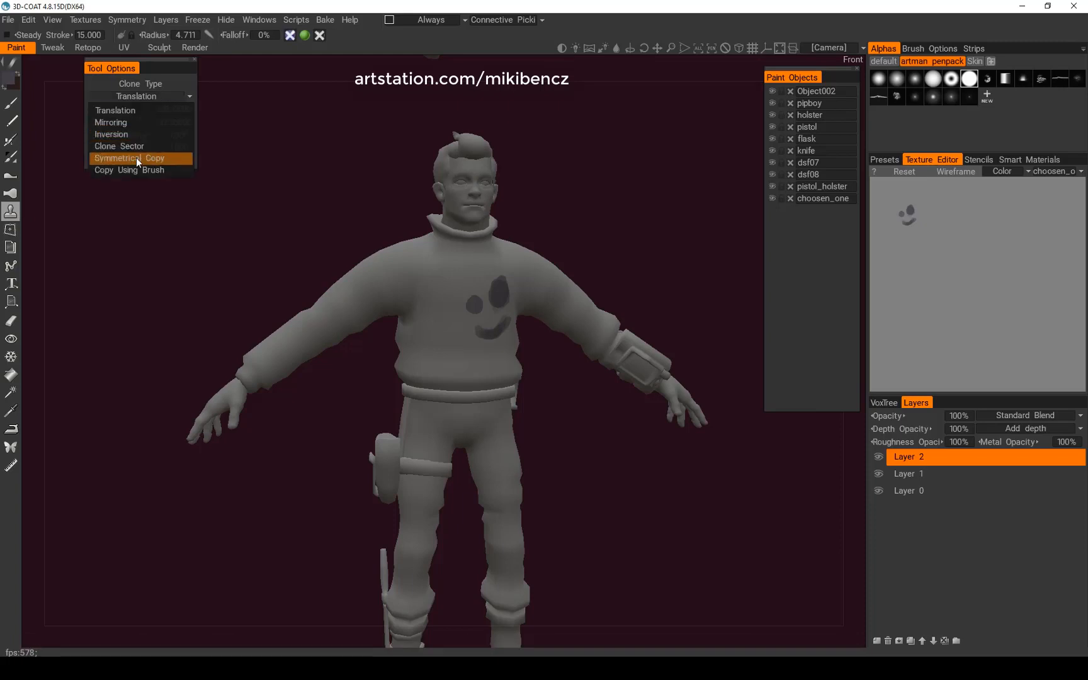
click(128, 159)
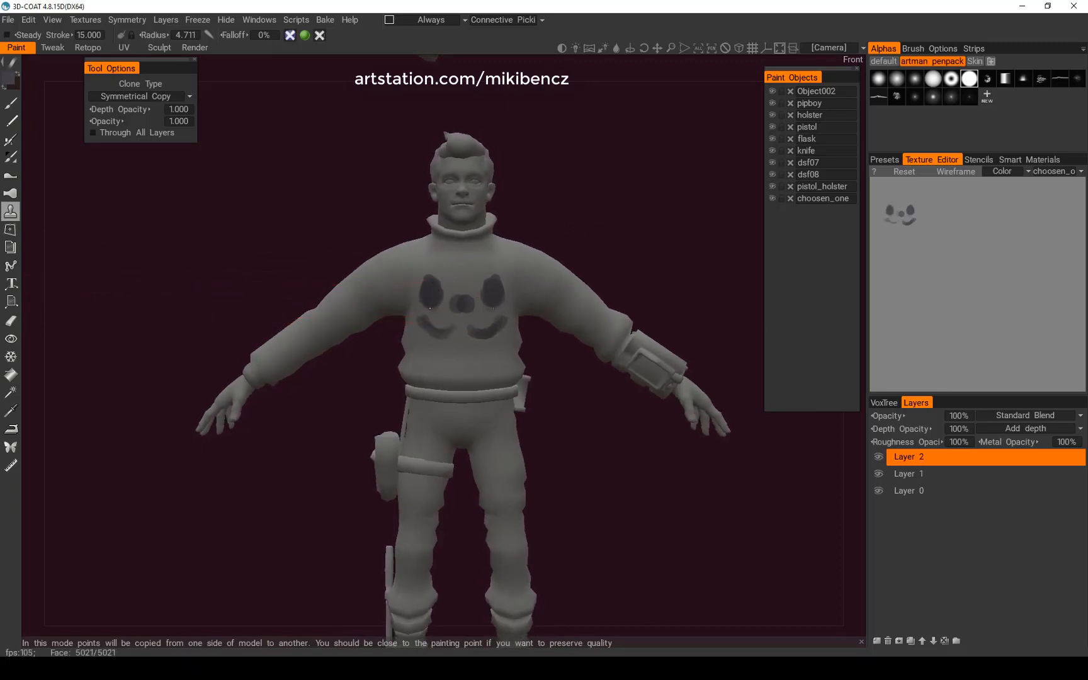
mouse_move(498, 258)
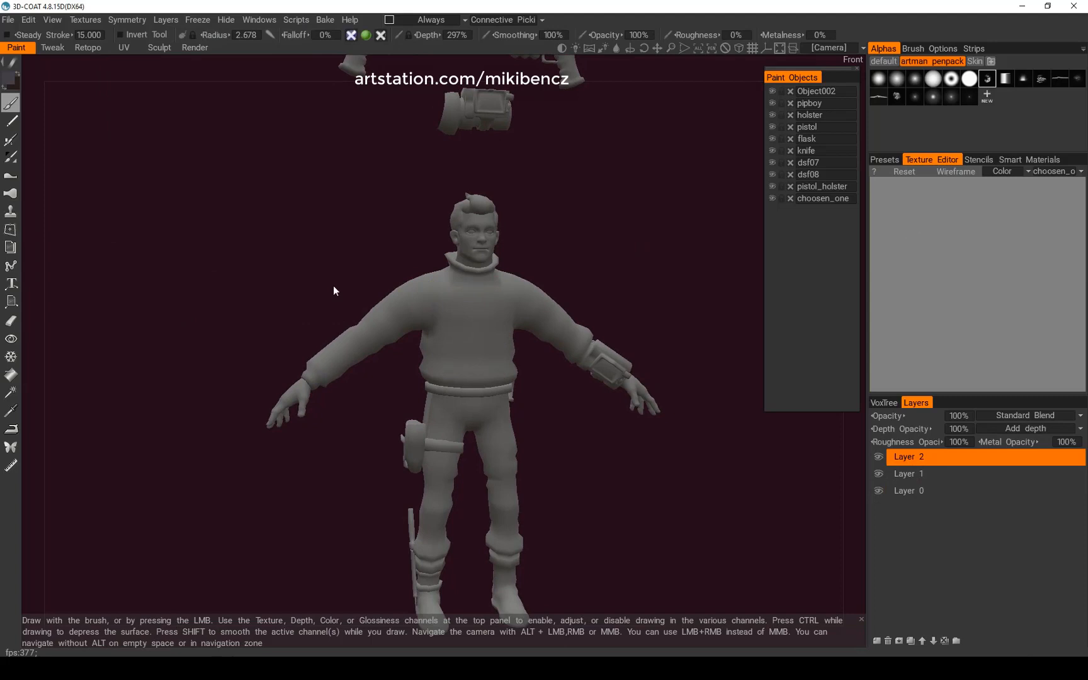
mouse_move(80, 267)
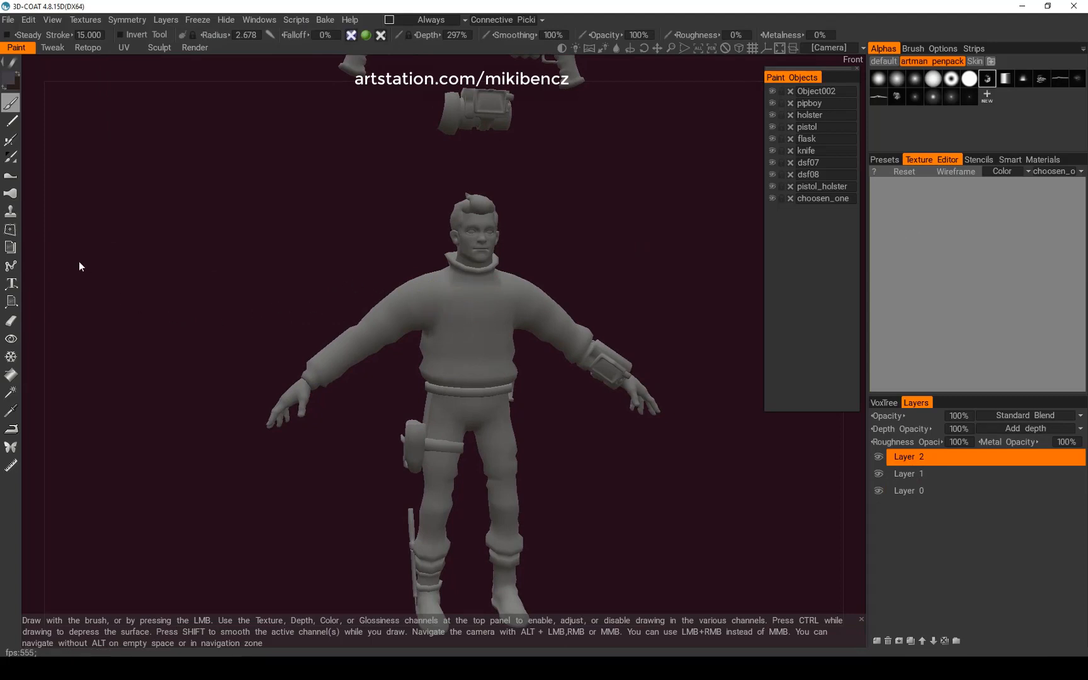
mouse_move(433, 304)
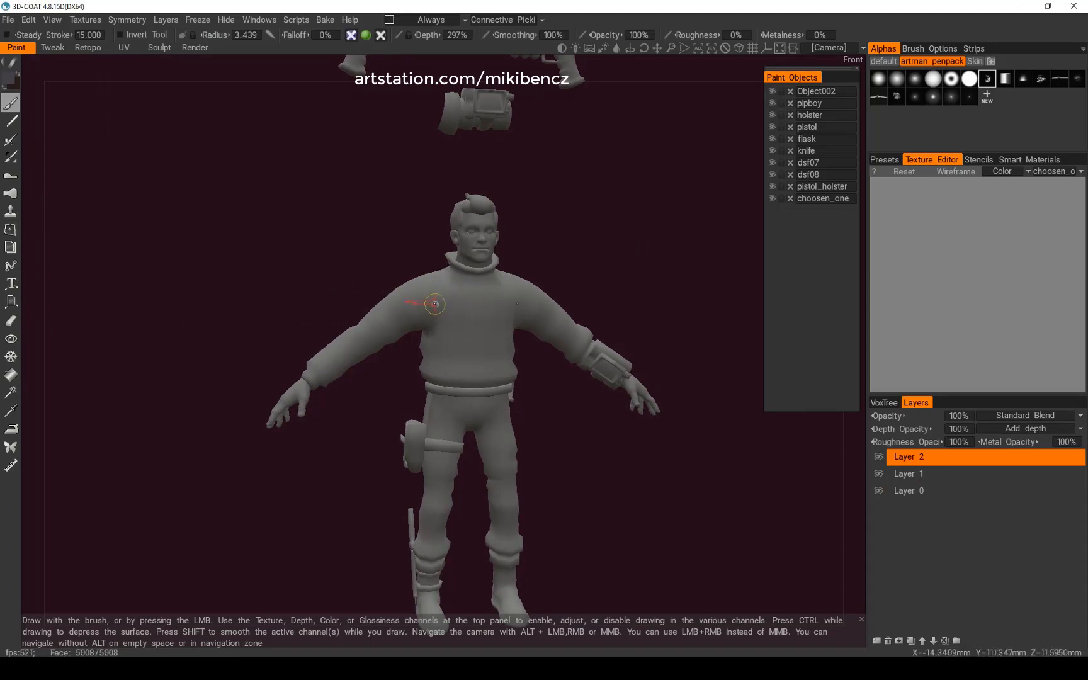
Step: Paint a dark blotch on the sweater chest, then browse the Freeze and Windows menus
drag(434, 304, 479, 313)
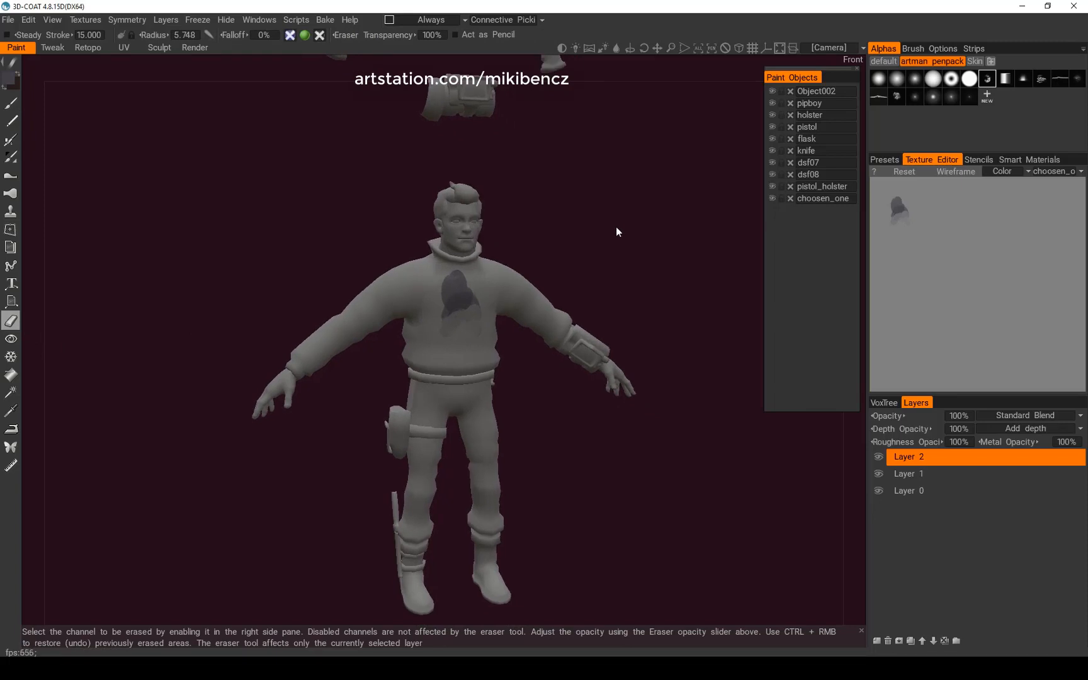
mouse_move(10, 327)
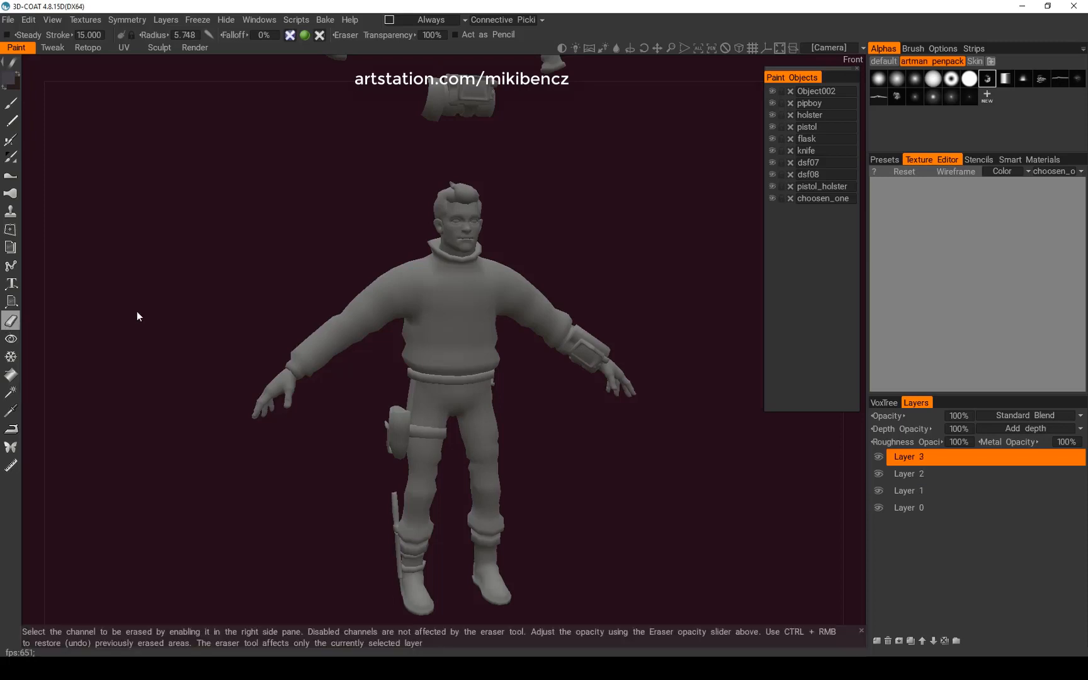
mouse_move(21, 317)
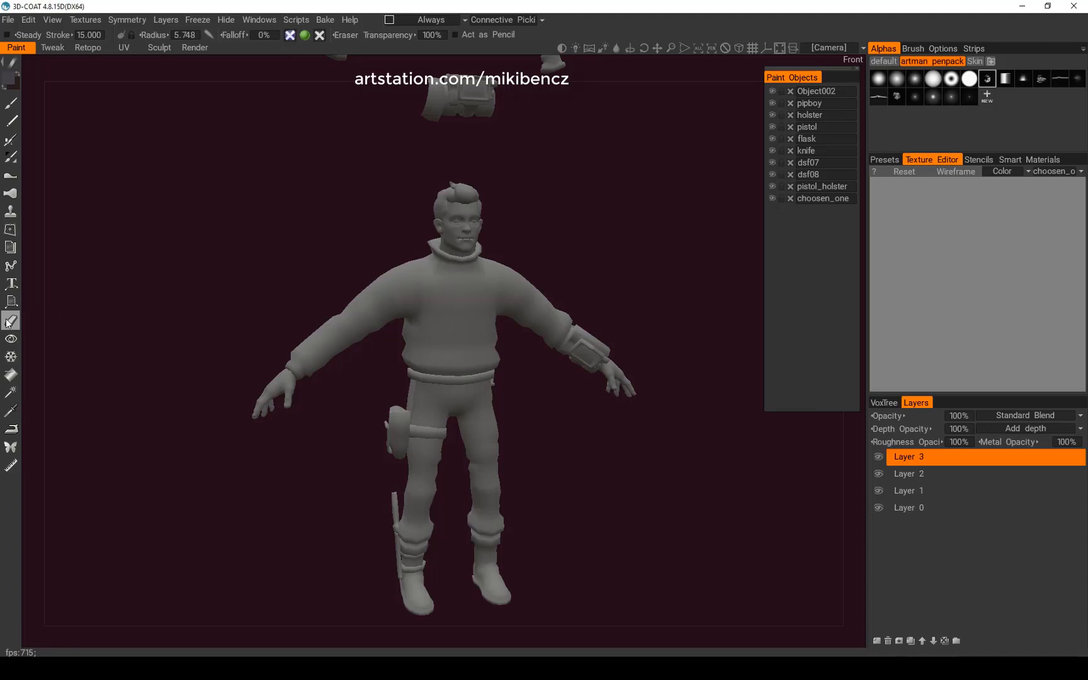
mouse_move(11, 321)
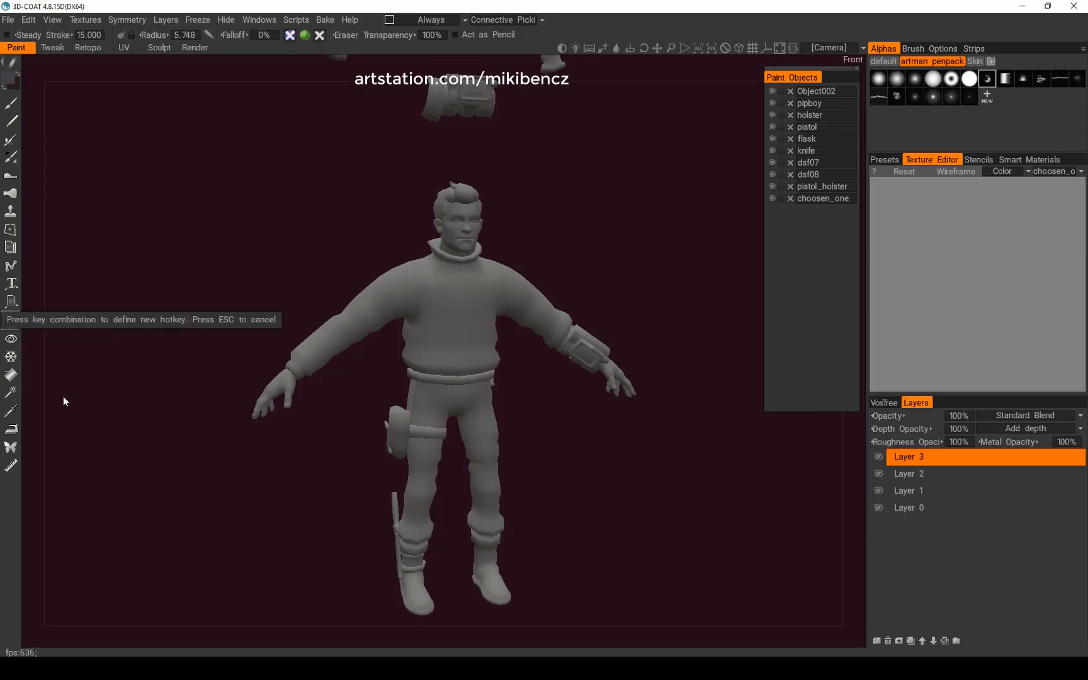
mouse_move(113, 327)
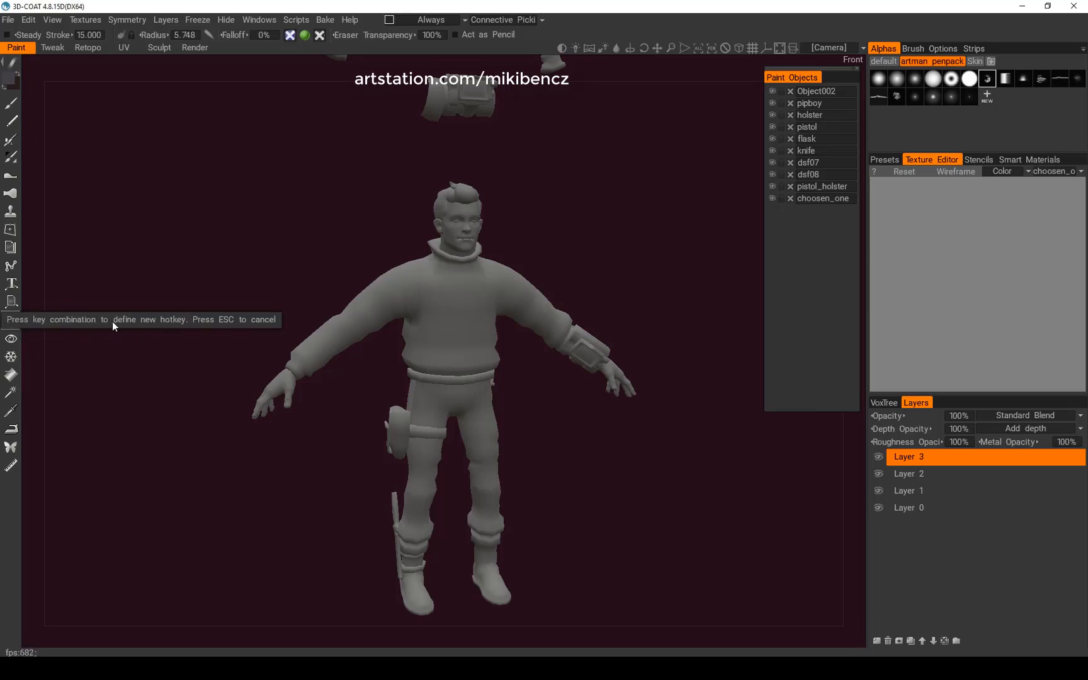
mouse_move(162, 330)
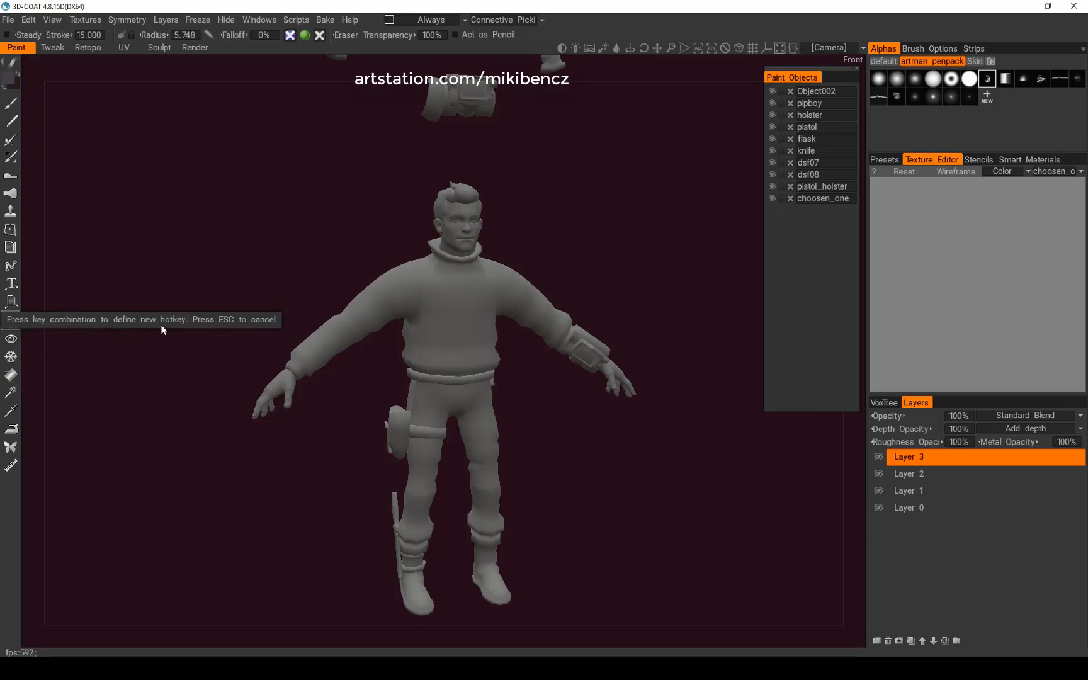
mouse_move(270, 420)
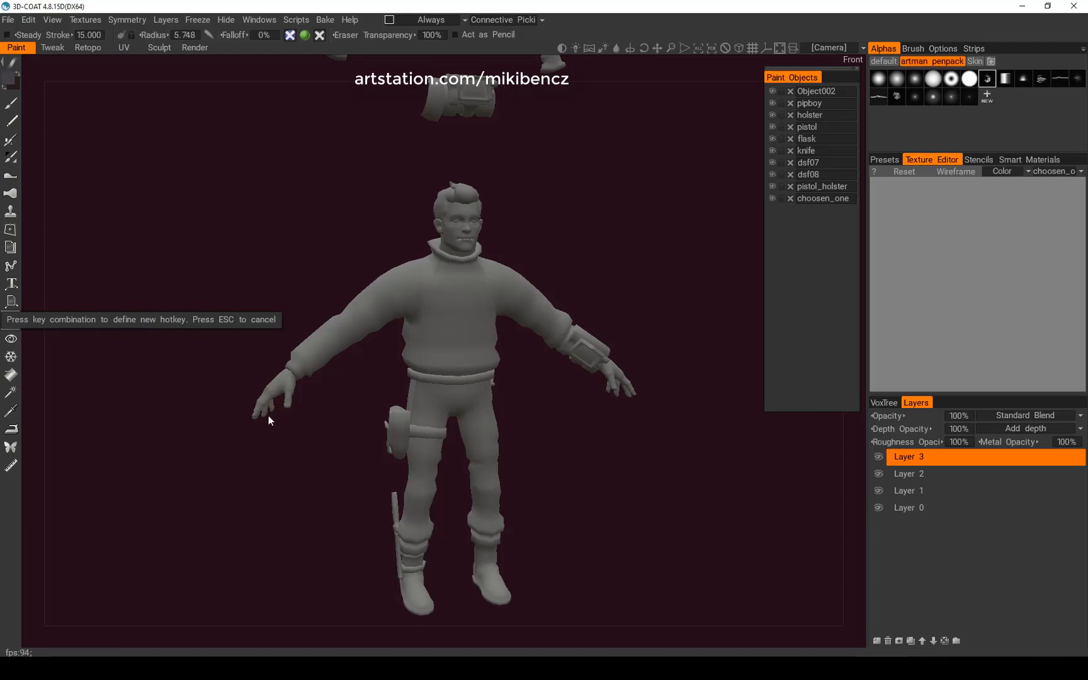
mouse_move(249, 423)
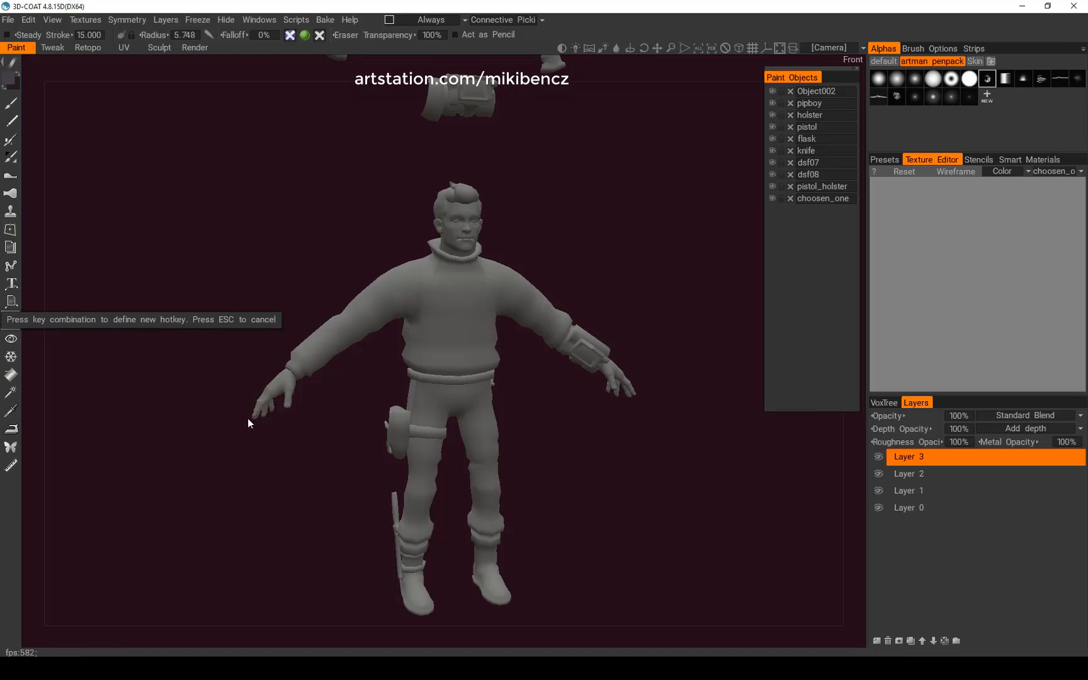
mouse_move(242, 427)
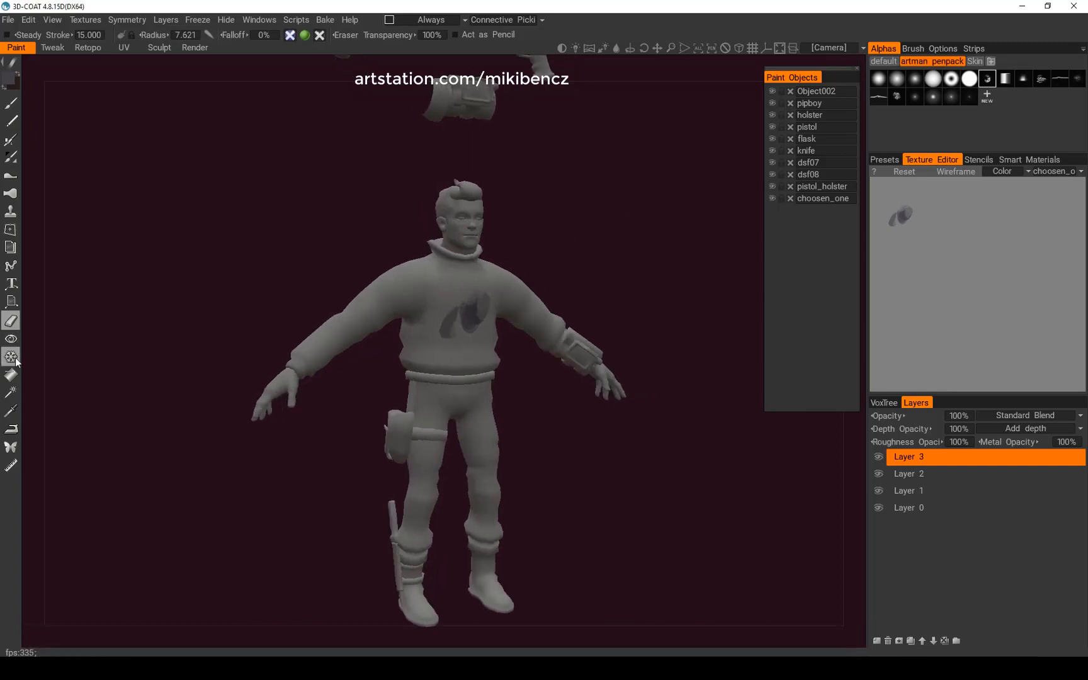
mouse_move(11, 355)
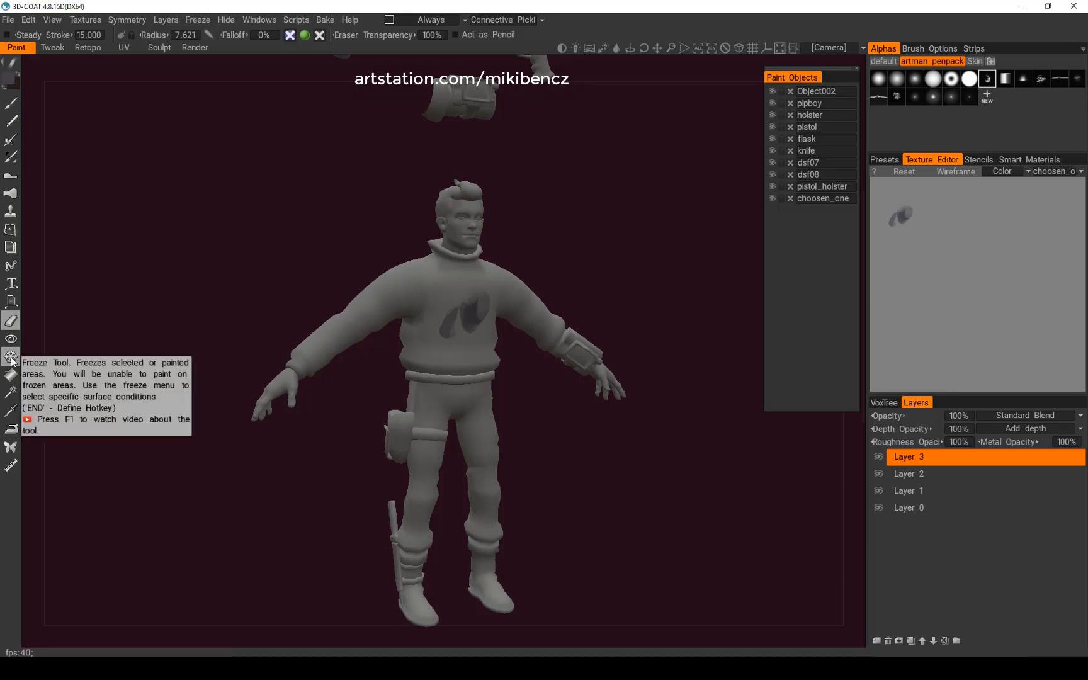
click(198, 19)
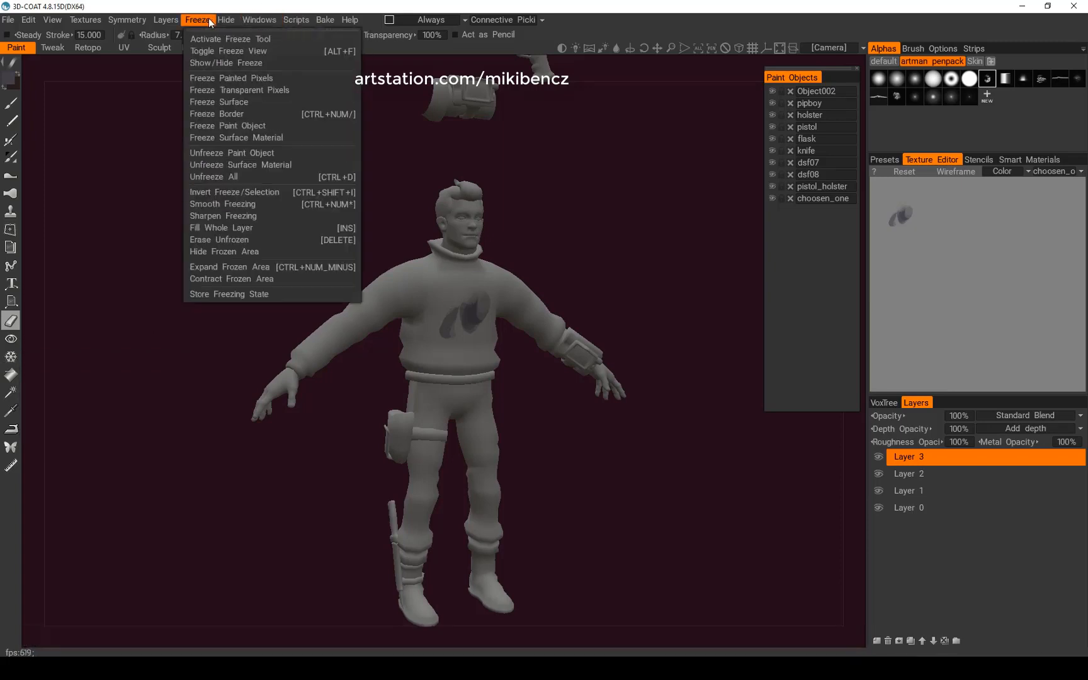
click(260, 19)
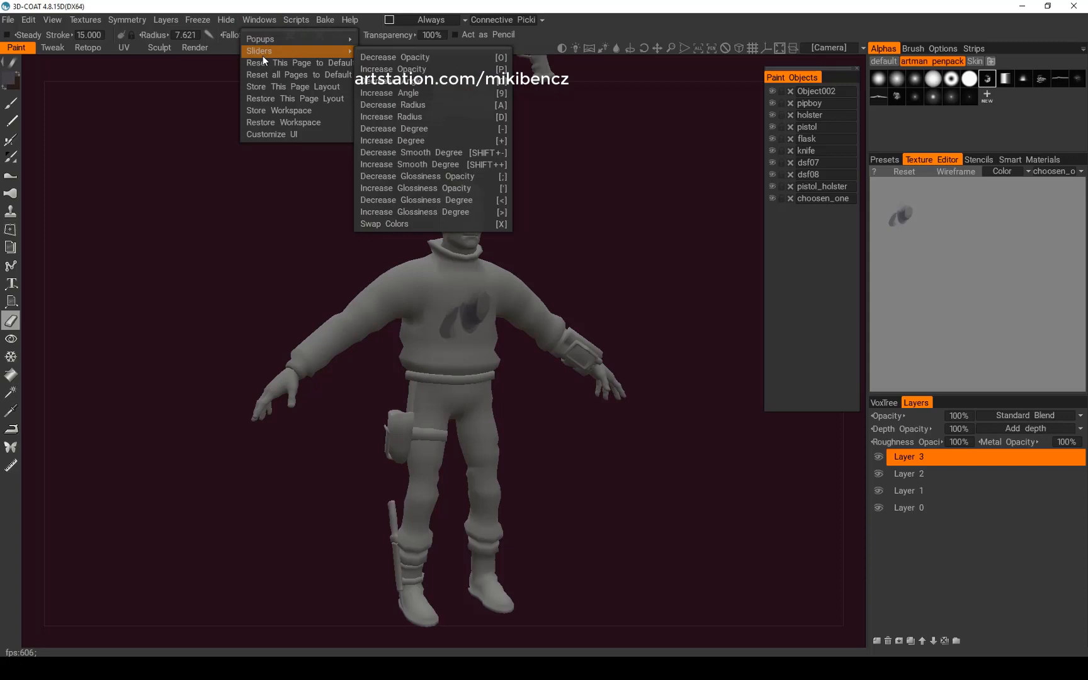
mouse_move(431, 92)
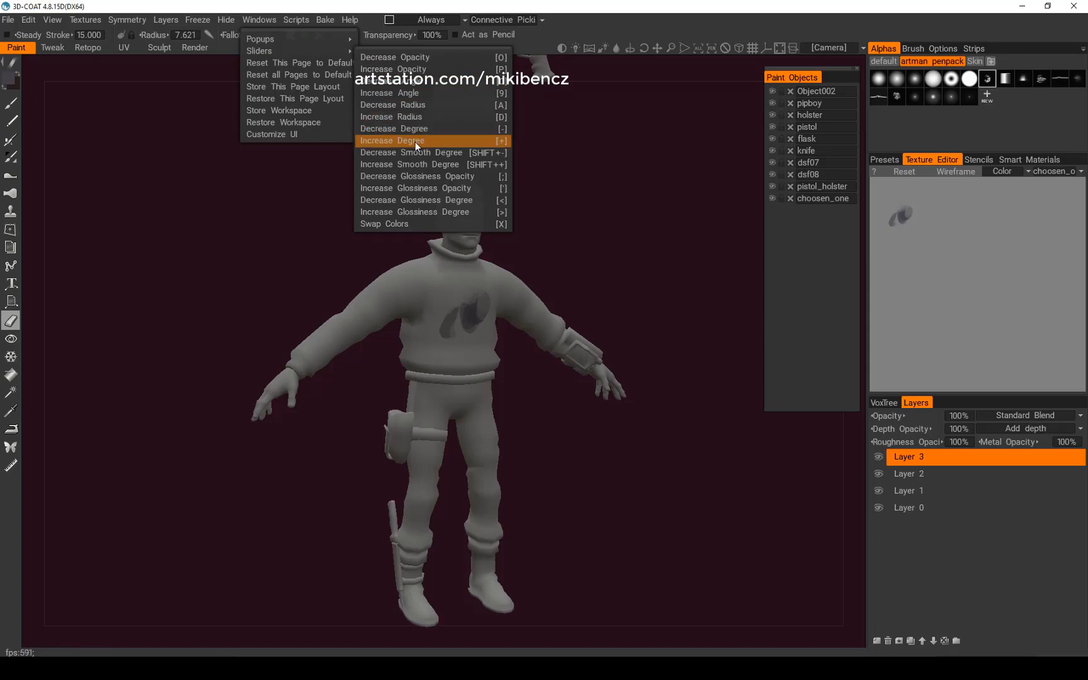
mouse_move(412, 117)
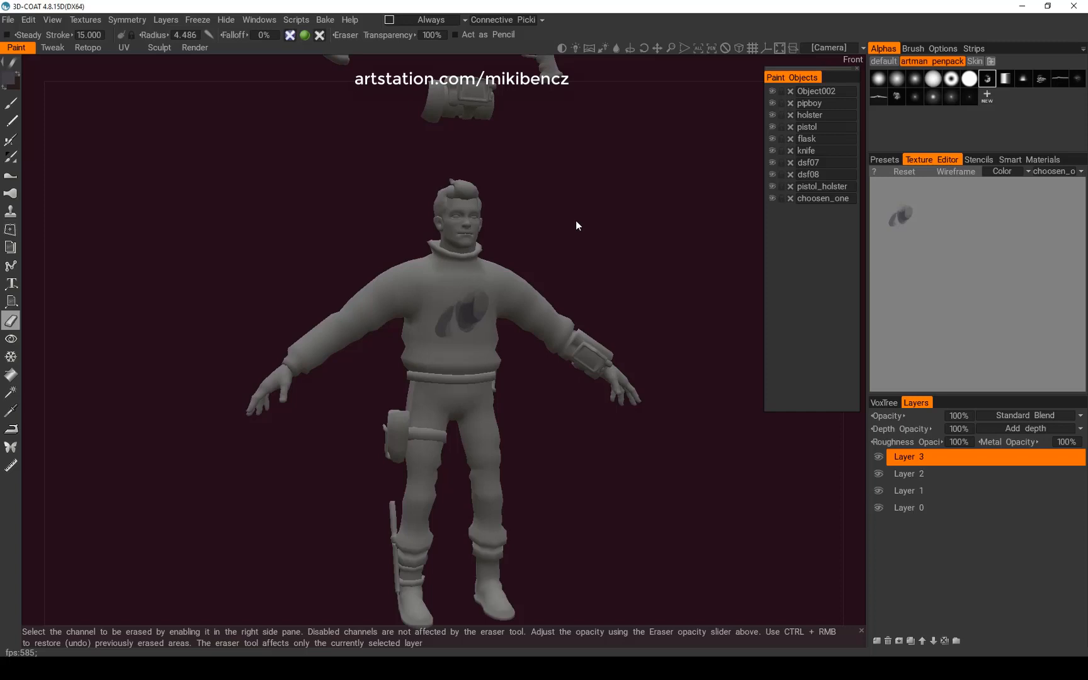
click(12, 411)
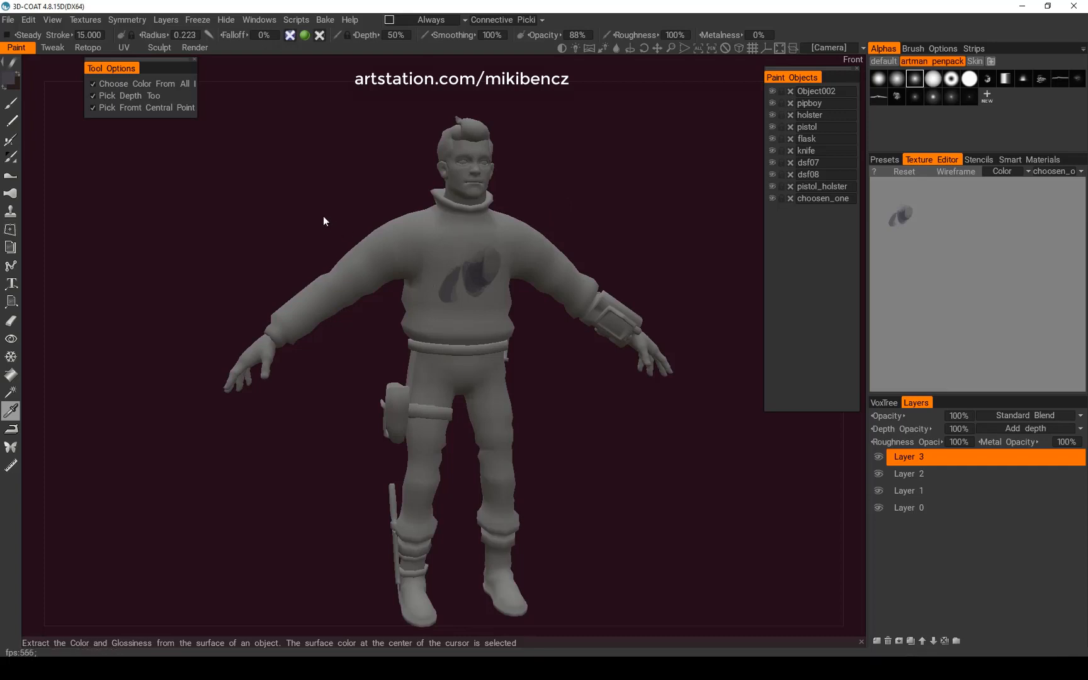
Step: Show the Color Palette popup and load the vault-dweller artwork as a reference image
click(260, 19)
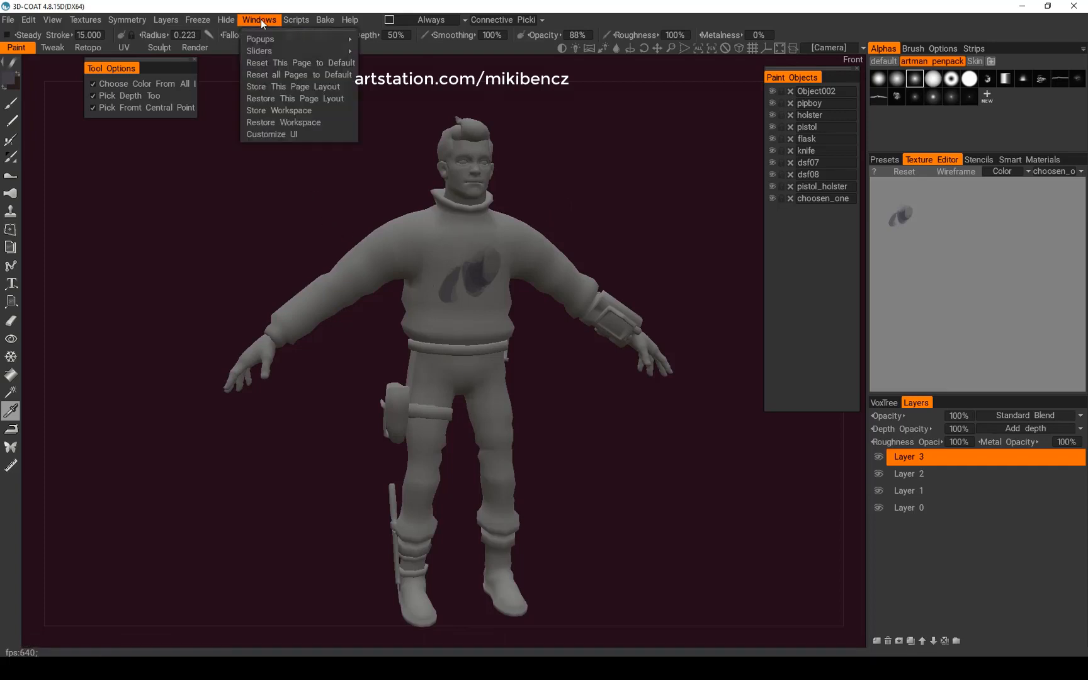
mouse_move(261, 39)
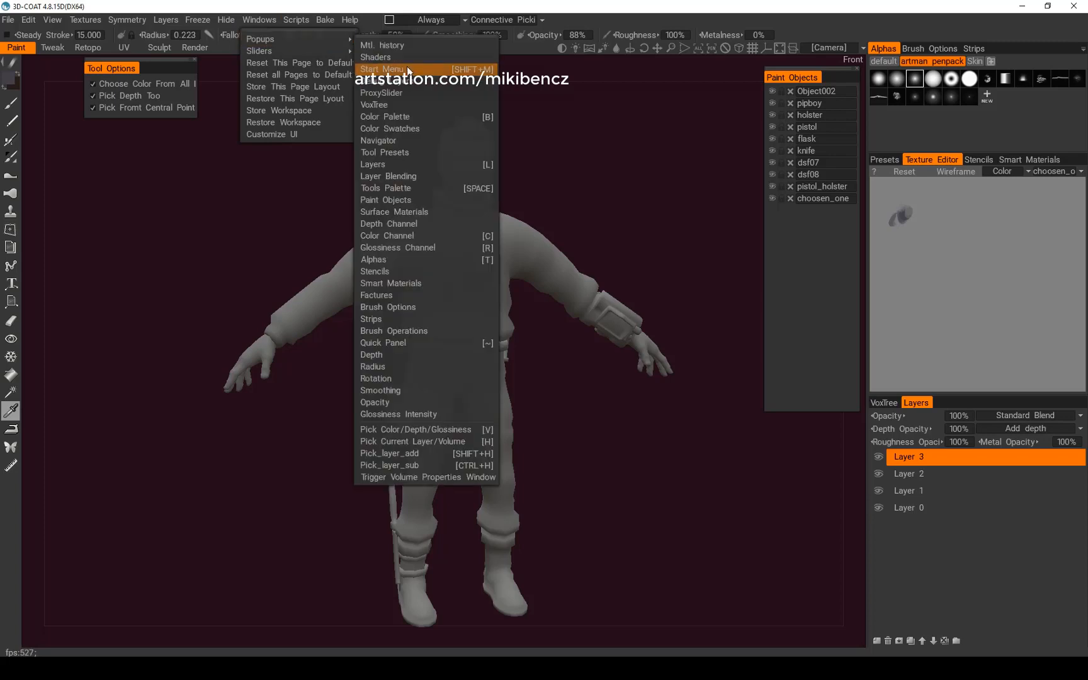
mouse_move(385, 117)
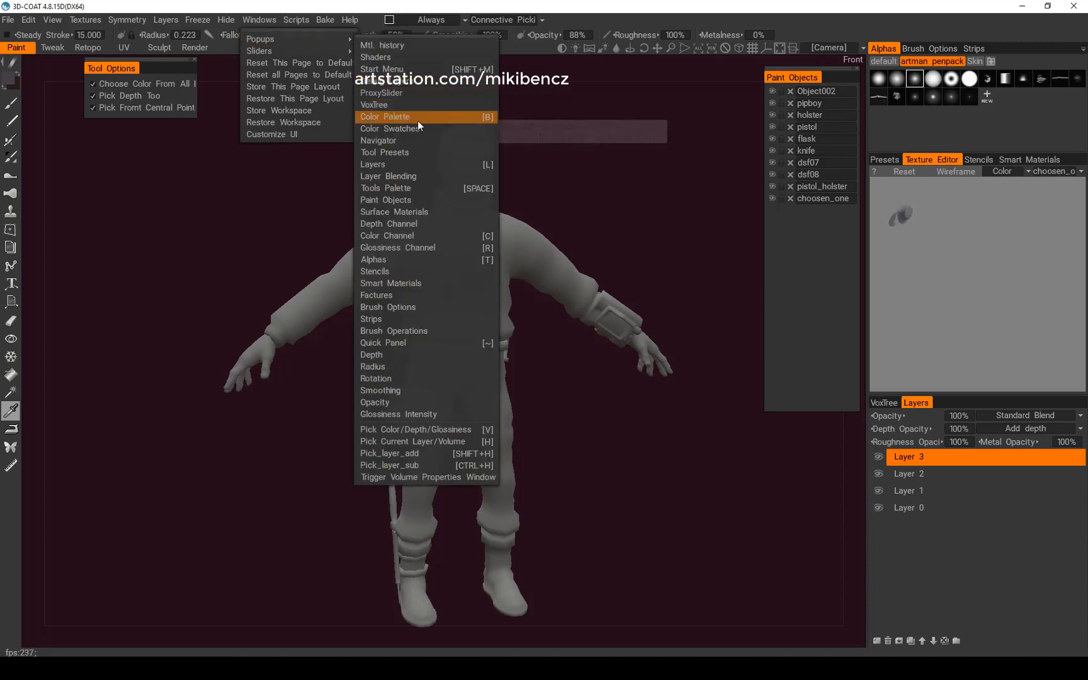
click(385, 117)
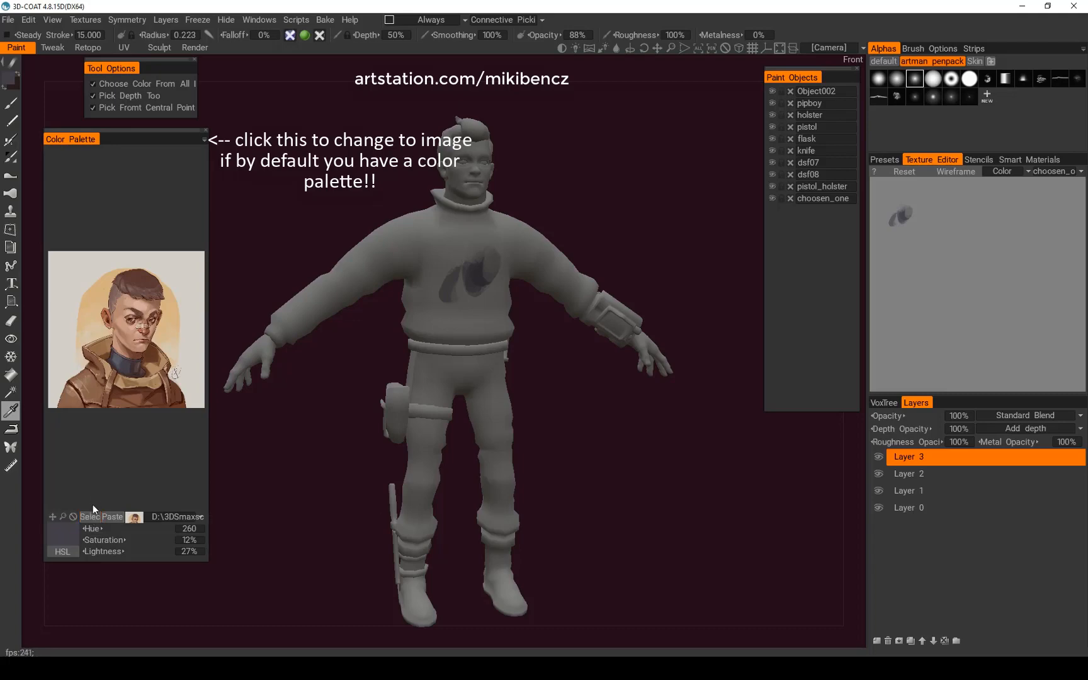
click(90, 517)
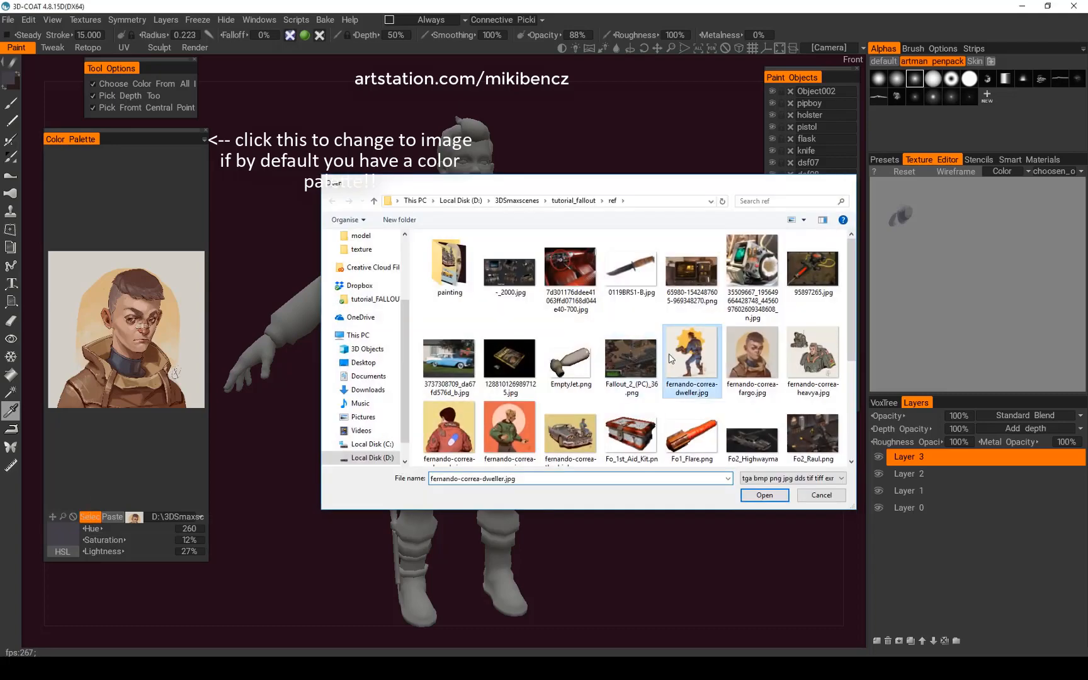
click(763, 495)
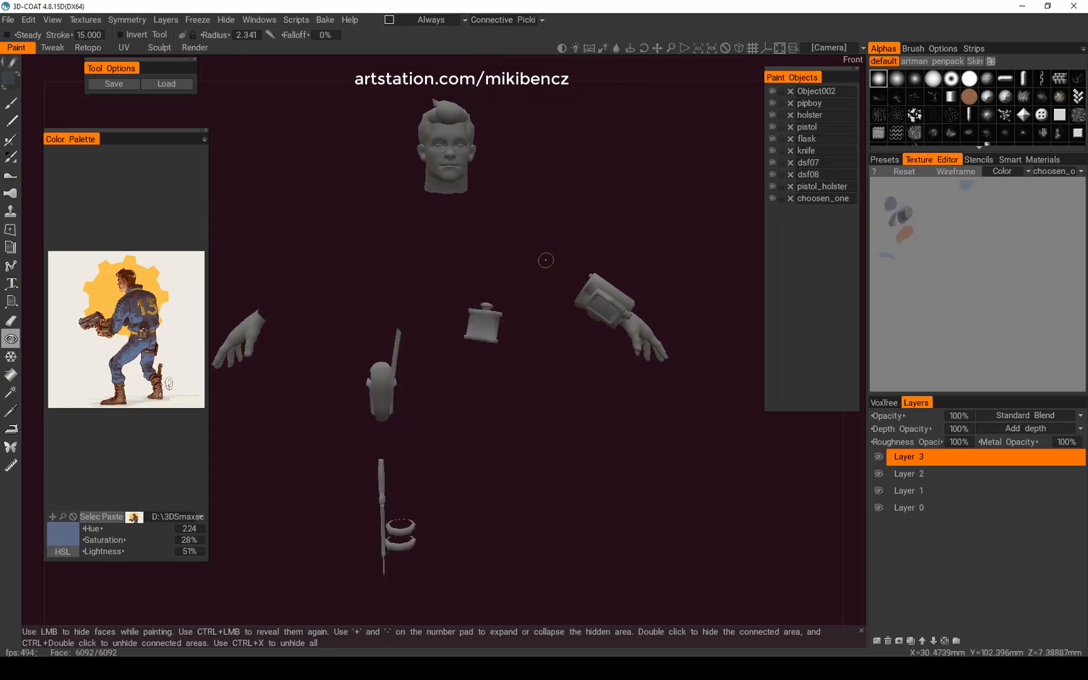
Step: Unhide all hidden body parts with Ctrl+X and switch toward the File menu
key(ctrl+x)
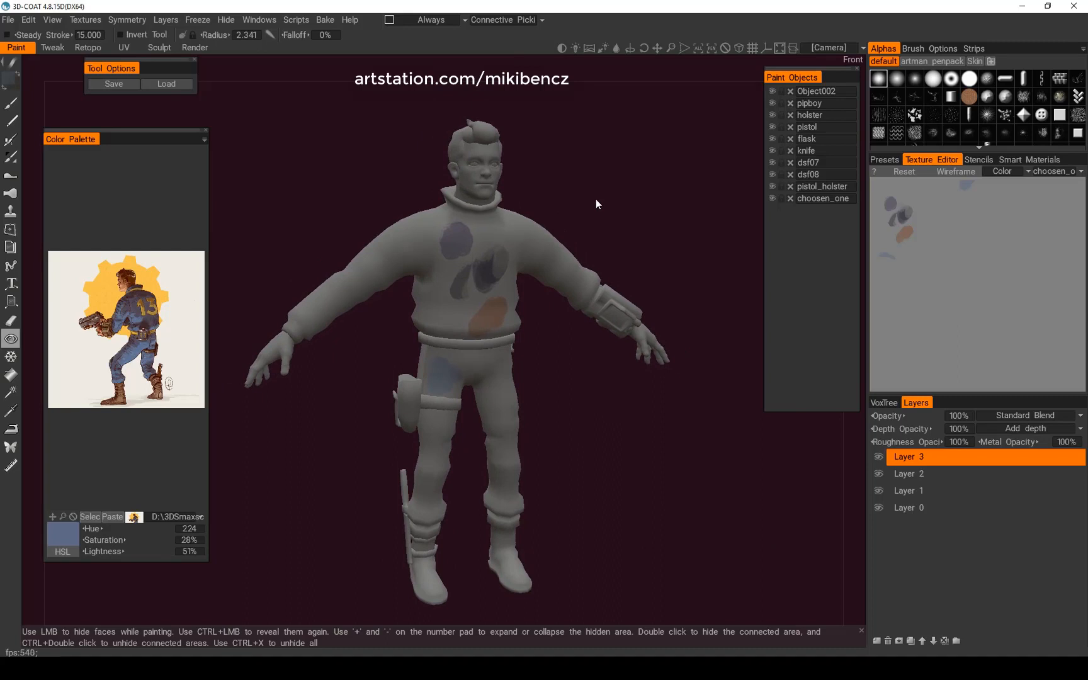
click(9, 19)
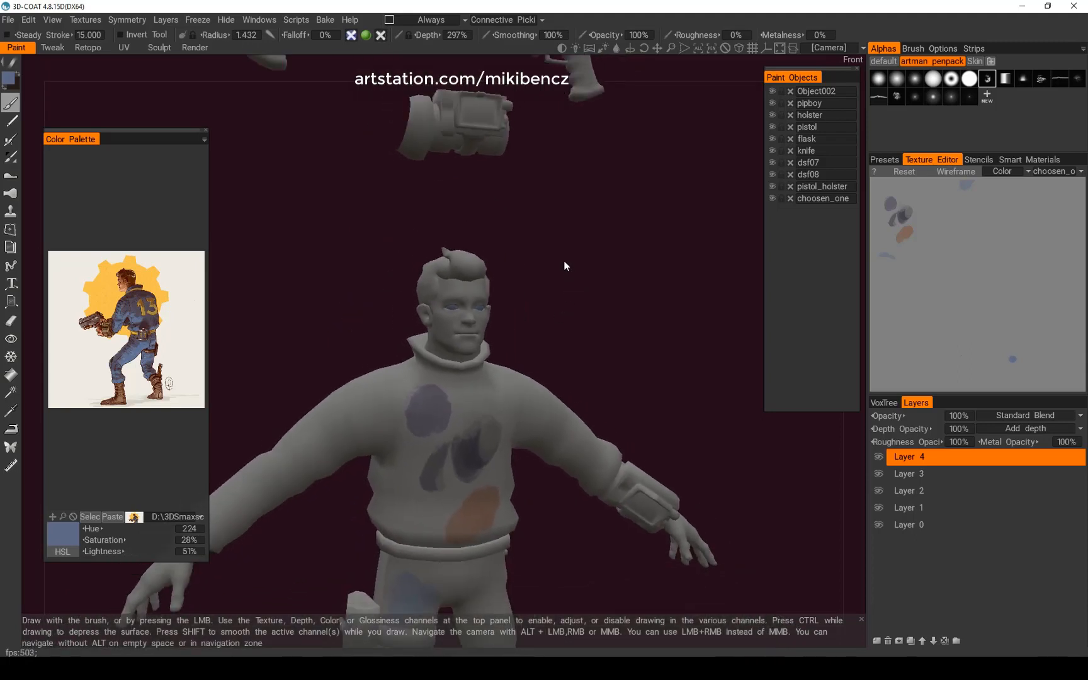
mouse_move(526, 351)
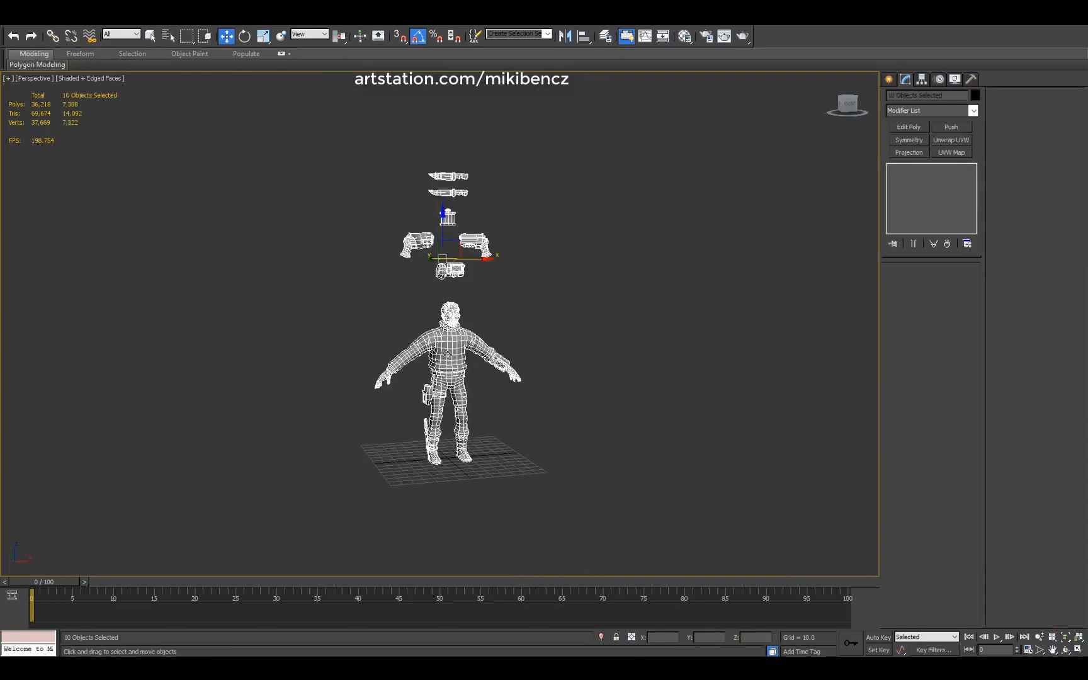
Step: Re-export the selected objects from 3ds Max over the existing tutorial.obj
click(39, 193)
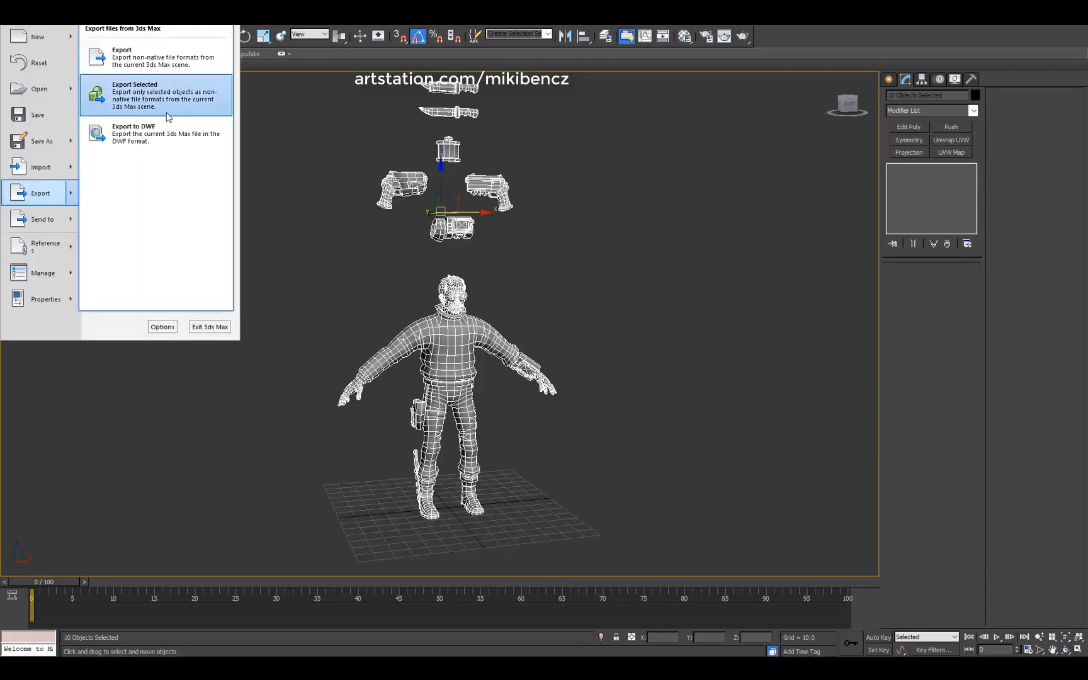
click(133, 95)
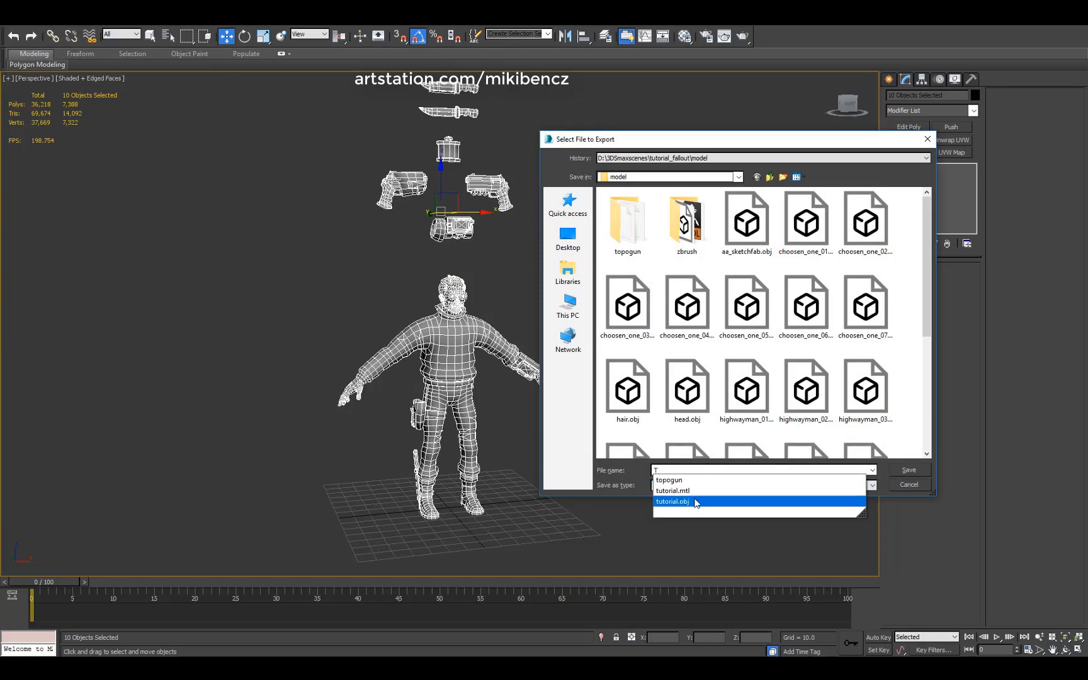
click(908, 470)
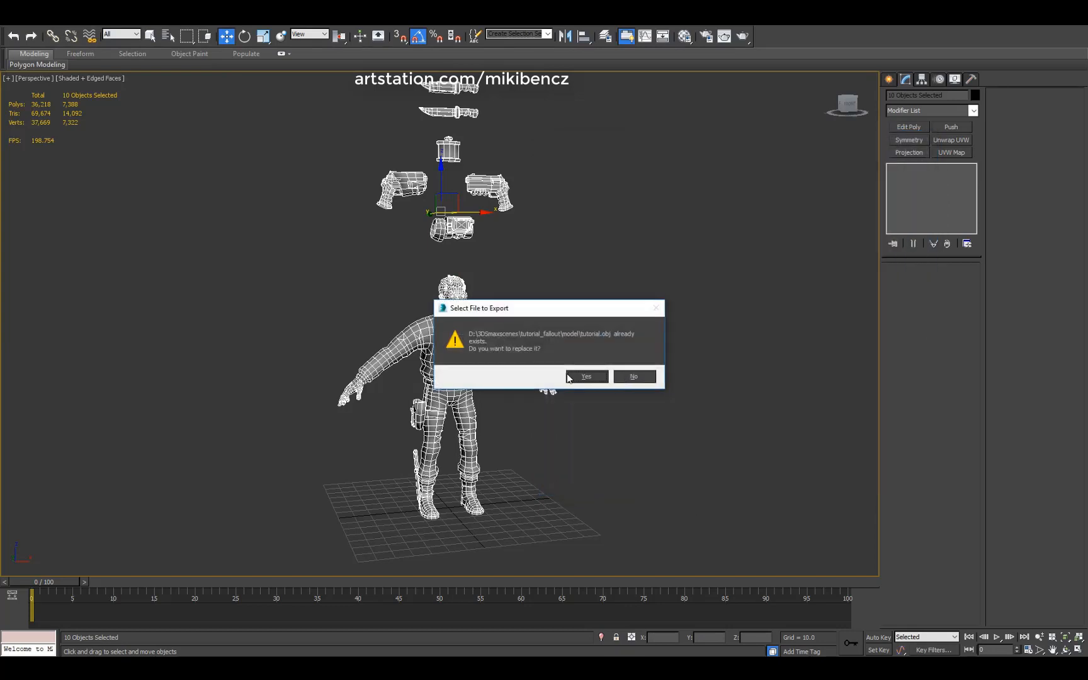
click(585, 376)
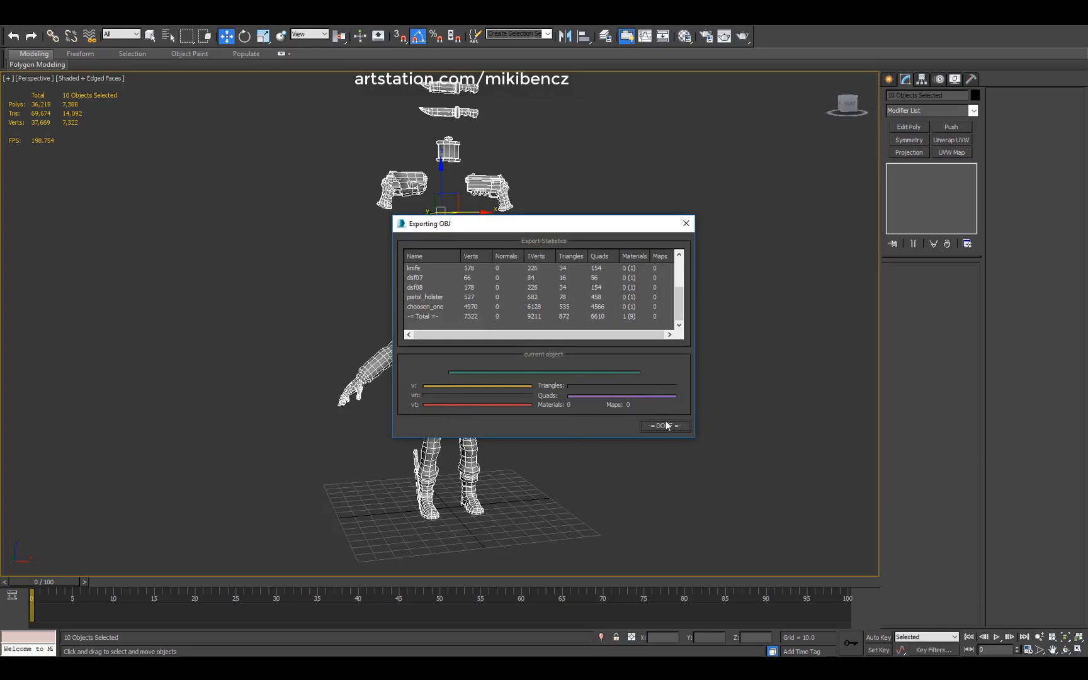
click(664, 426)
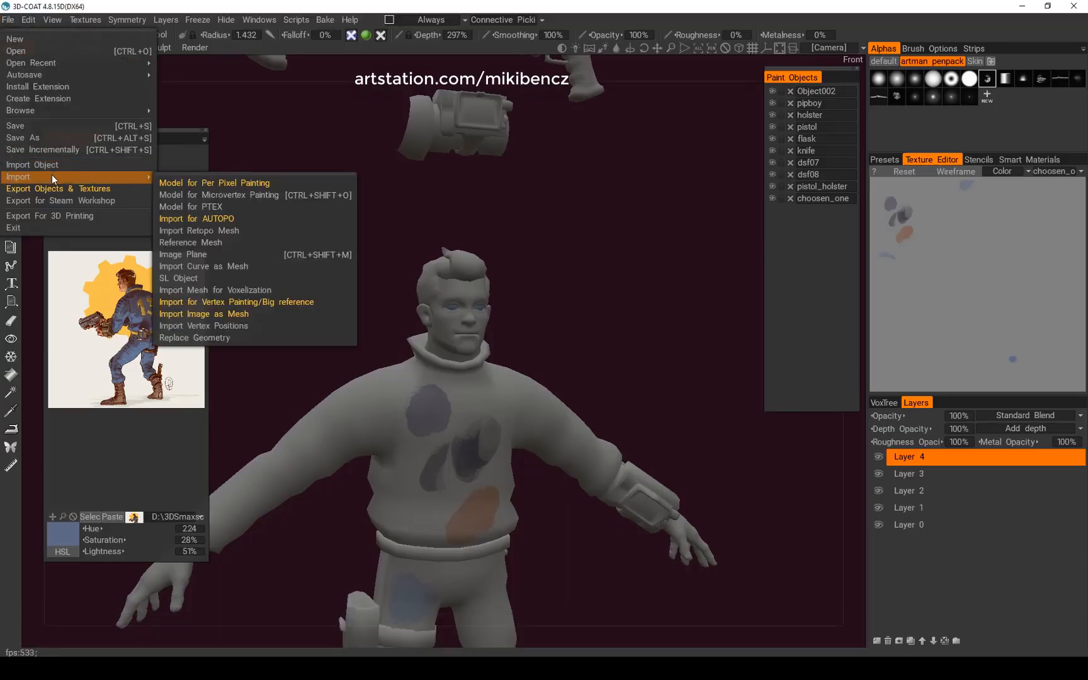
mouse_move(194, 338)
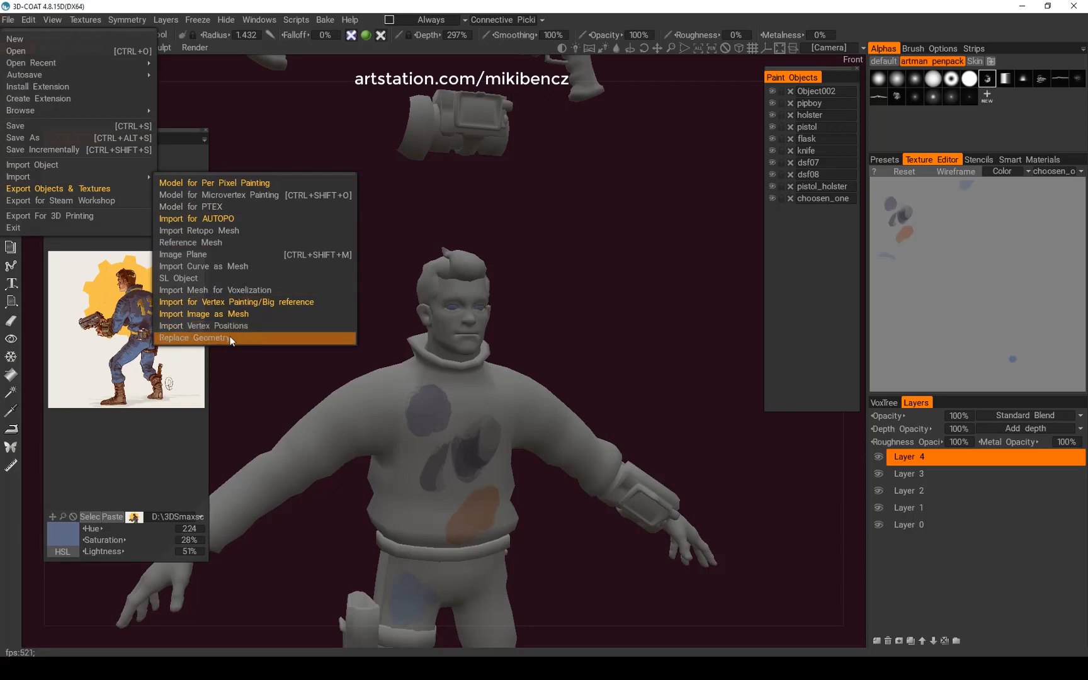
Step: Replace the paint model's geometry in 3D-Coat with tutorial.obj, keeping the paint layers
click(194, 338)
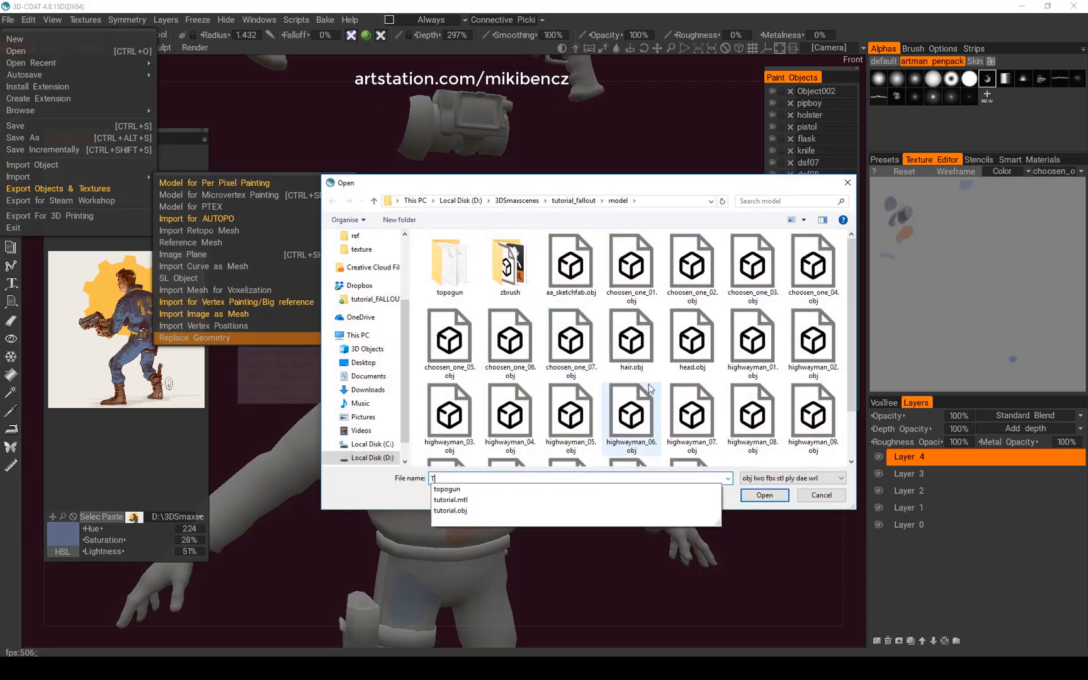
click(450, 511)
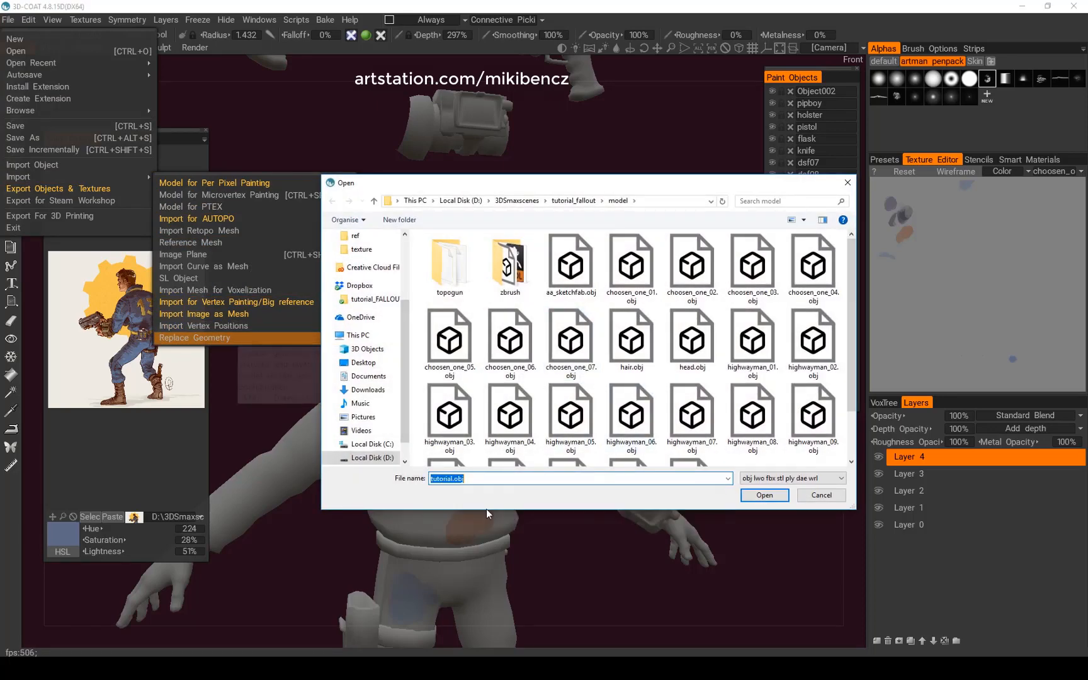
click(764, 495)
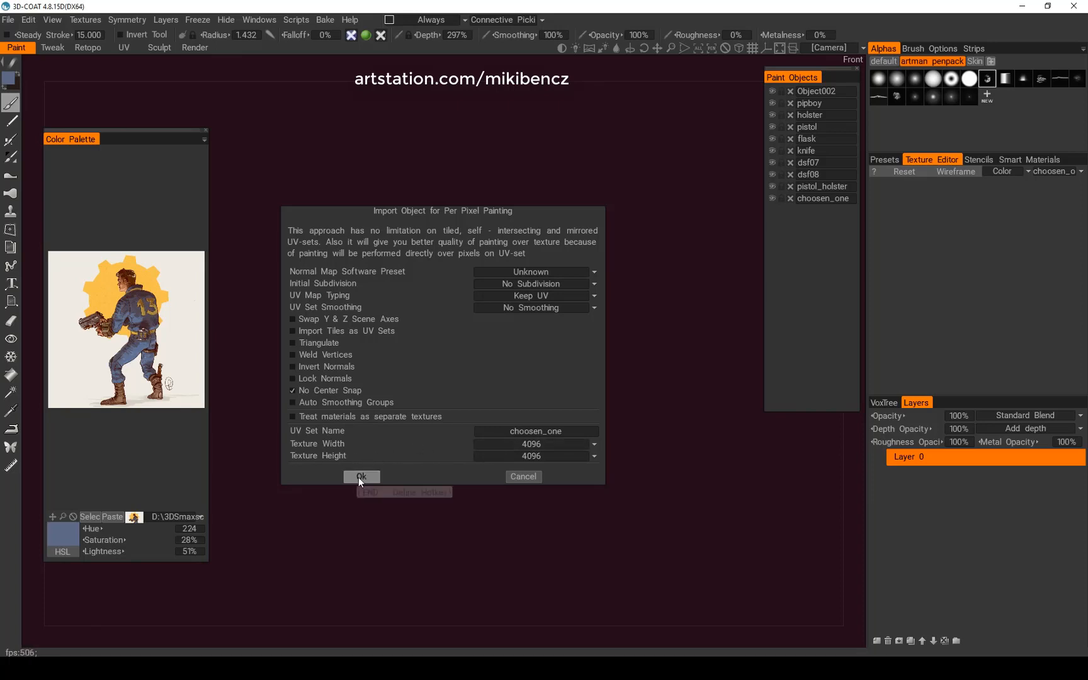
click(360, 478)
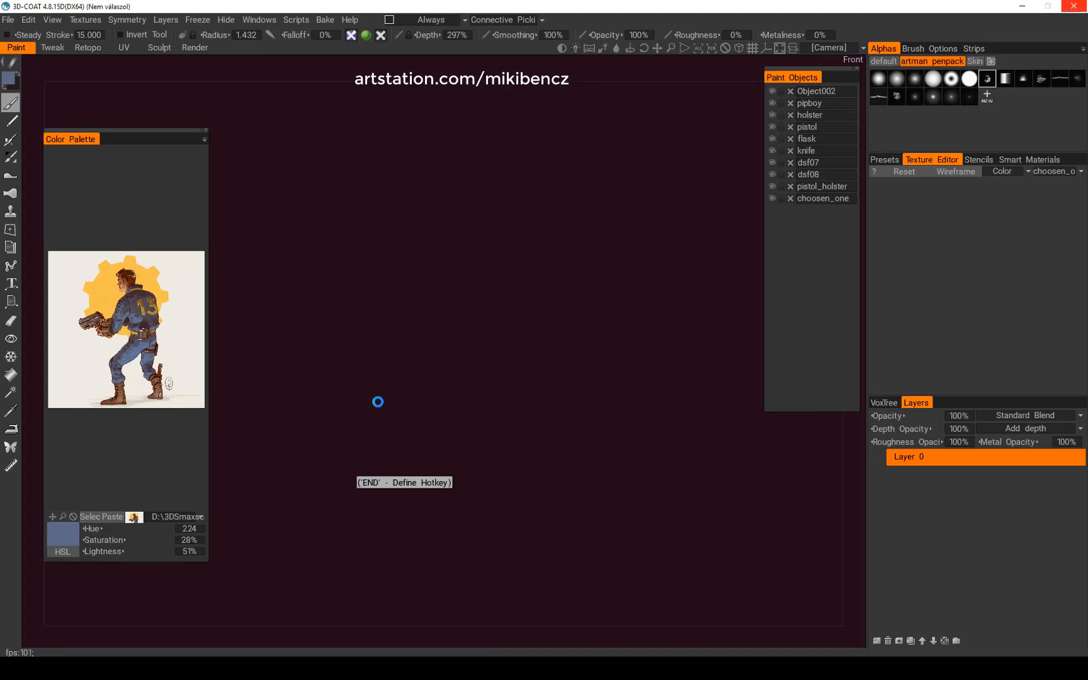
mouse_move(576, 236)
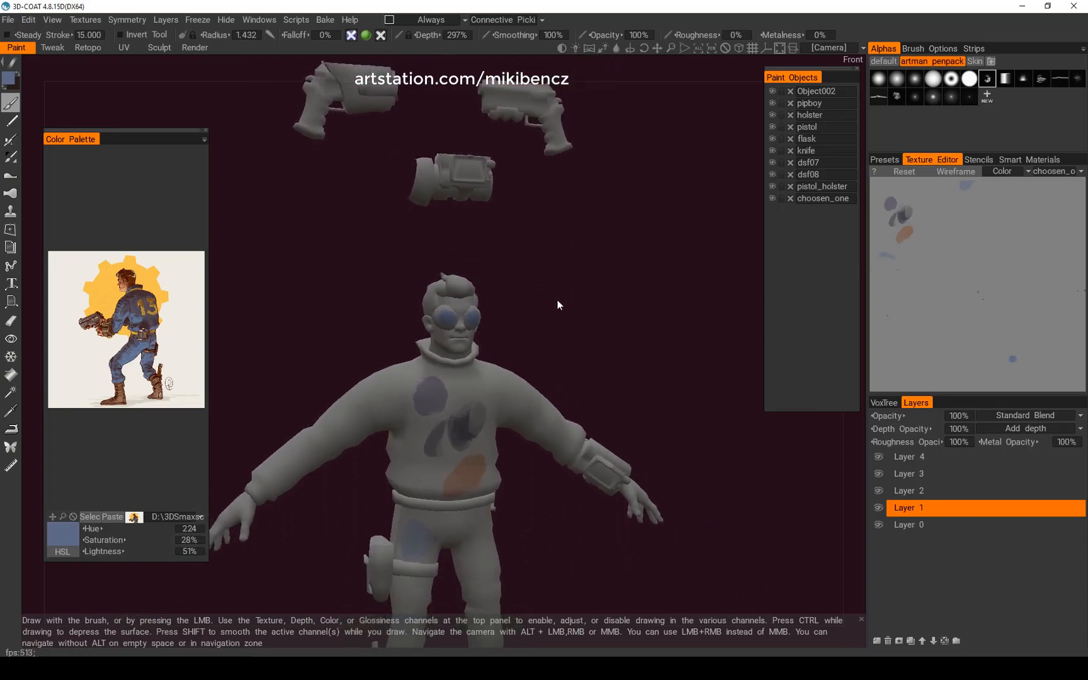
click(909, 458)
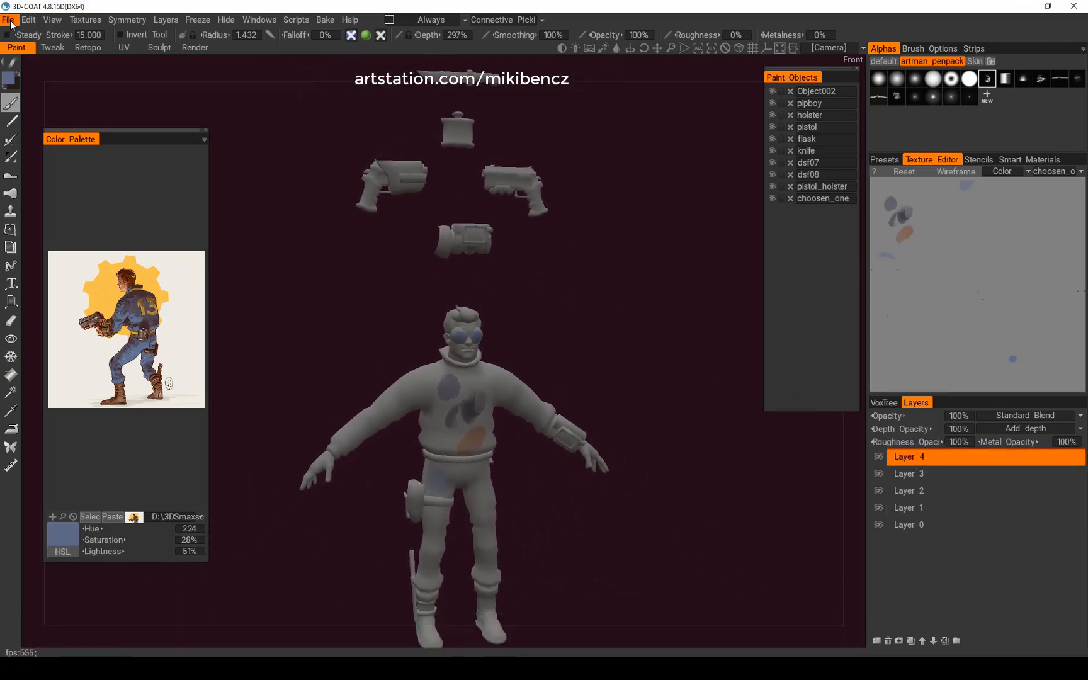
Step: Send the current projection to Photoshop, paint dark patches on the arm and legs, and save back as Layer 5
click(28, 19)
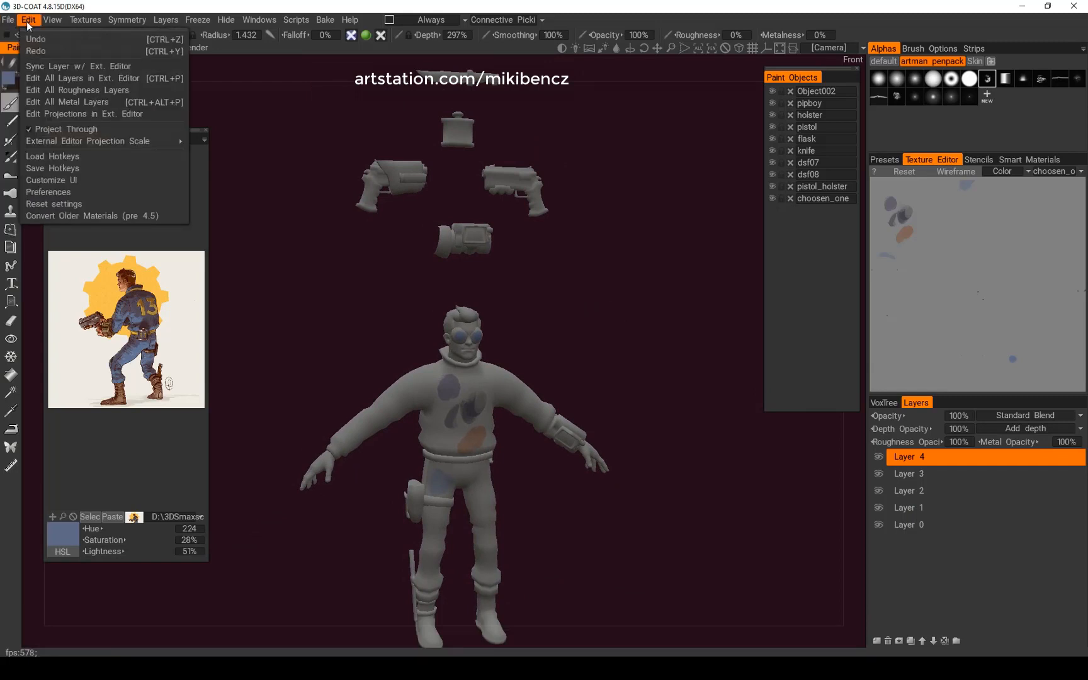
mouse_move(77, 102)
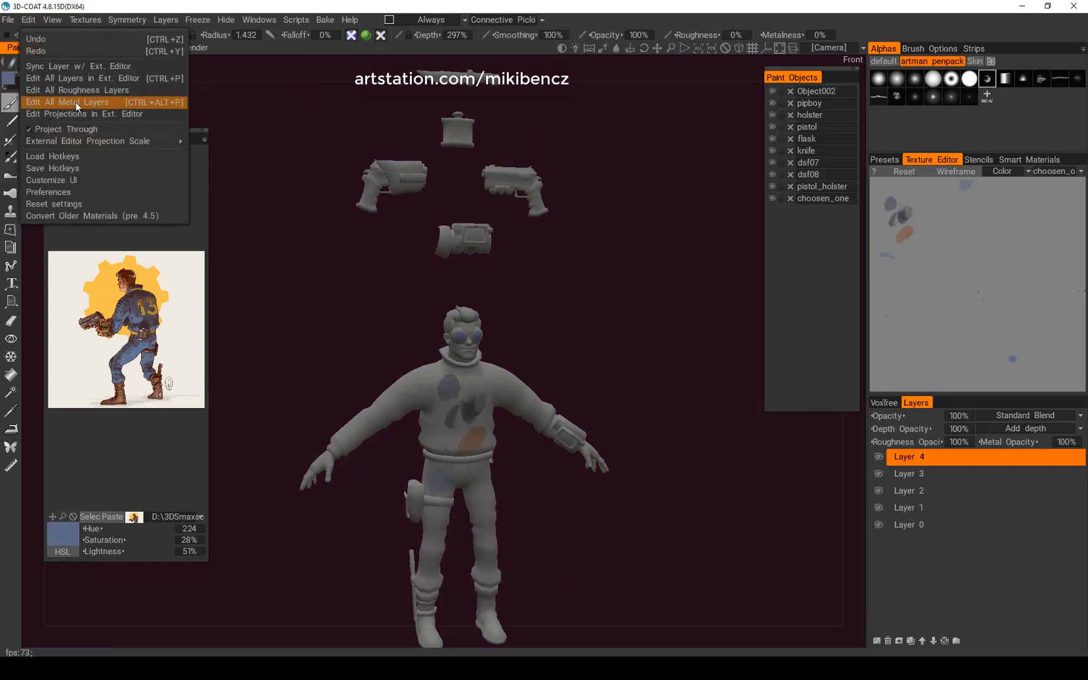
mouse_move(84, 114)
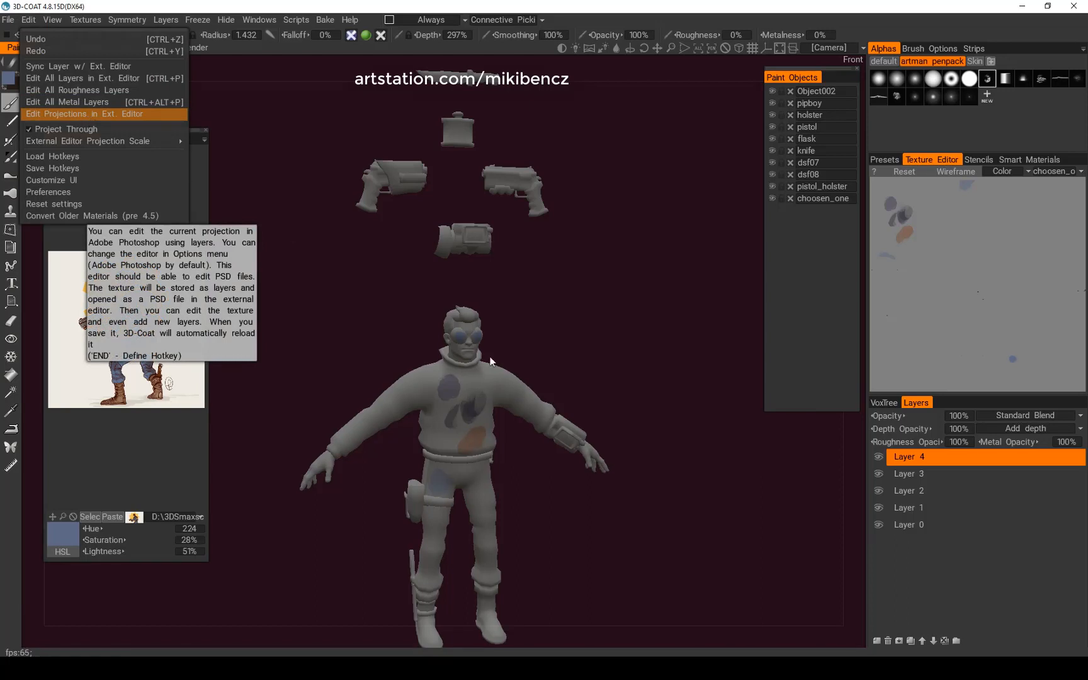
click(85, 113)
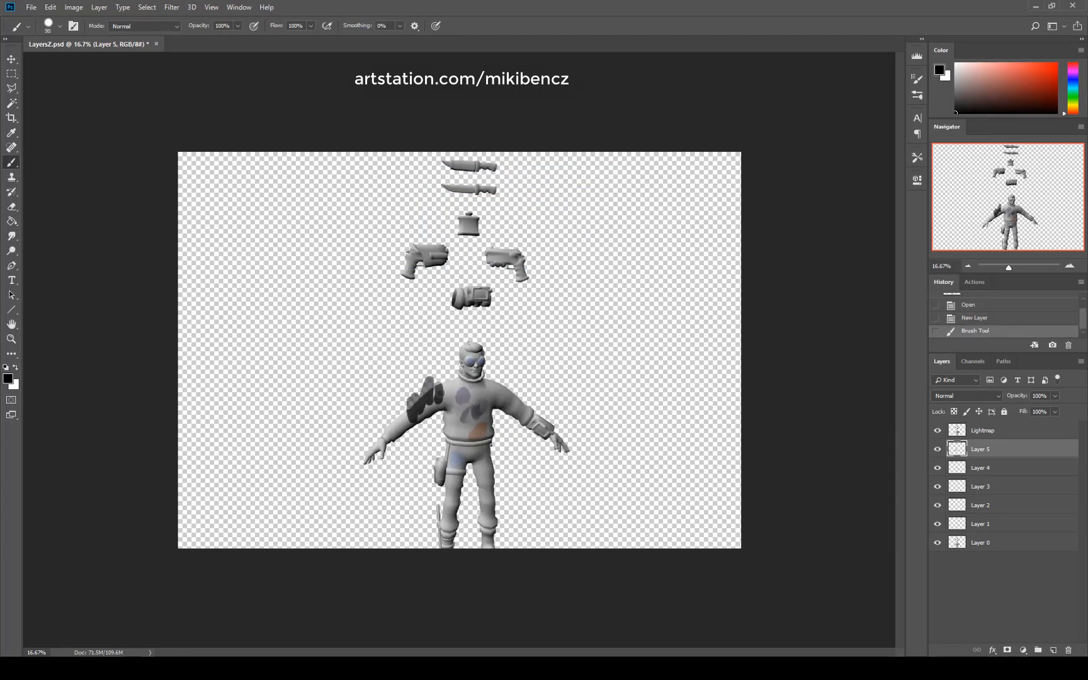
drag(479, 451, 487, 500)
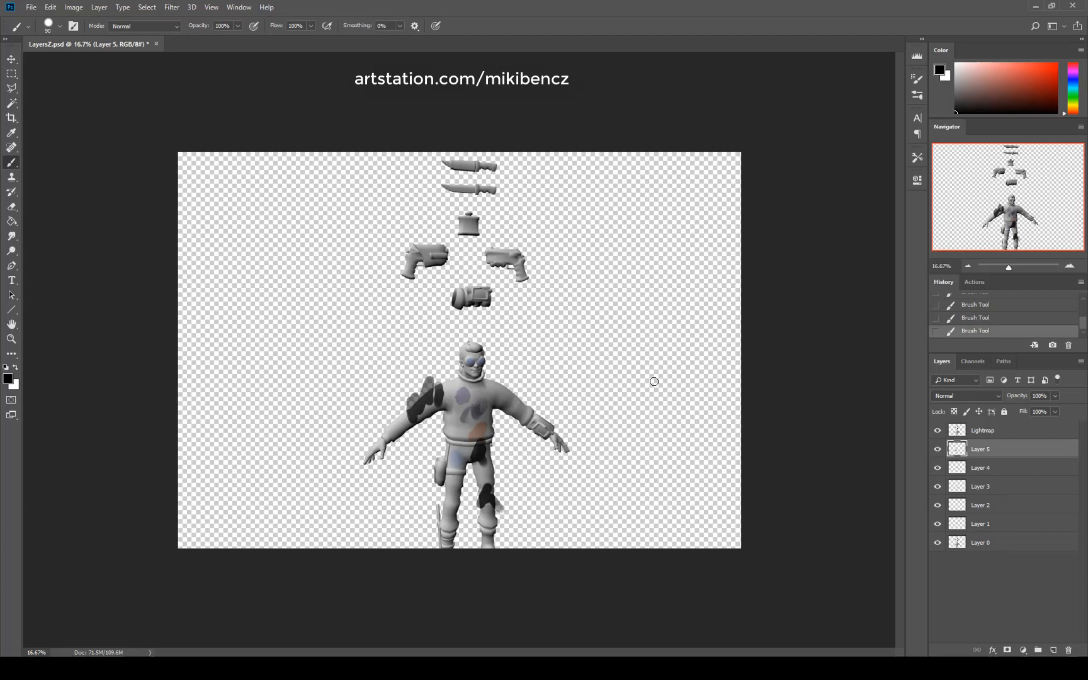
key(ctrl+s)
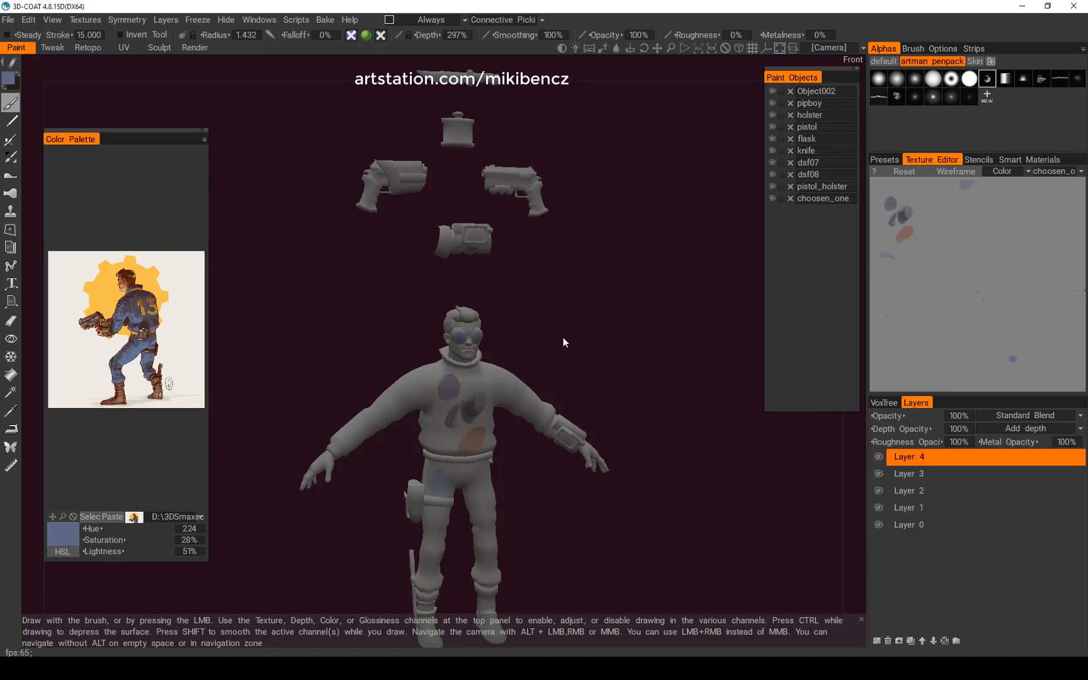
mouse_move(621, 339)
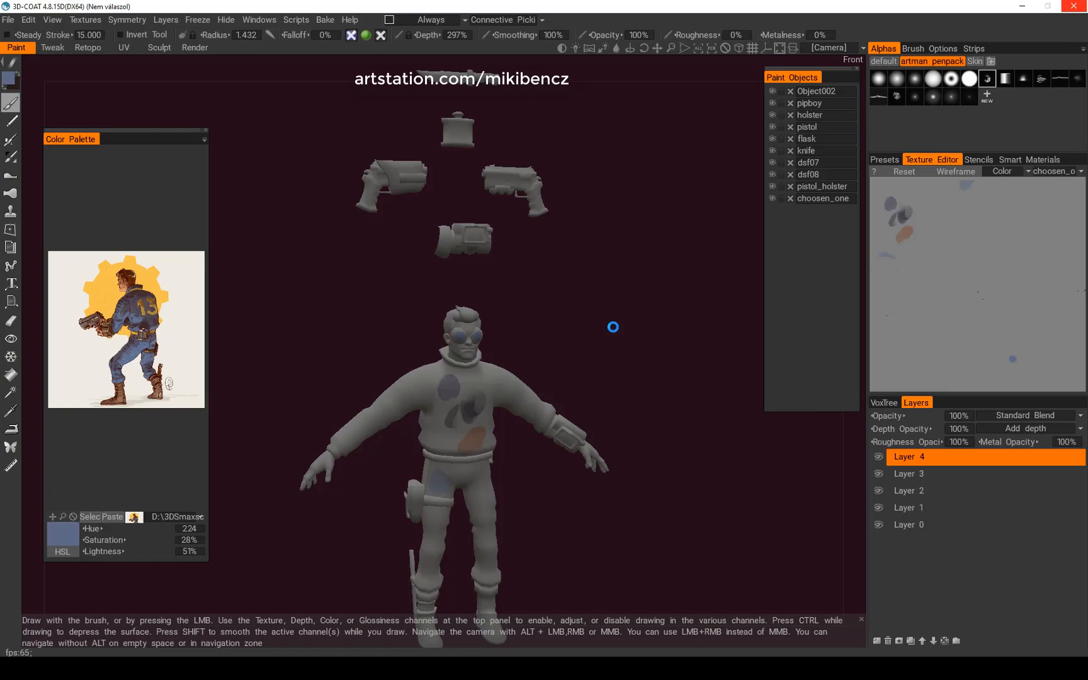
mouse_move(588, 330)
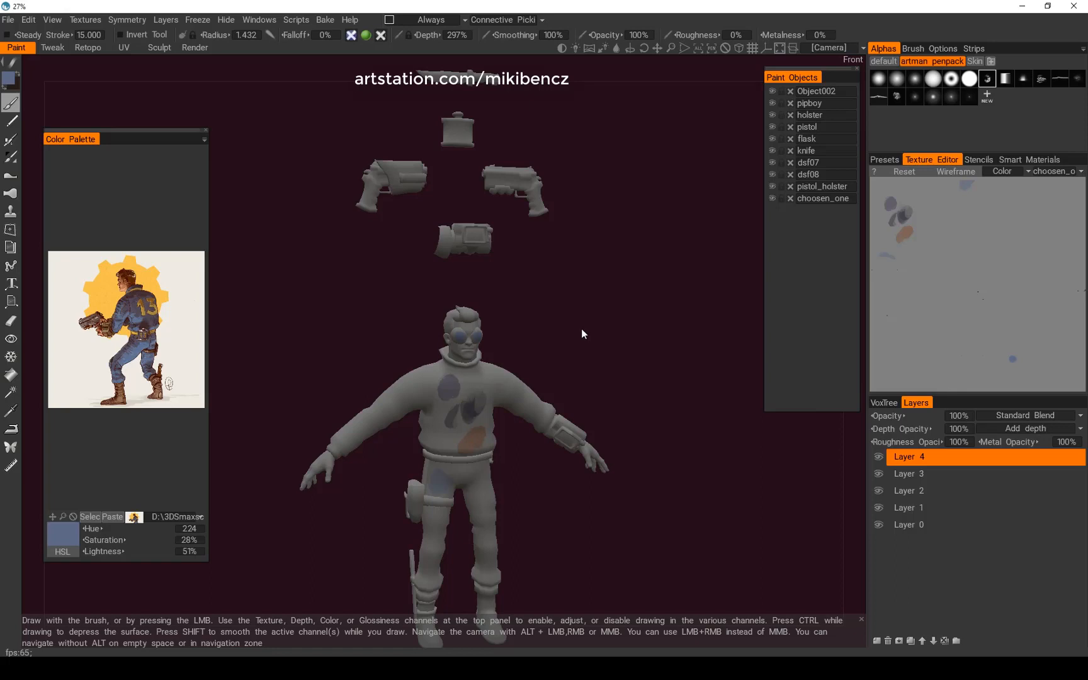
mouse_move(614, 329)
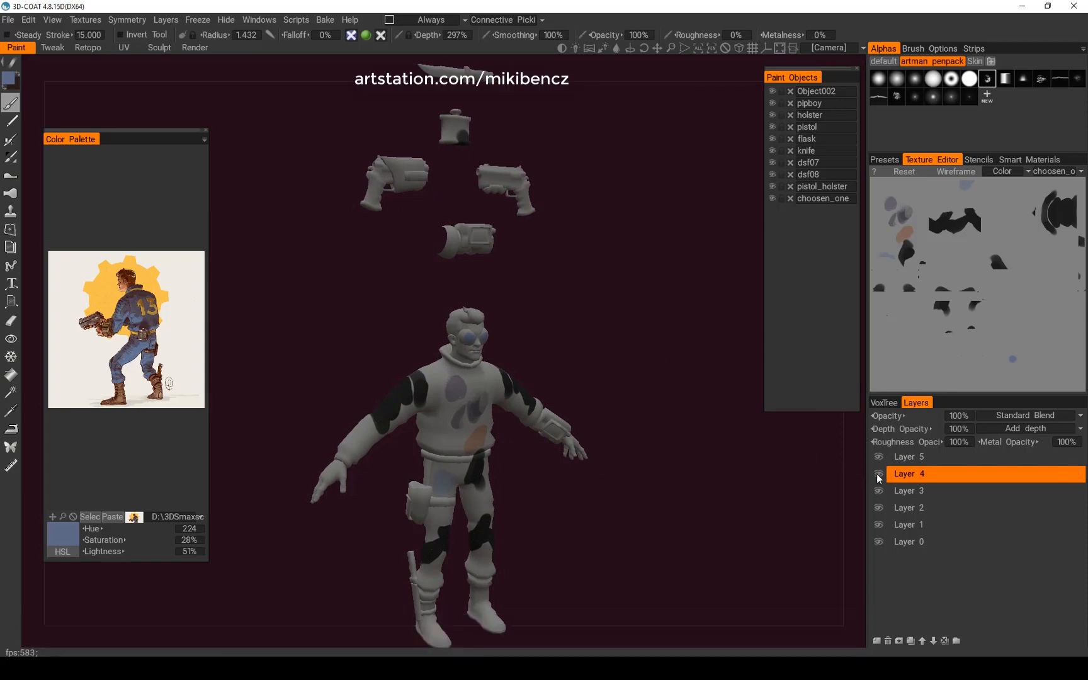
click(879, 474)
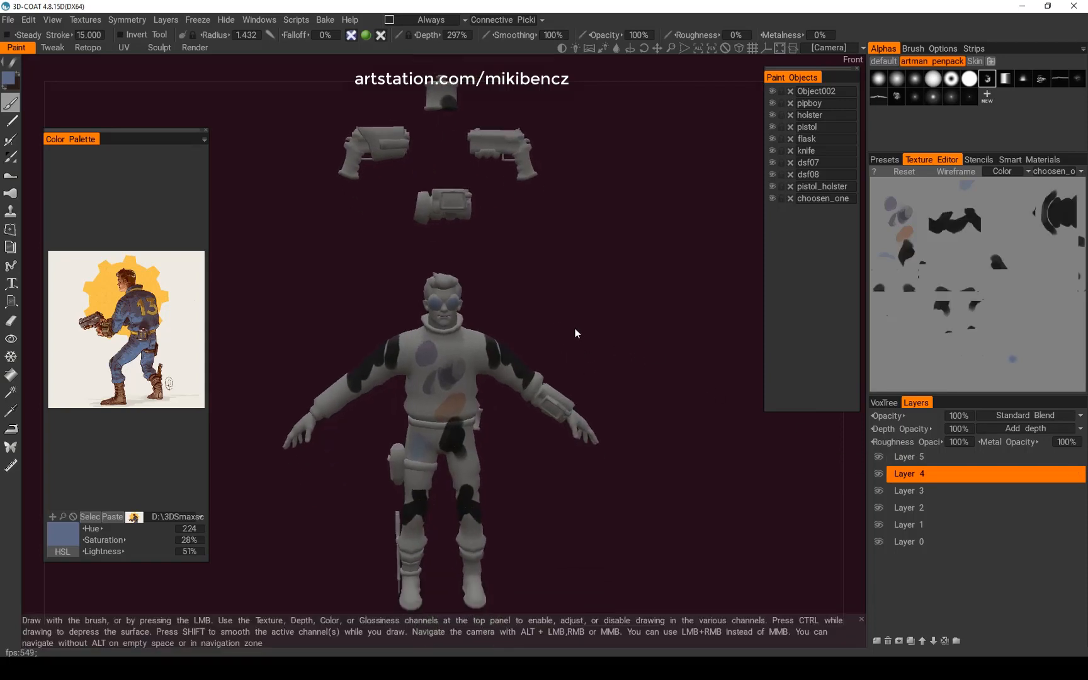
click(28, 19)
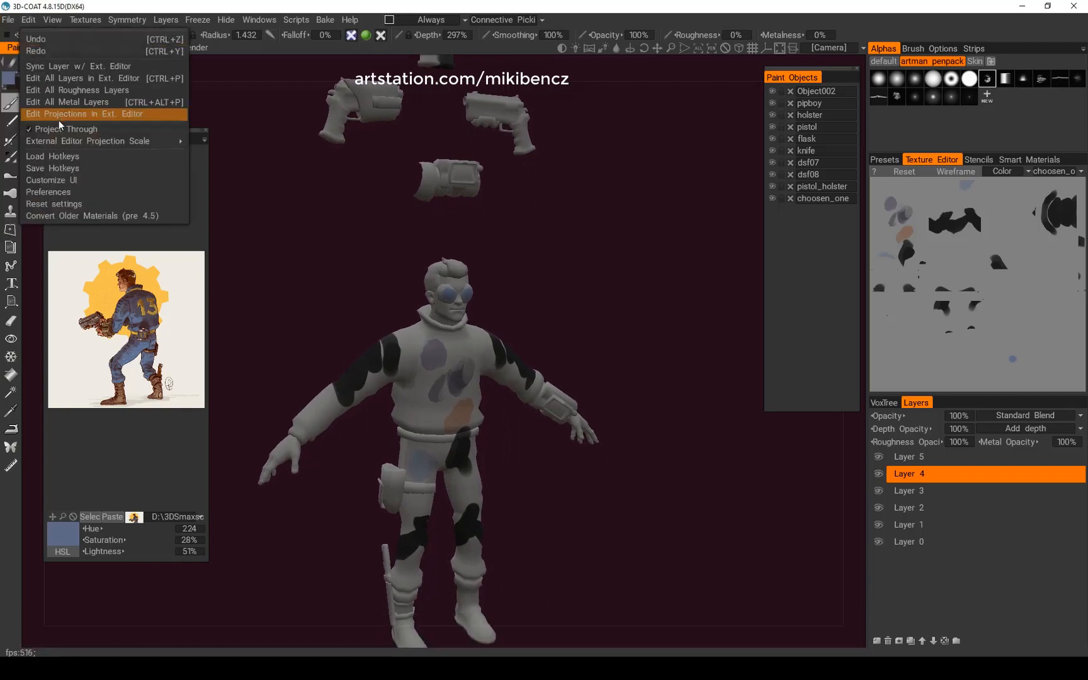
click(80, 113)
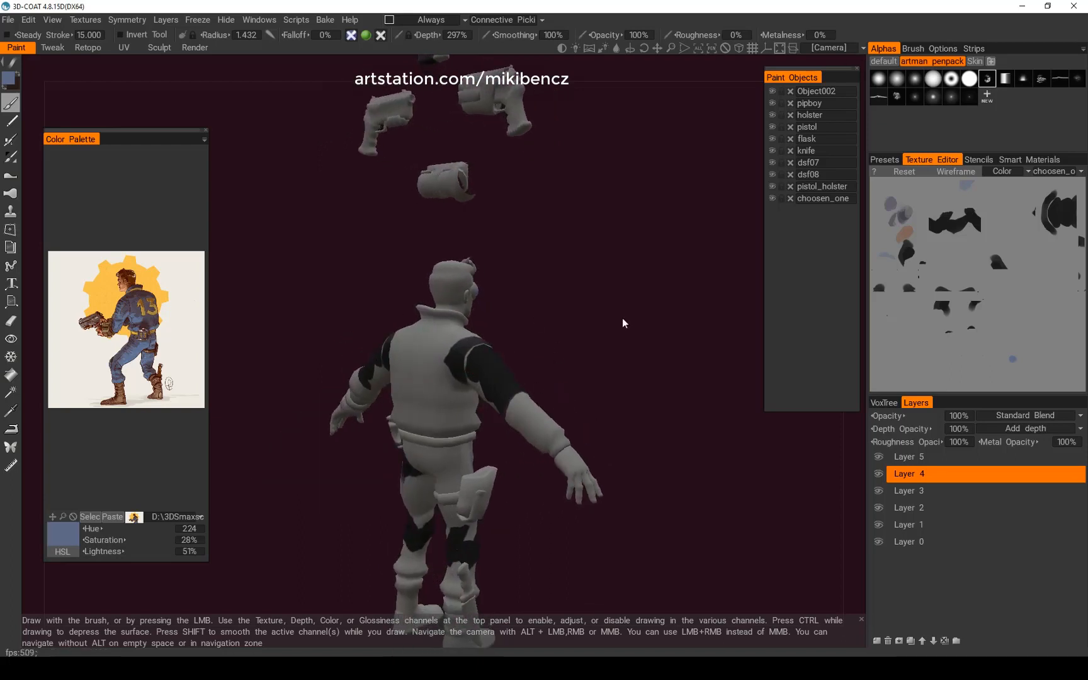
click(28, 19)
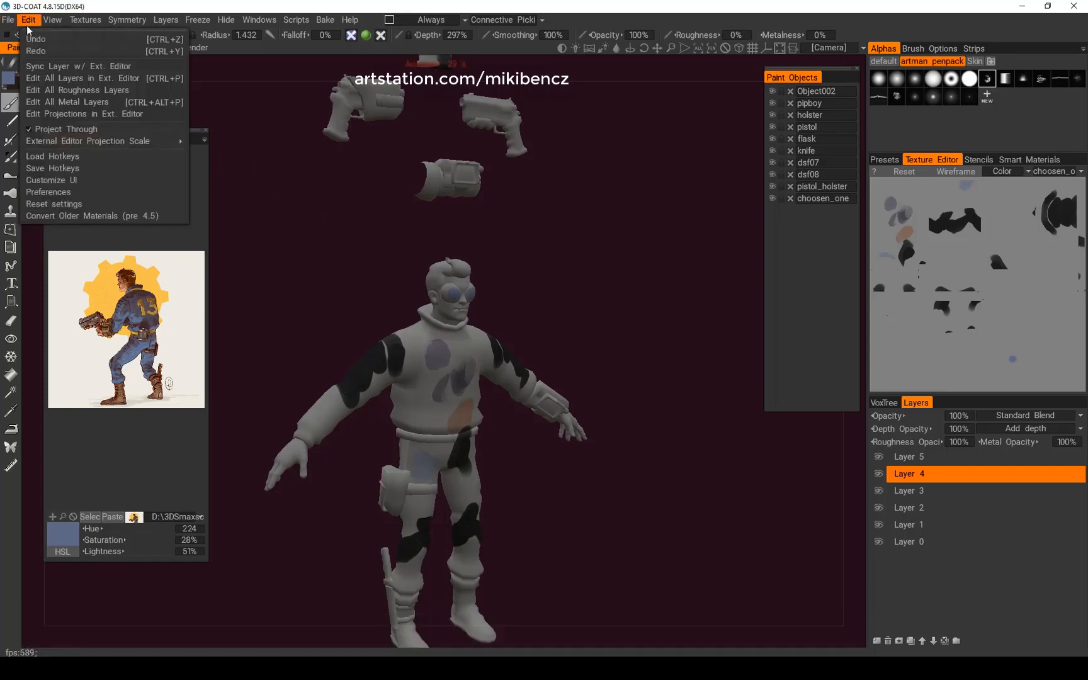
click(85, 18)
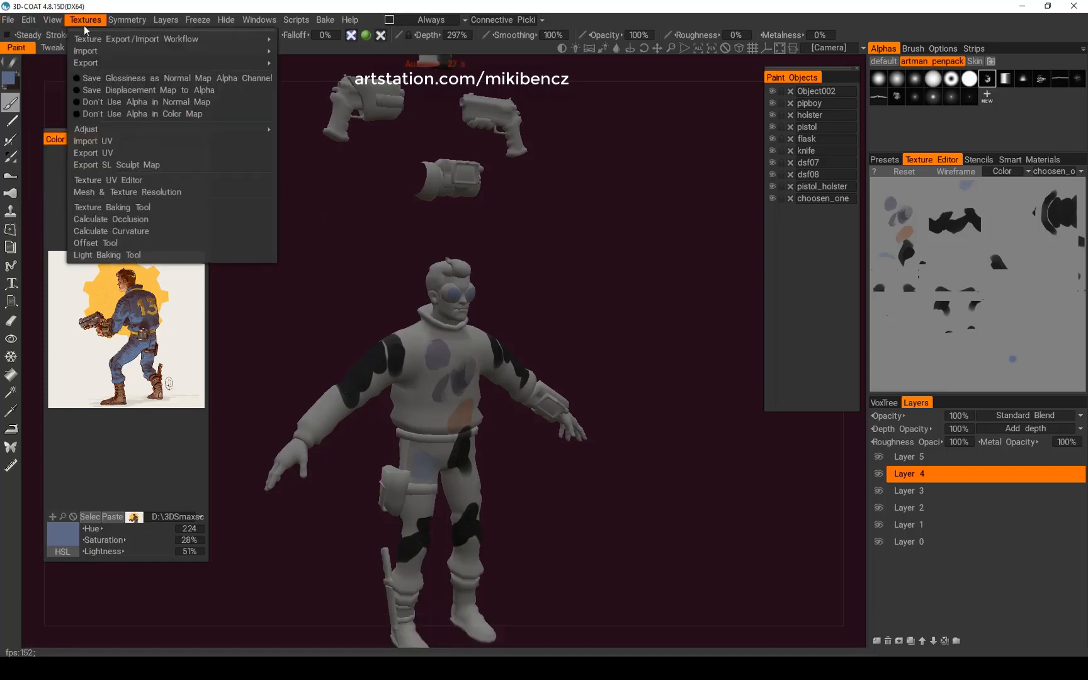
click(29, 19)
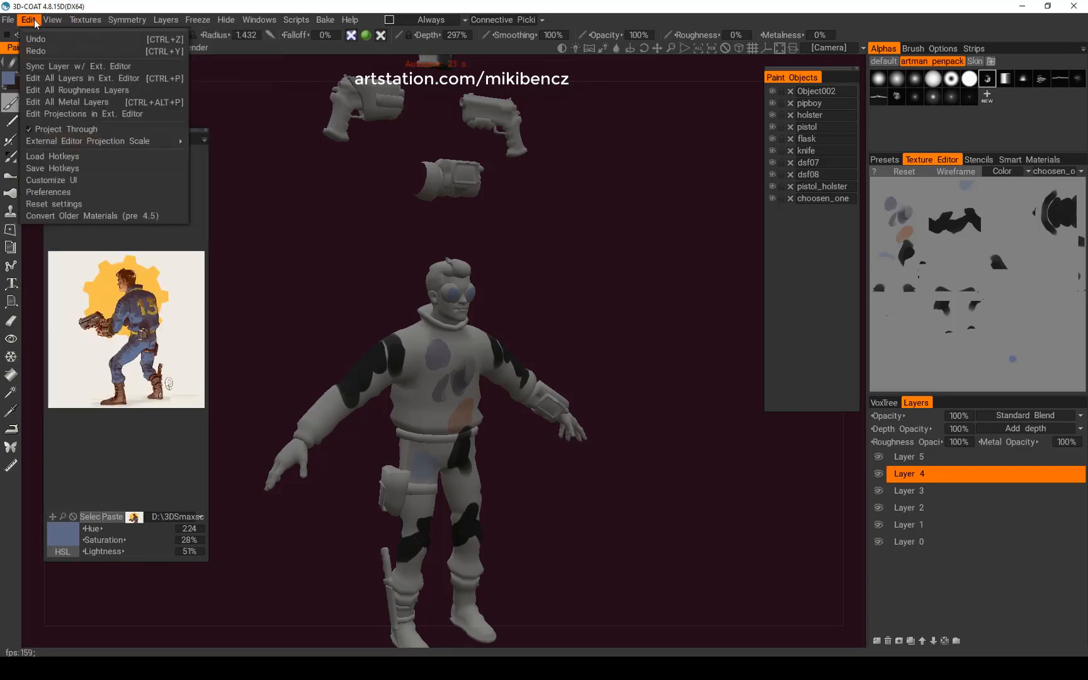
Step: Export all layers with Ctrl+P, give the Wireframe layer a white Color Overlay, and paint marks over the UV layout
key(ctrl+p)
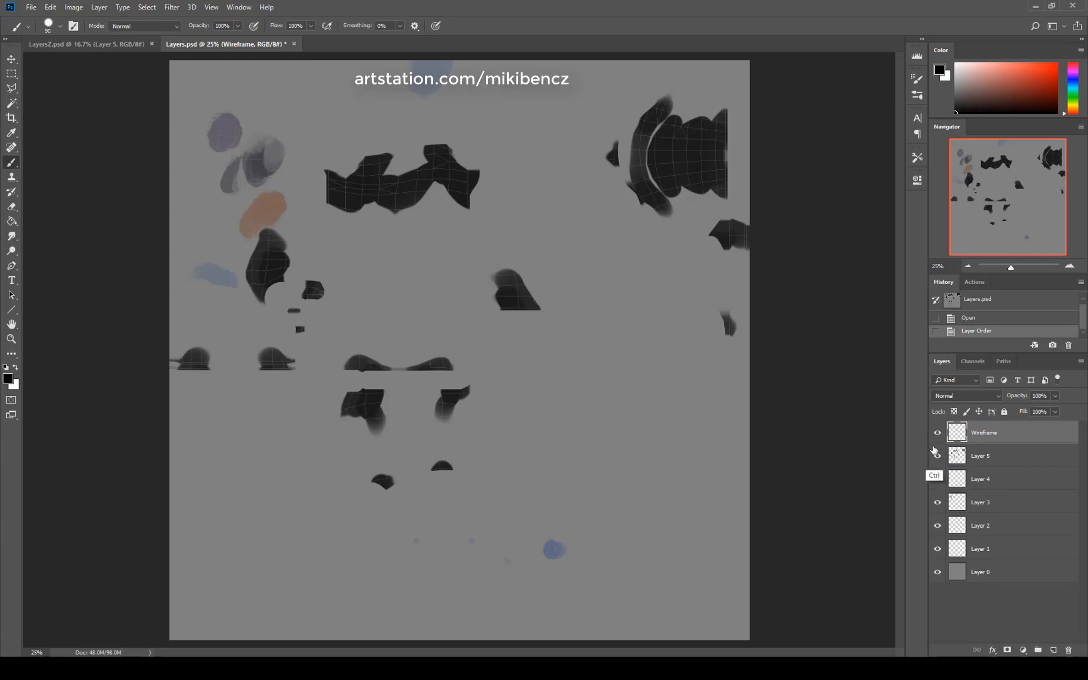
double_click(985, 433)
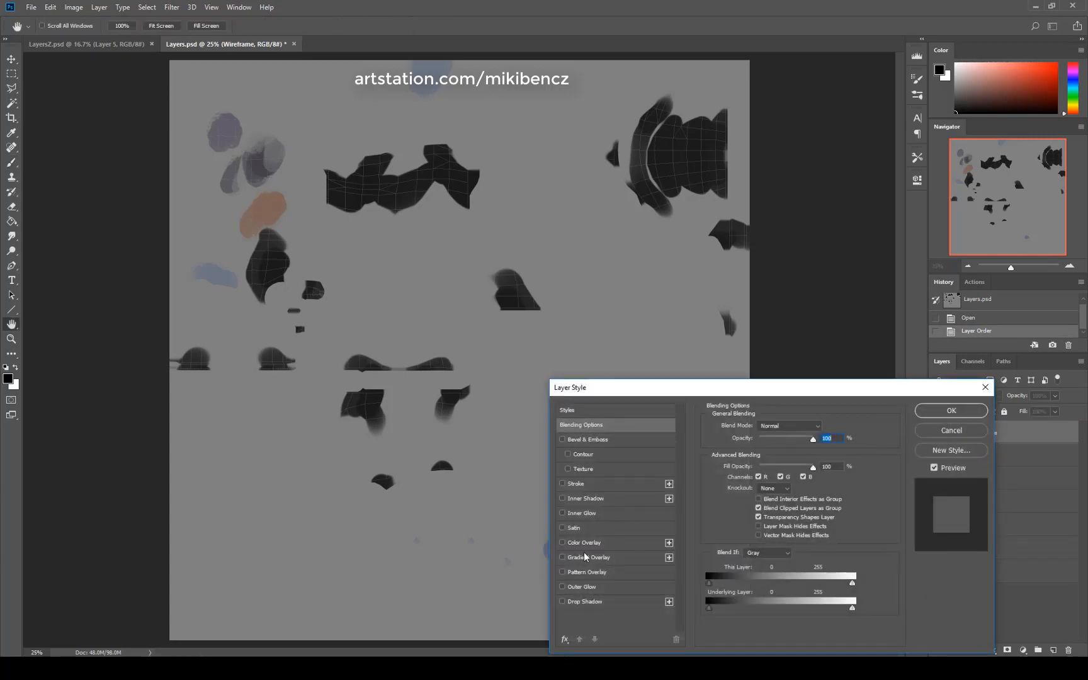
click(562, 543)
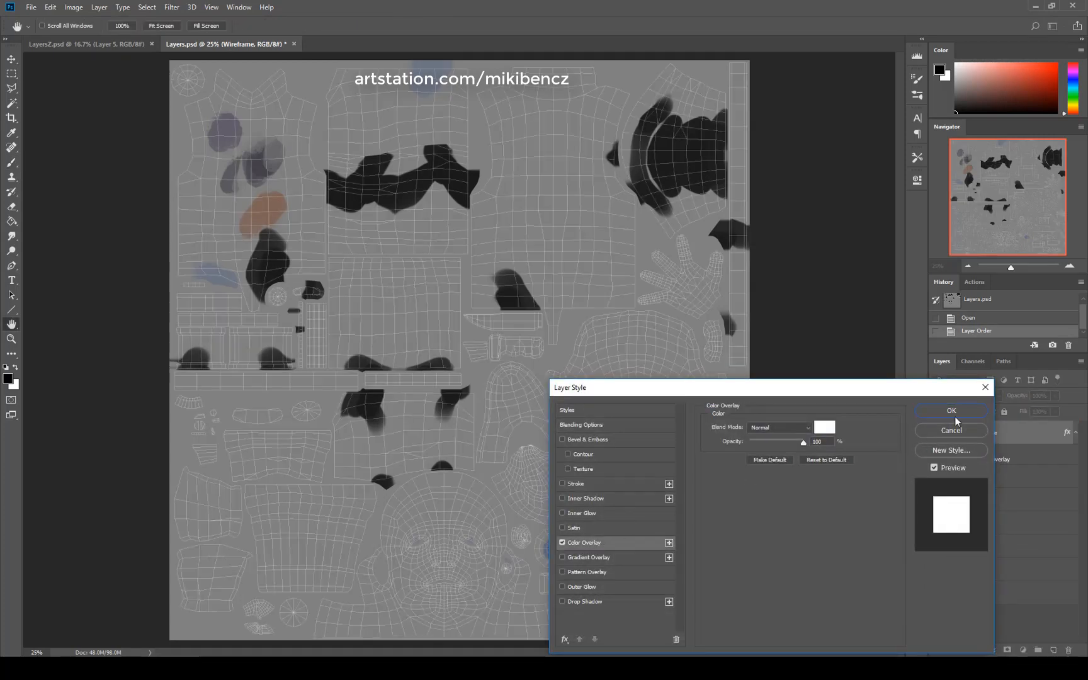
click(952, 410)
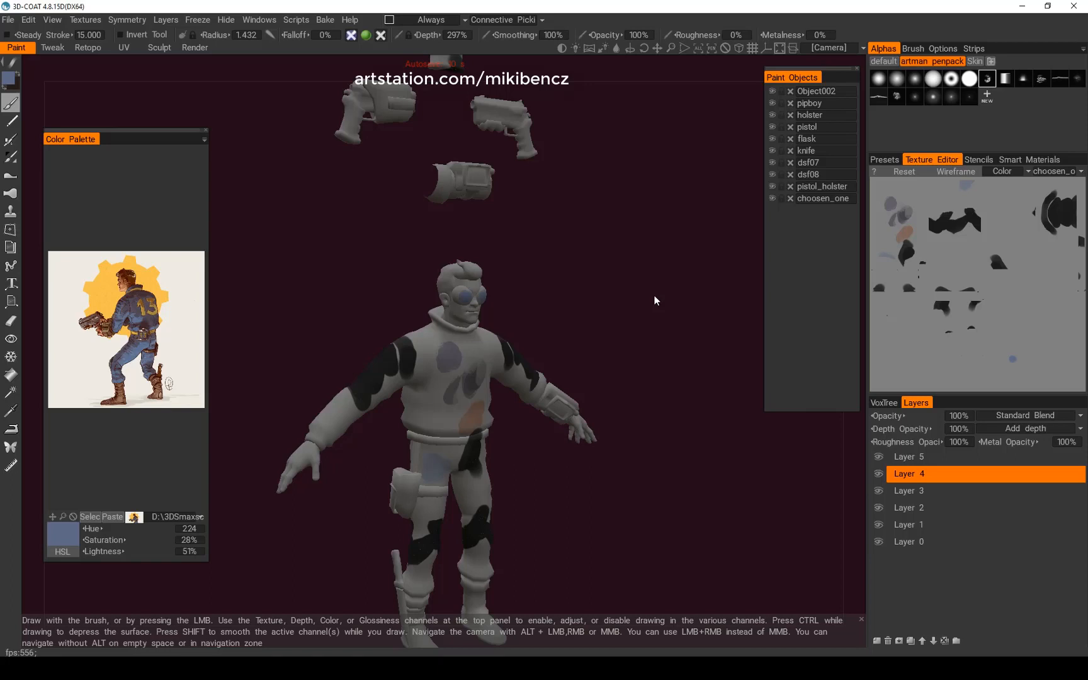
drag(305, 417, 409, 587)
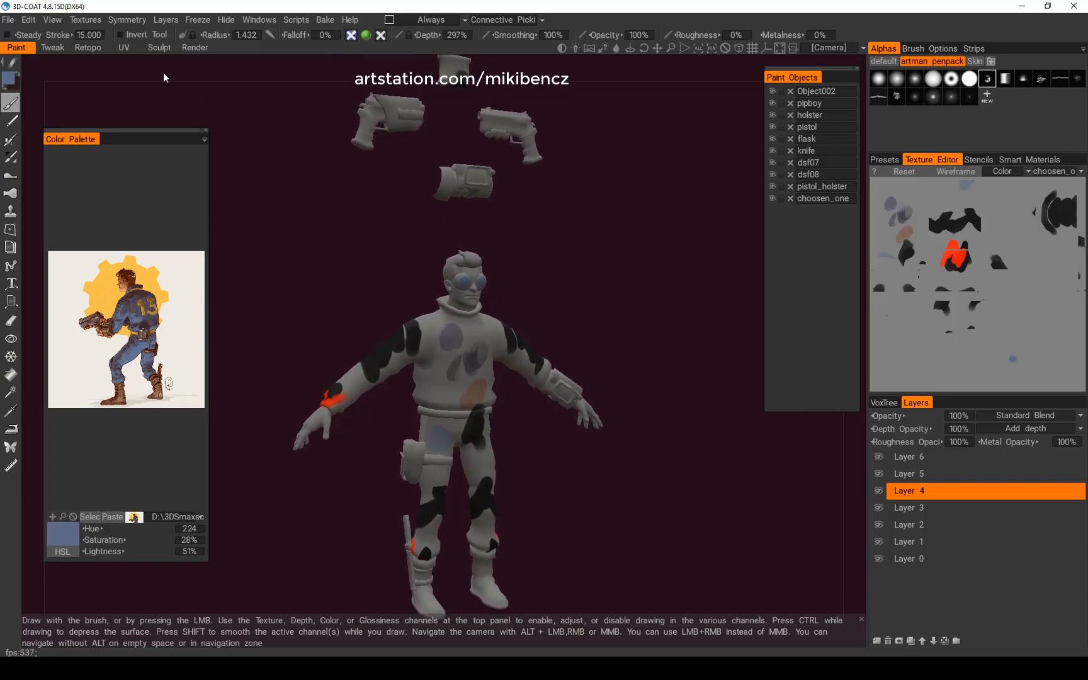
Step: Switch the viewport to Flat Shade and brush blue strokes across the chest on Layer 2
click(127, 19)
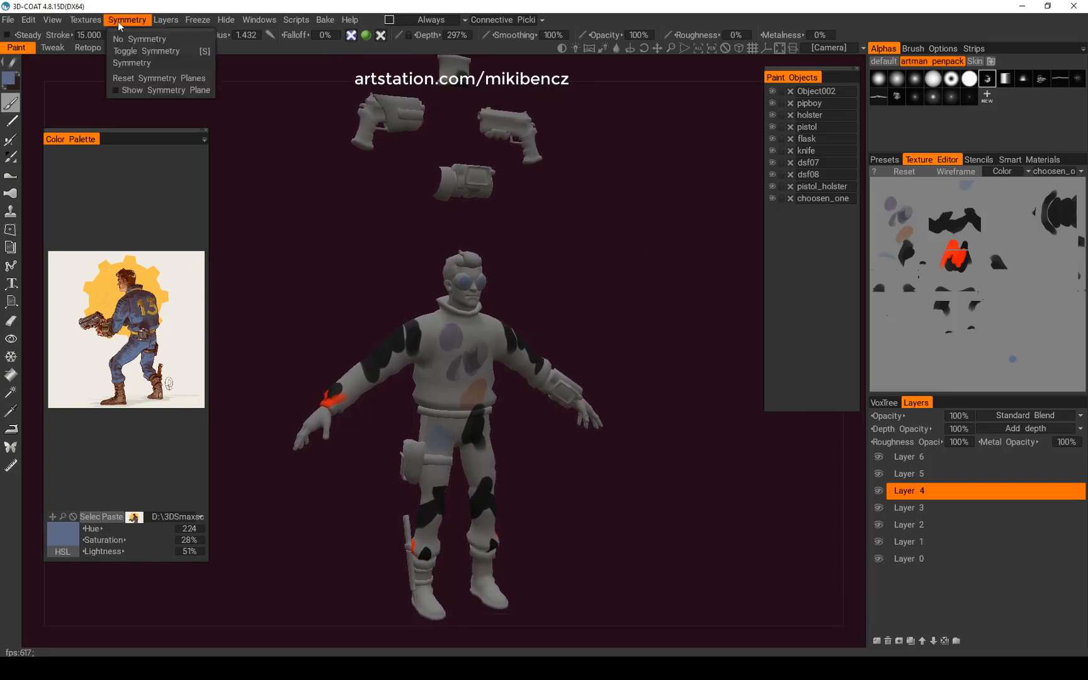
click(52, 19)
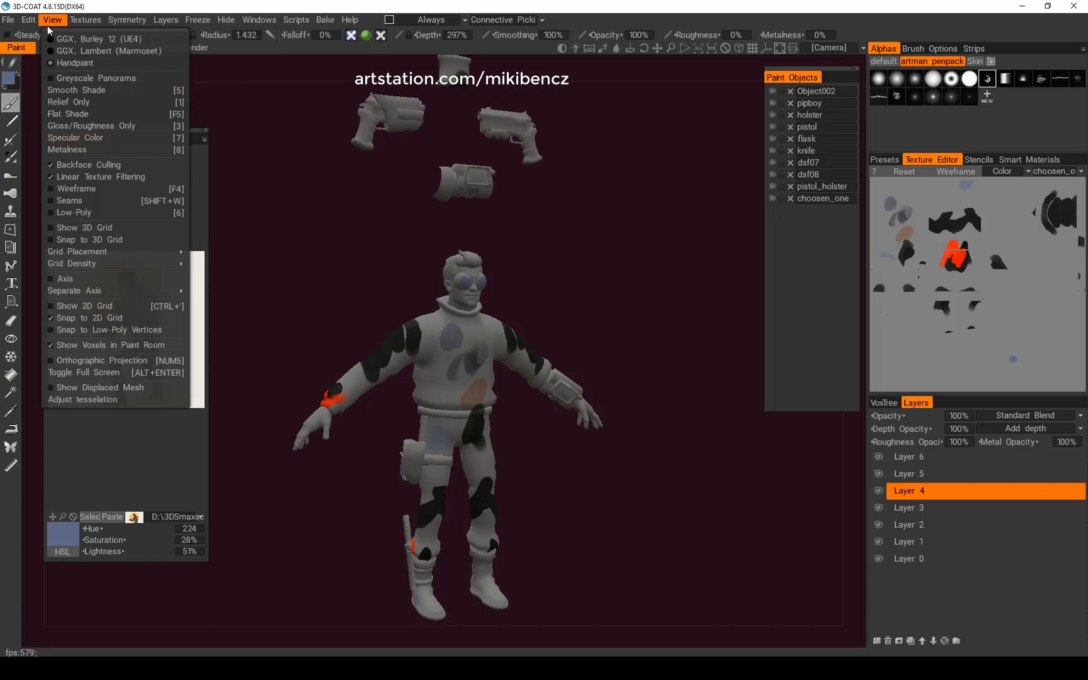
mouse_move(91, 114)
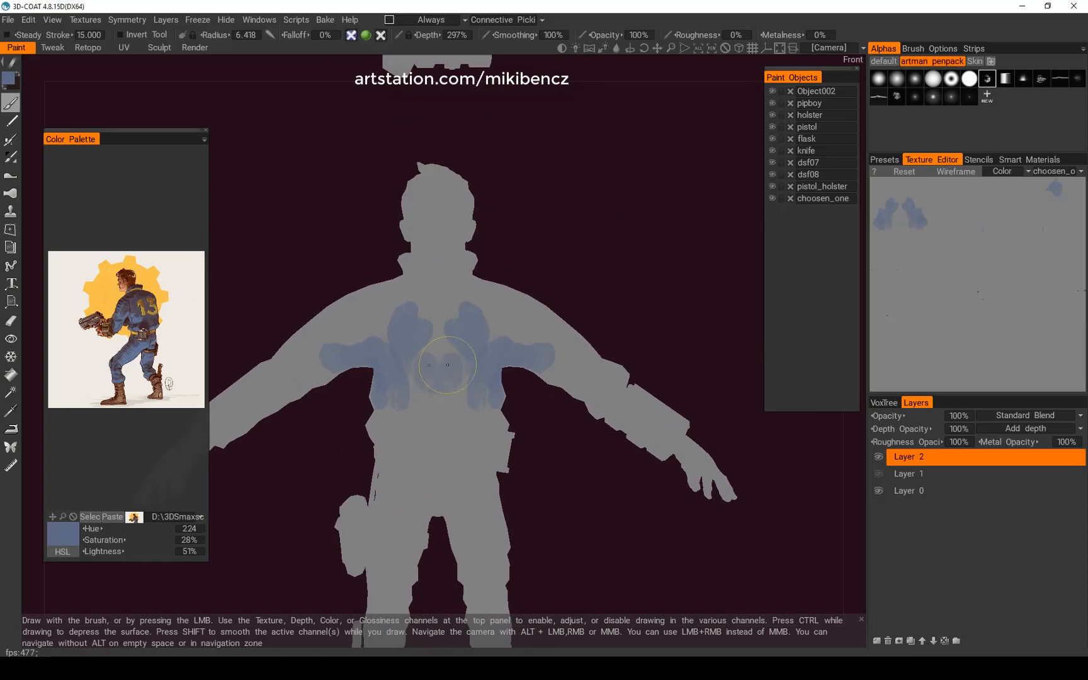
mouse_move(447, 380)
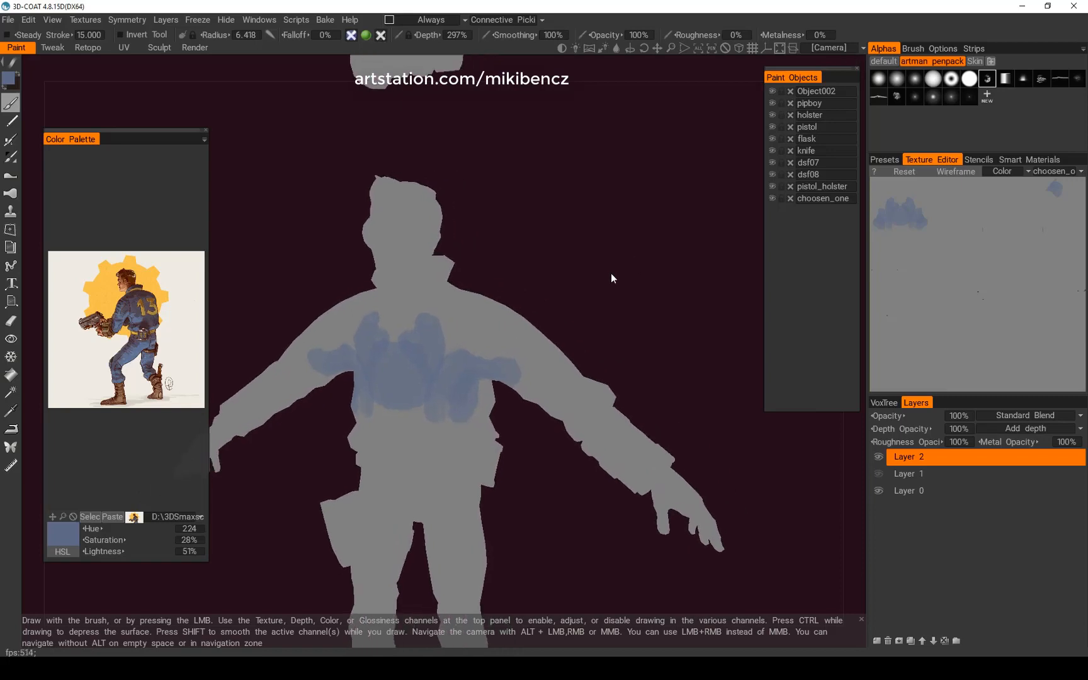
key(capslock)
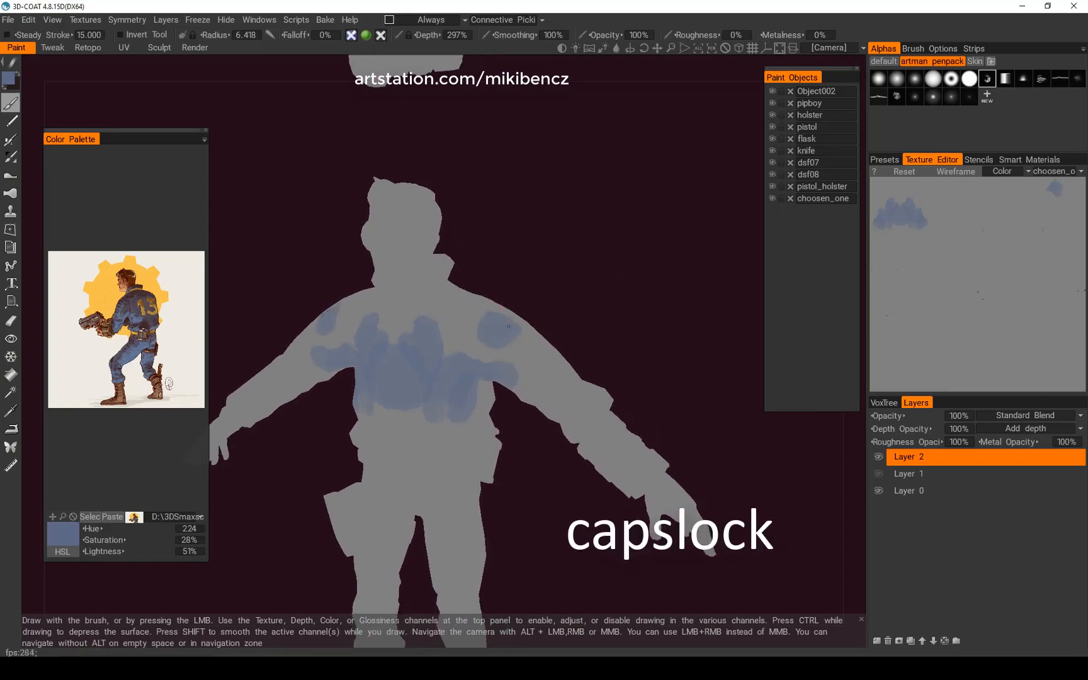
drag(506, 326, 459, 317)
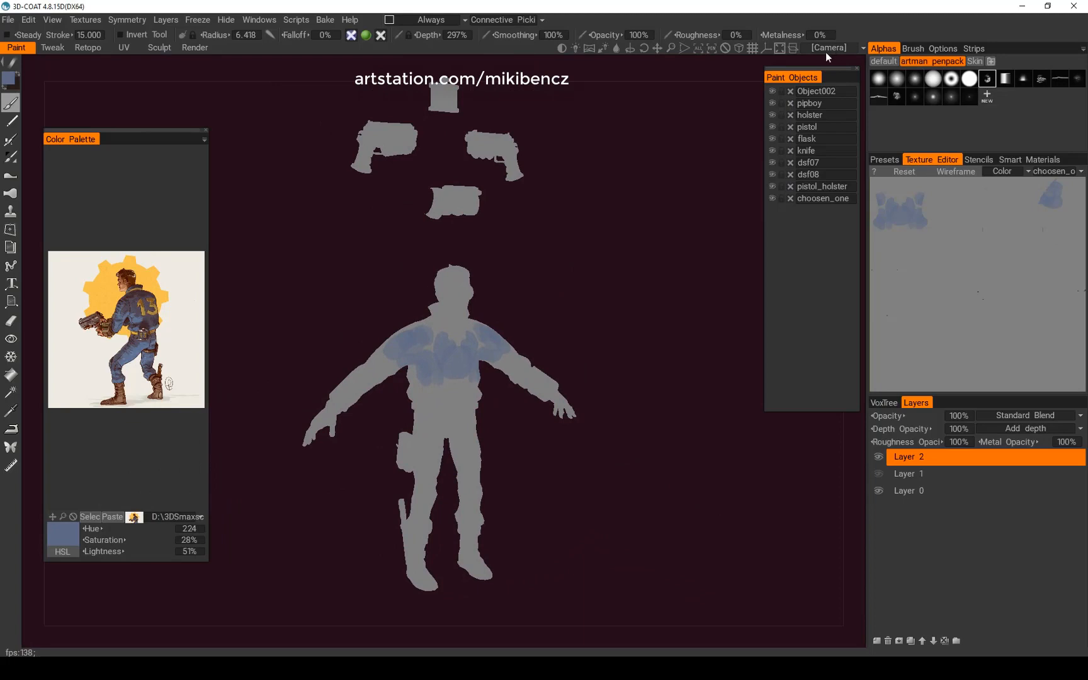
mouse_move(834, 54)
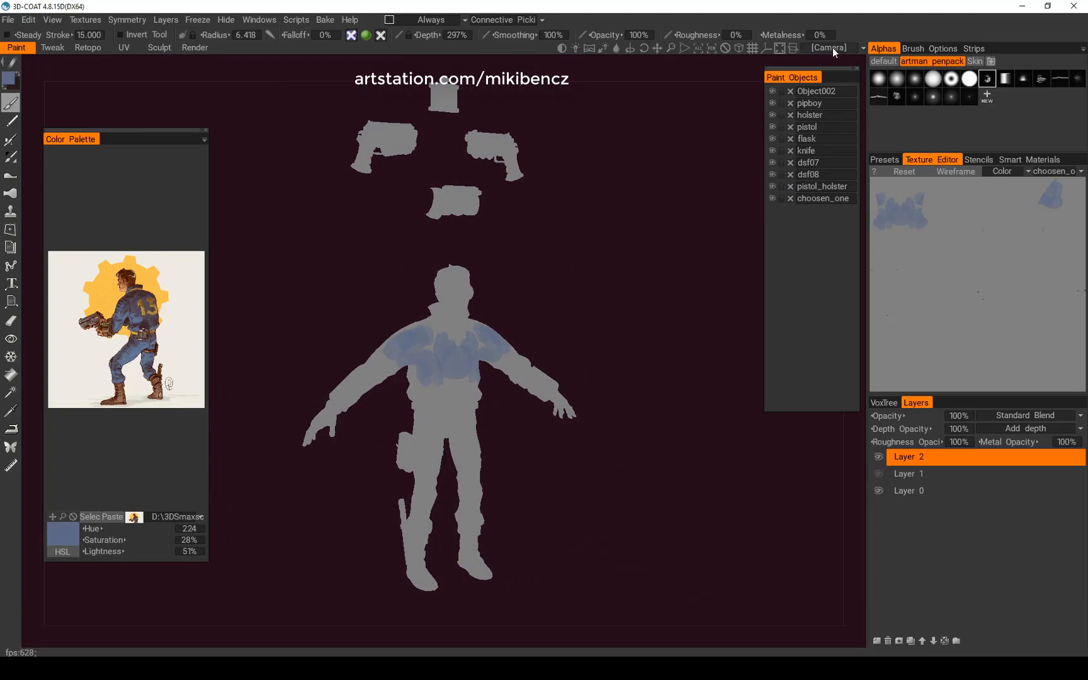
Step: Set camera rotation to pivot around the last draw point via the Camera menu
click(829, 48)
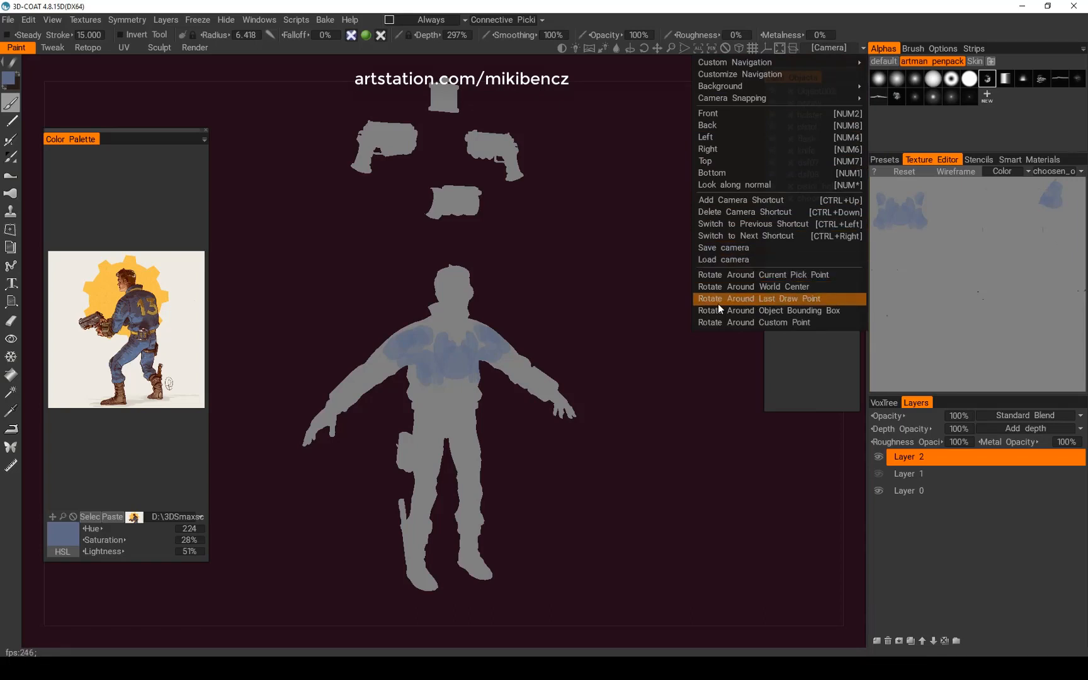
mouse_move(793, 306)
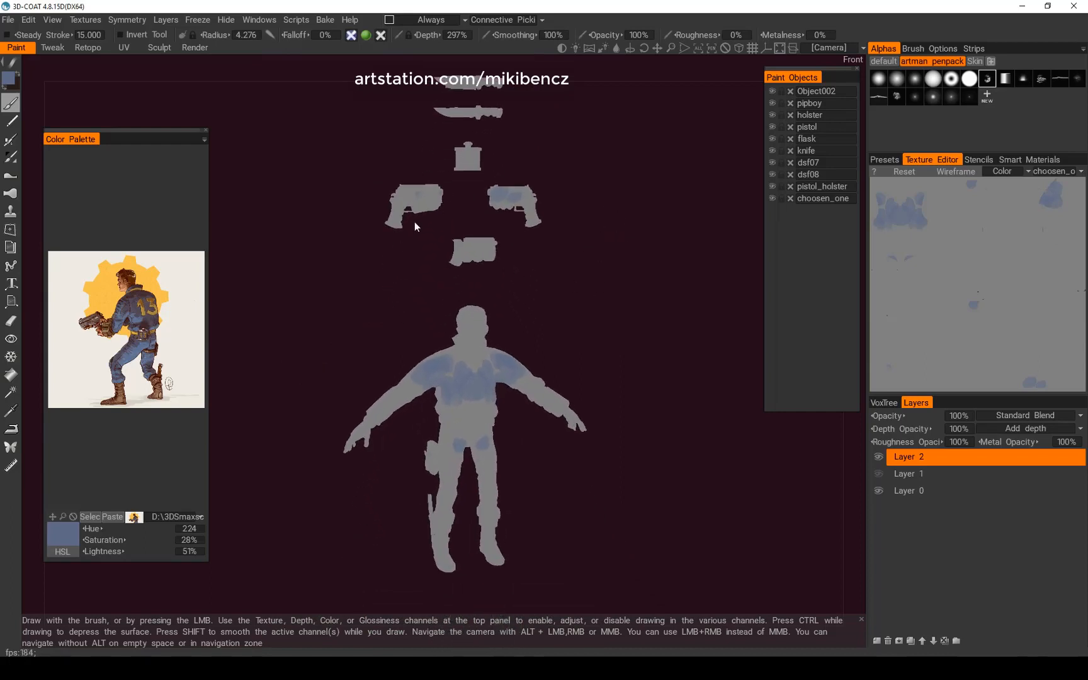
Step: In Preferences, set a Vertical Gradient background with a pink top colour and apply it
click(51, 19)
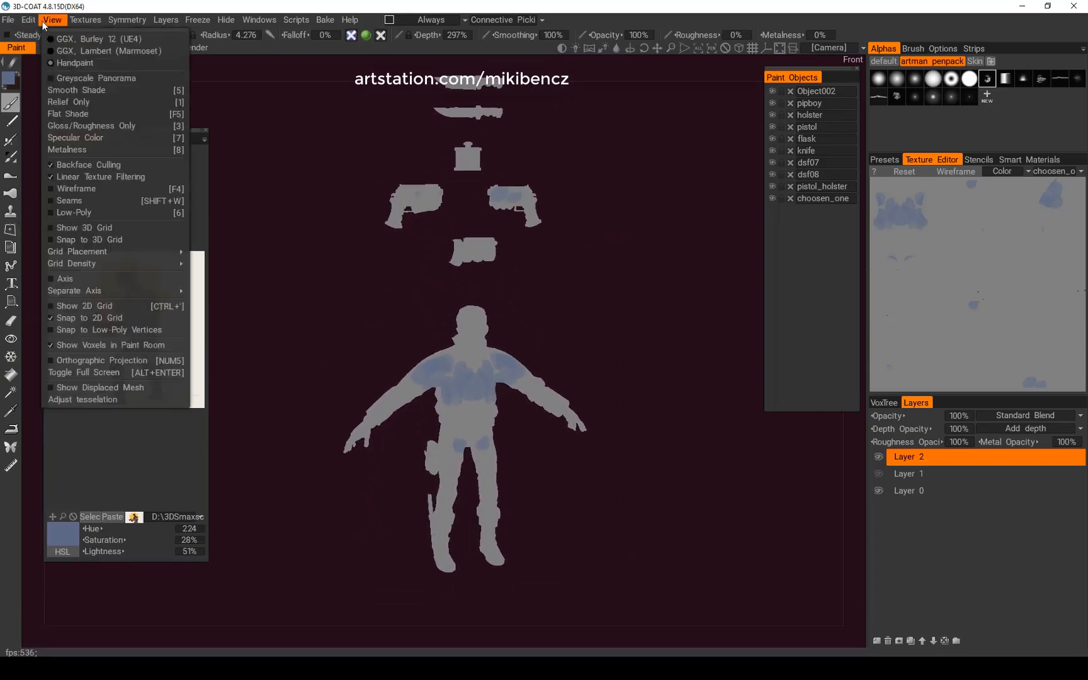
click(27, 19)
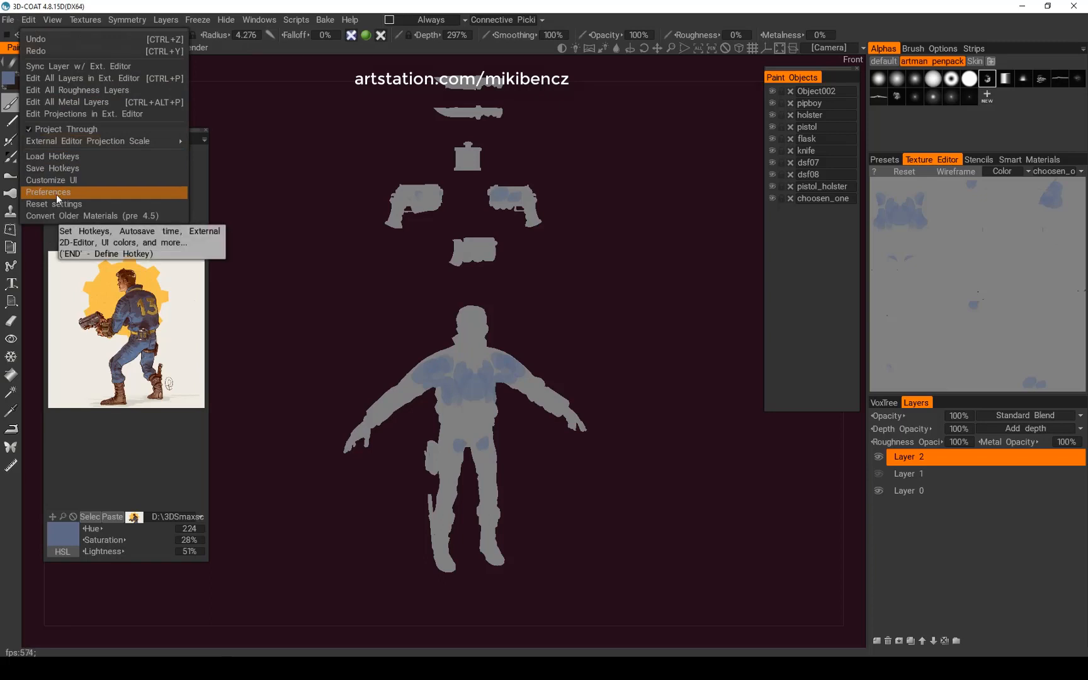
click(50, 193)
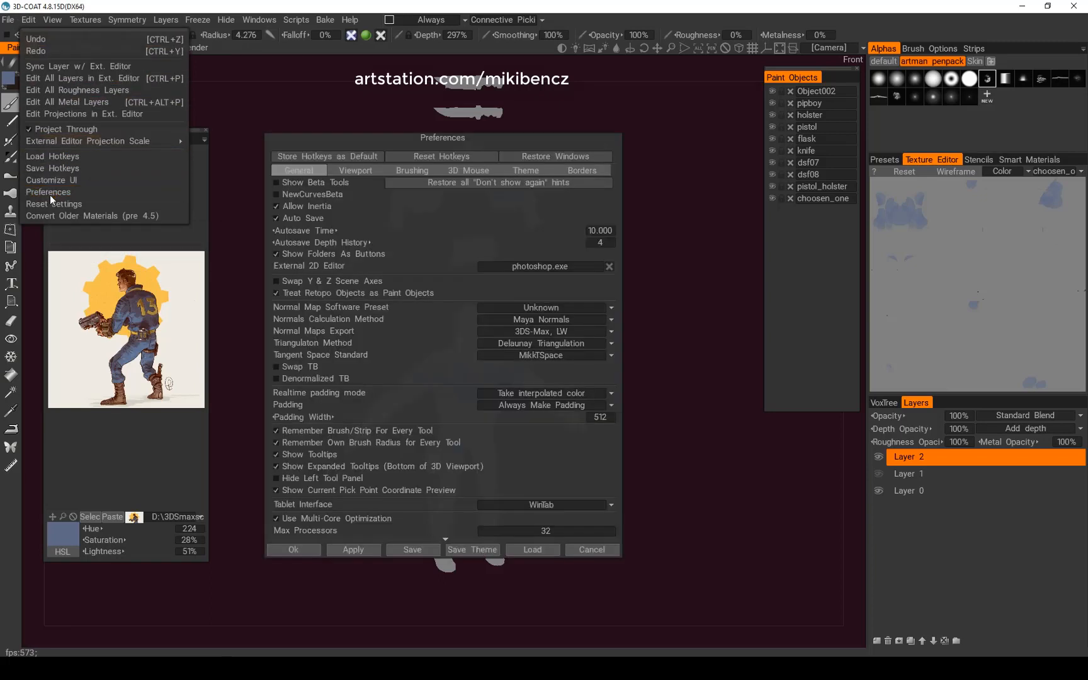
click(355, 172)
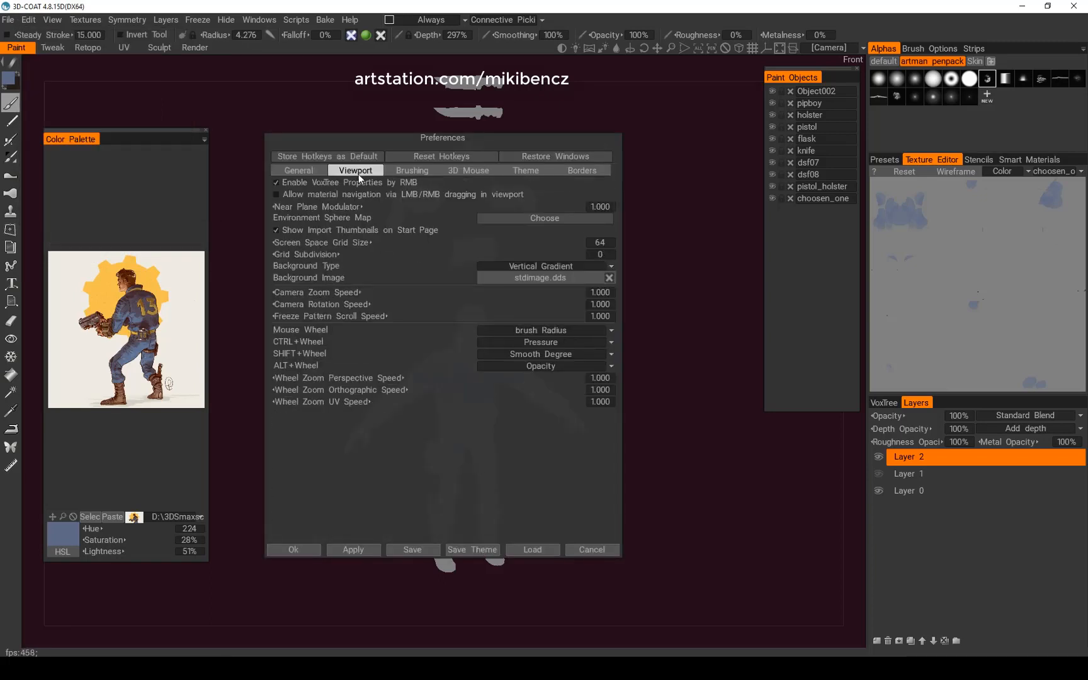
click(526, 170)
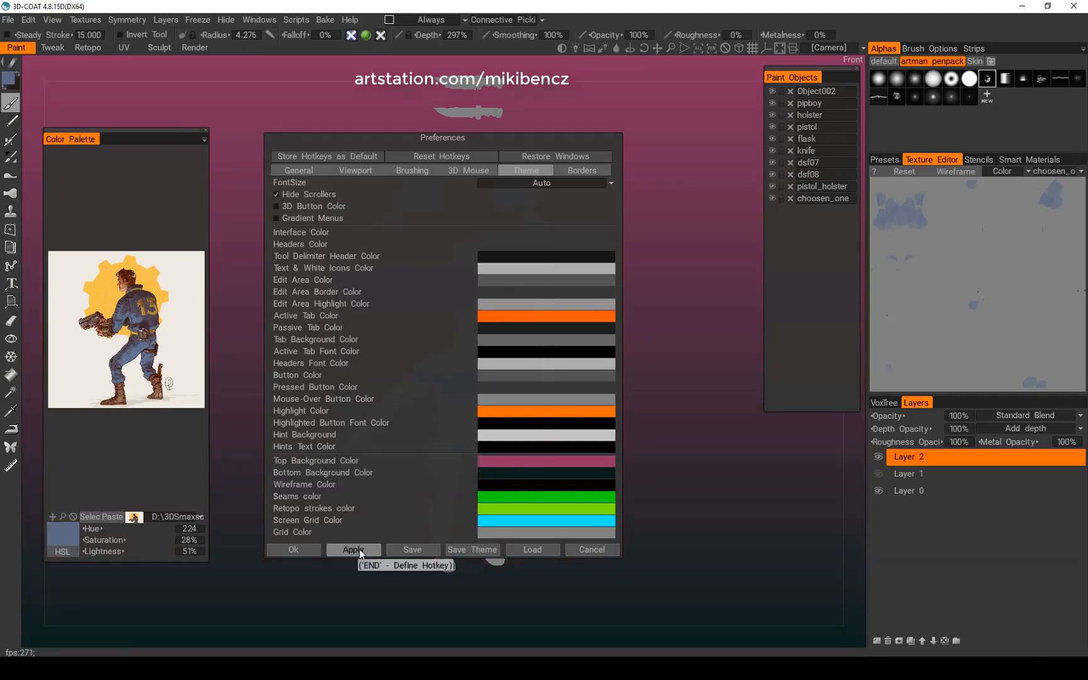
click(292, 549)
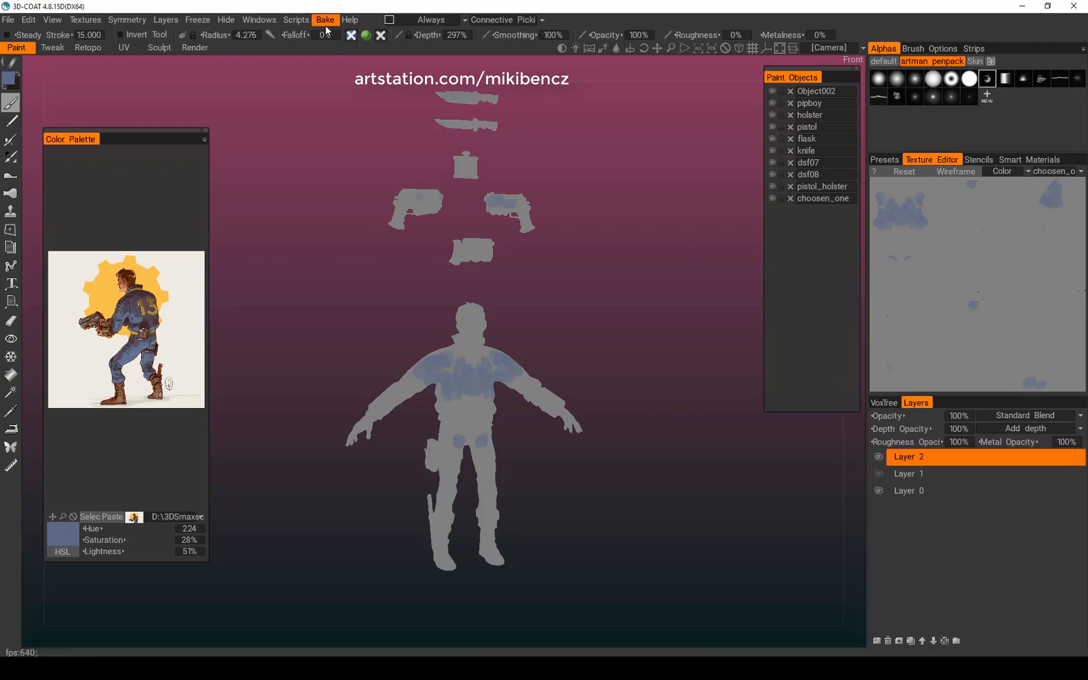
click(84, 19)
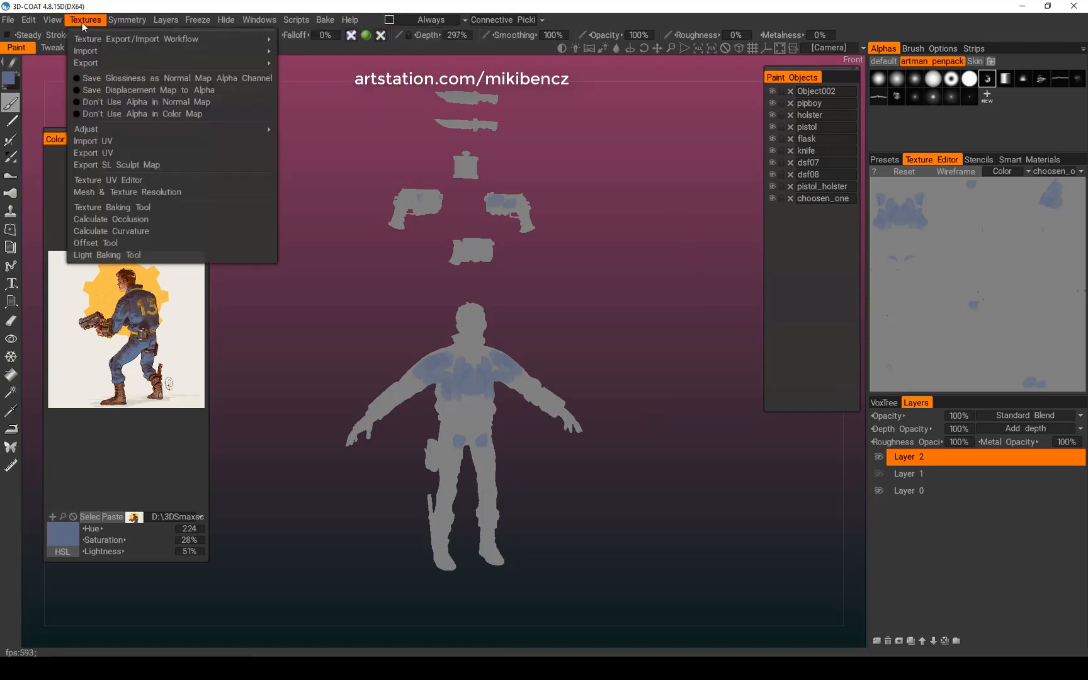
mouse_move(111, 219)
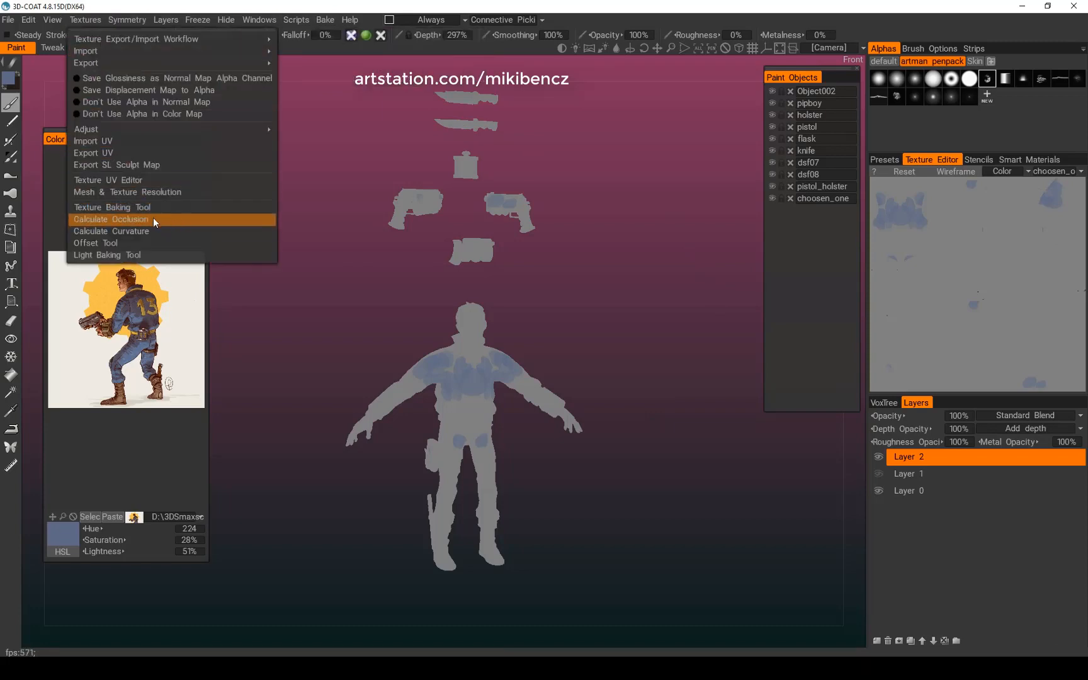
click(165, 18)
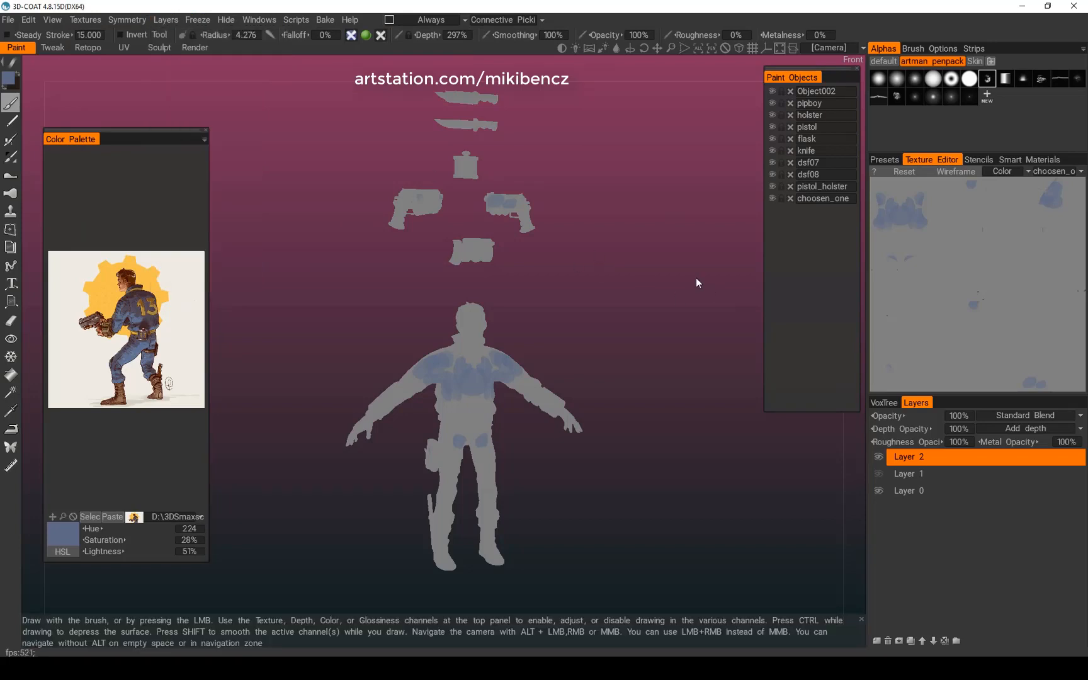
mouse_move(631, 360)
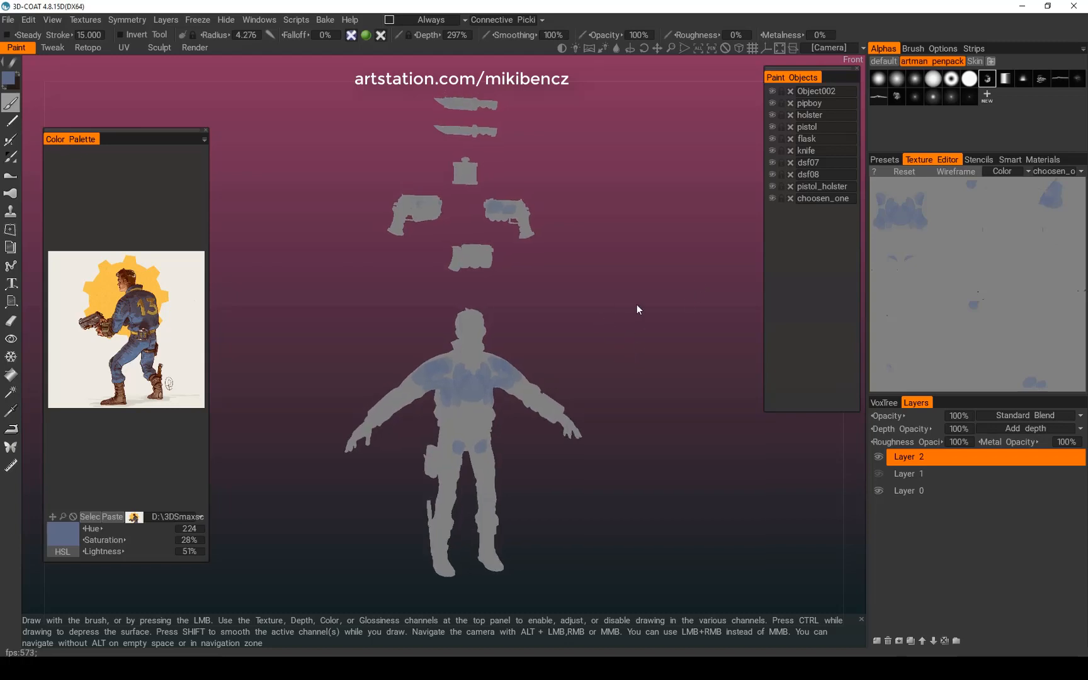
mouse_move(588, 452)
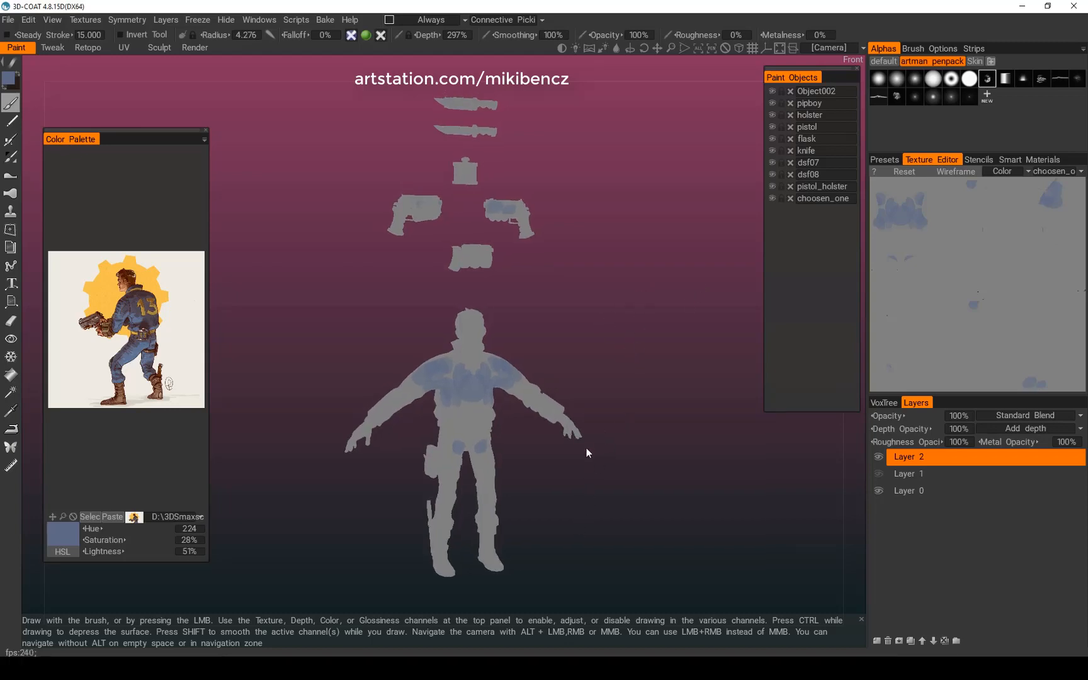